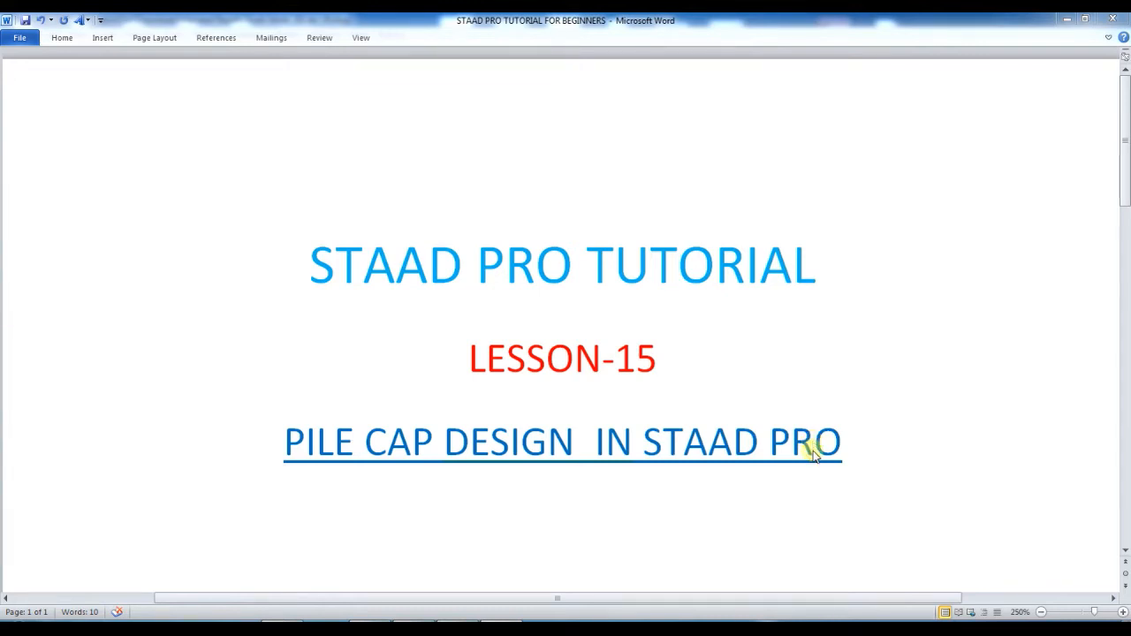
mouse_move(839, 431)
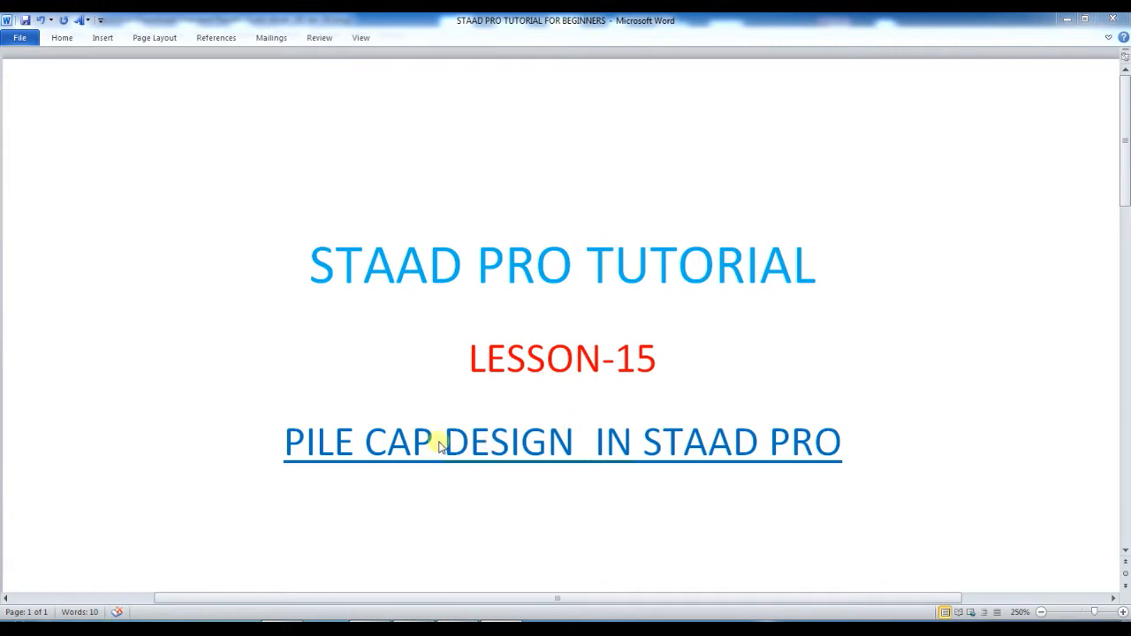
mouse_move(839, 463)
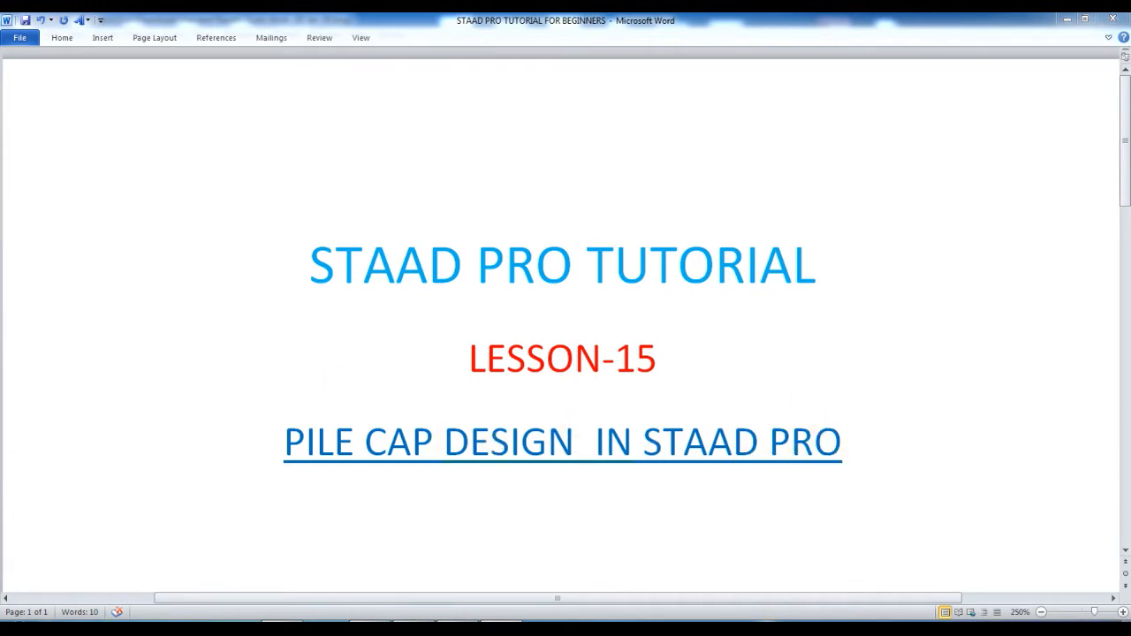
Switch from the Word Lesson-15 title page to the STAAD.Pro V8i start page
left_click(13, 623)
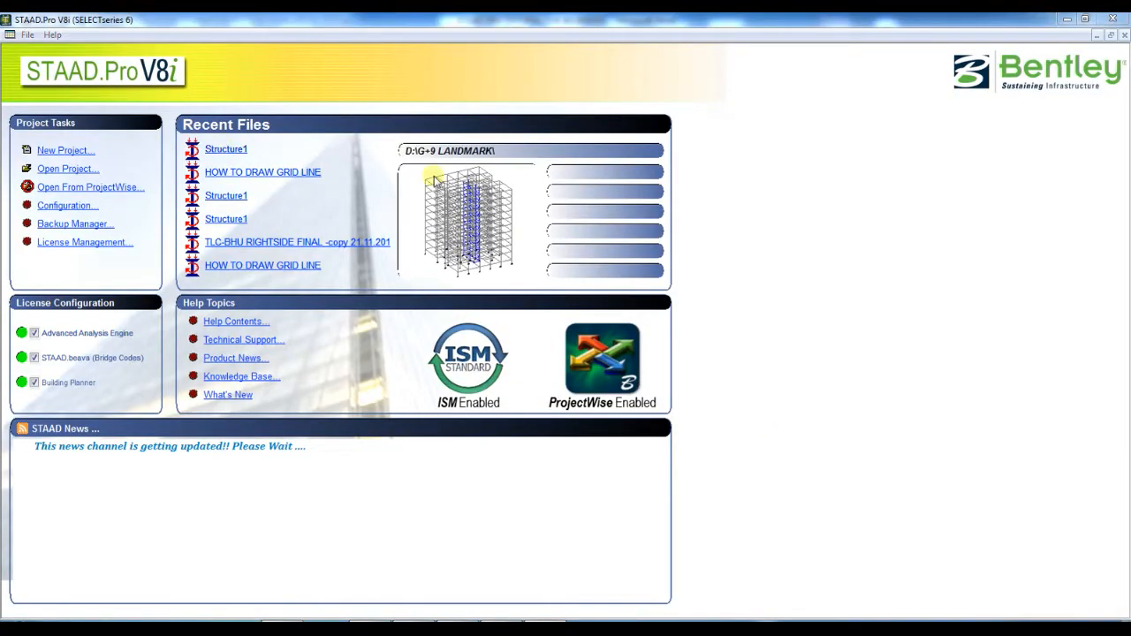
Load the recent Structure1 model, preview it in a rendered 3D view, then close the rendered window
left_click(225, 148)
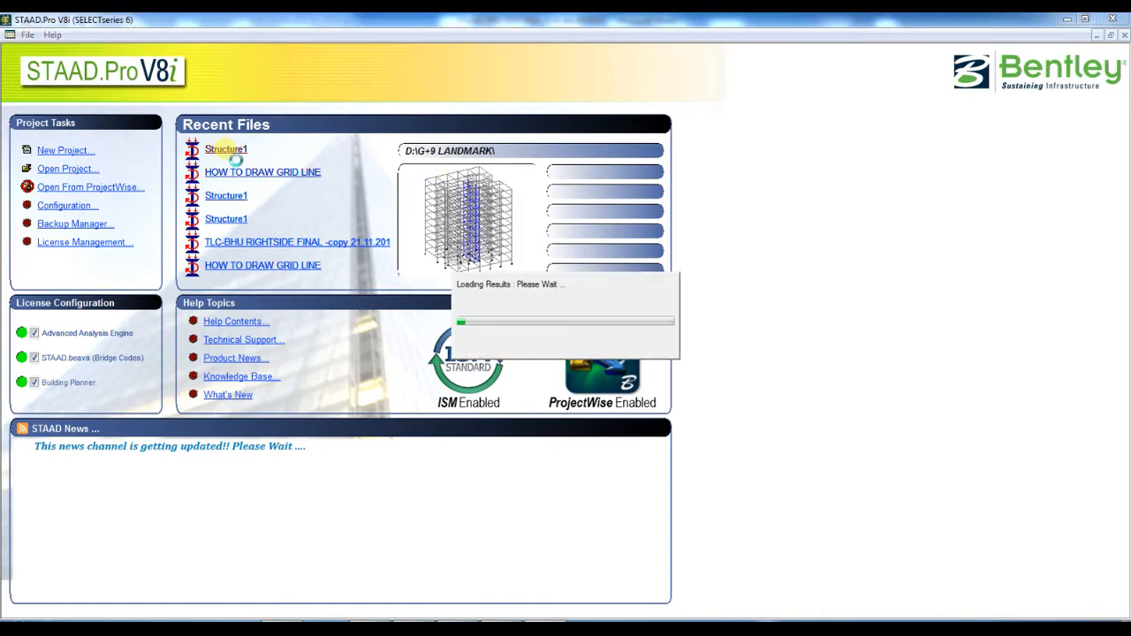
left_click(227, 148)
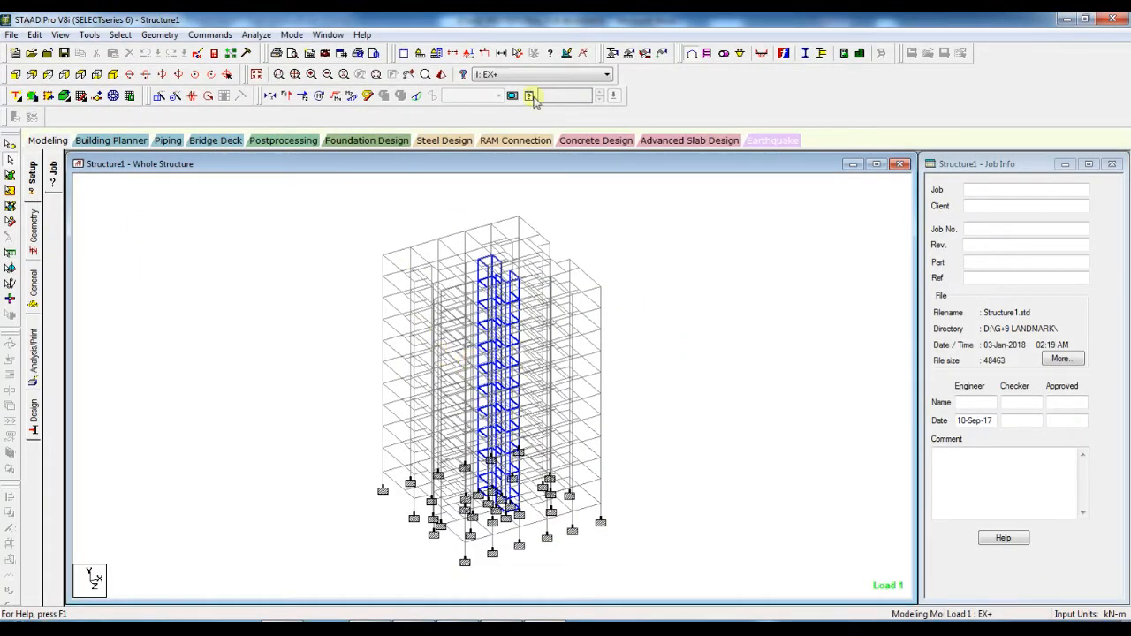
left_click(530, 96)
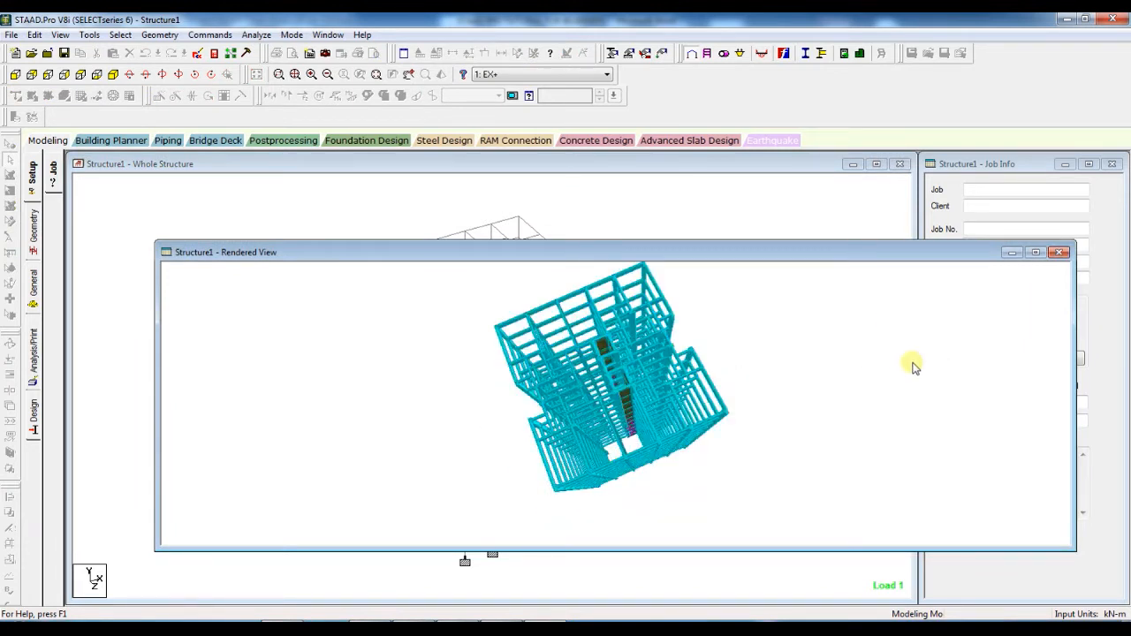
mouse_move(230, 392)
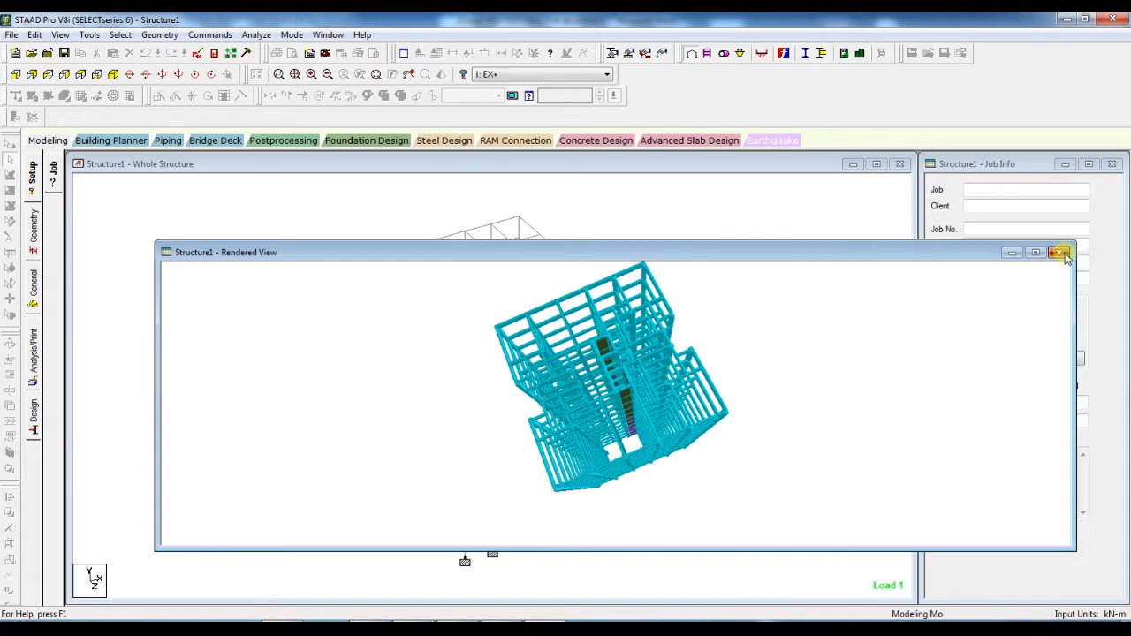
left_click(1059, 252)
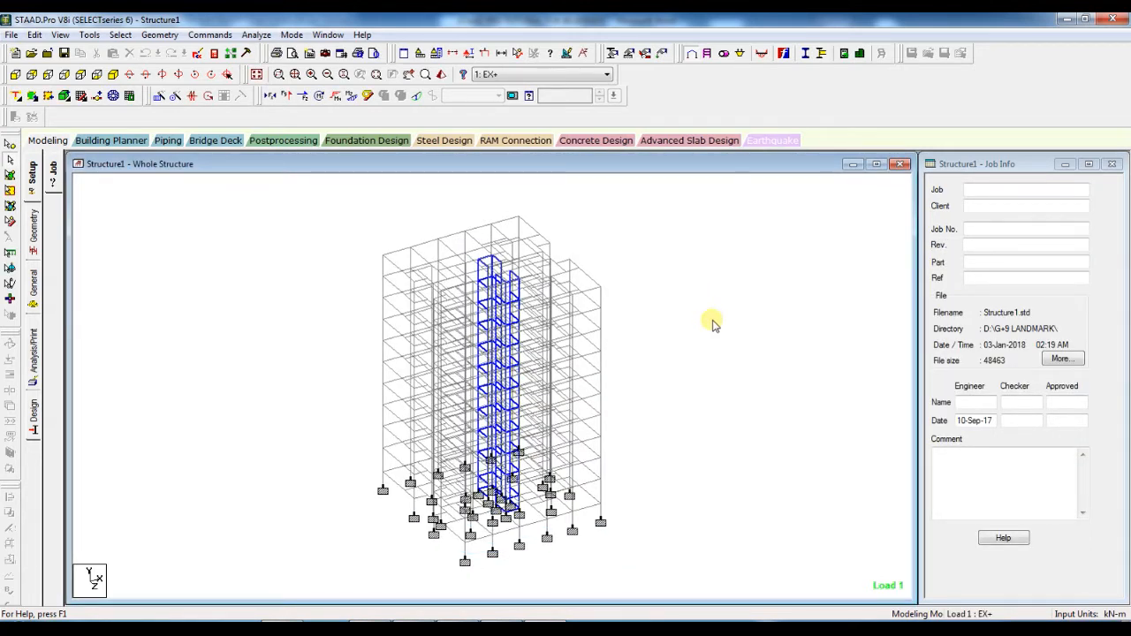
mouse_move(282, 446)
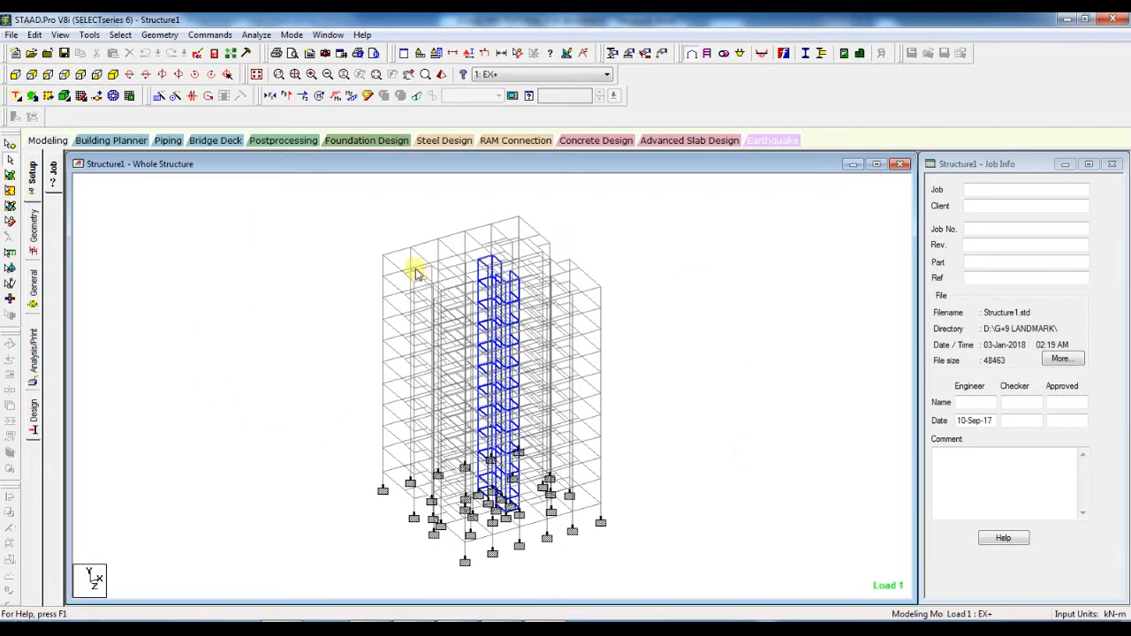
Run the Structure1 analysis to completion with 0 errors and stay in modelling mode
left_click(257, 35)
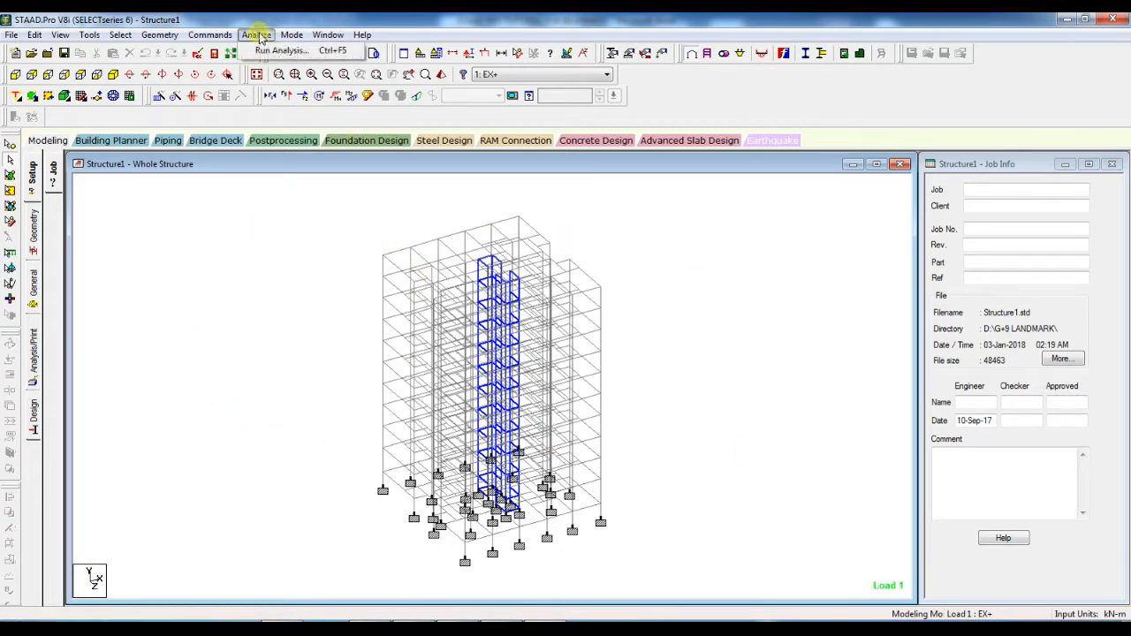
left_click(281, 50)
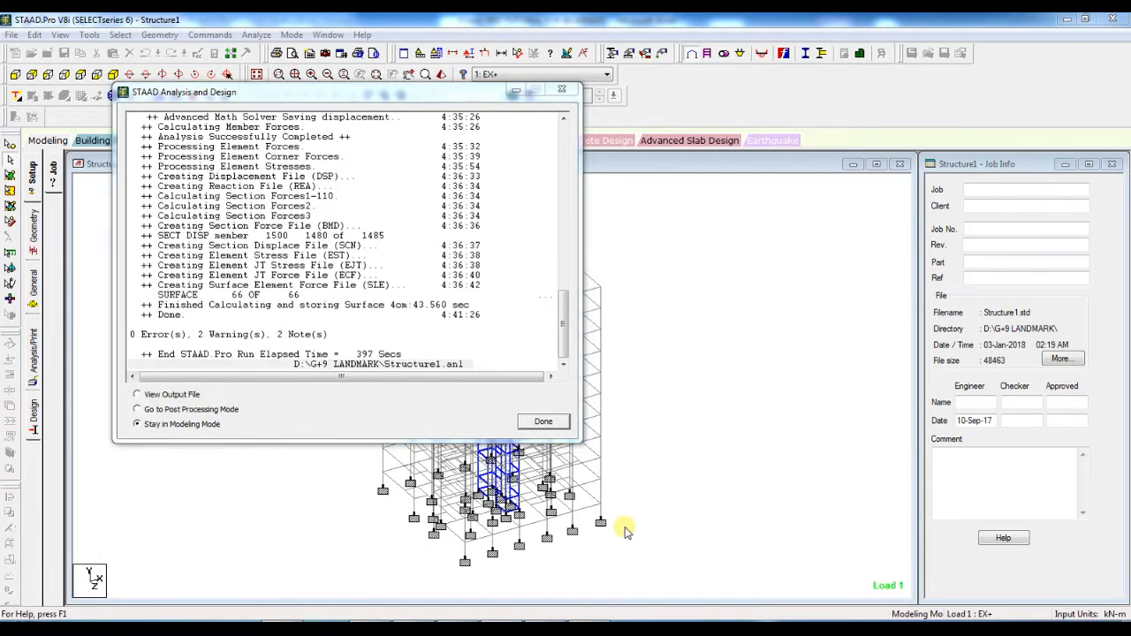
mouse_move(650, 369)
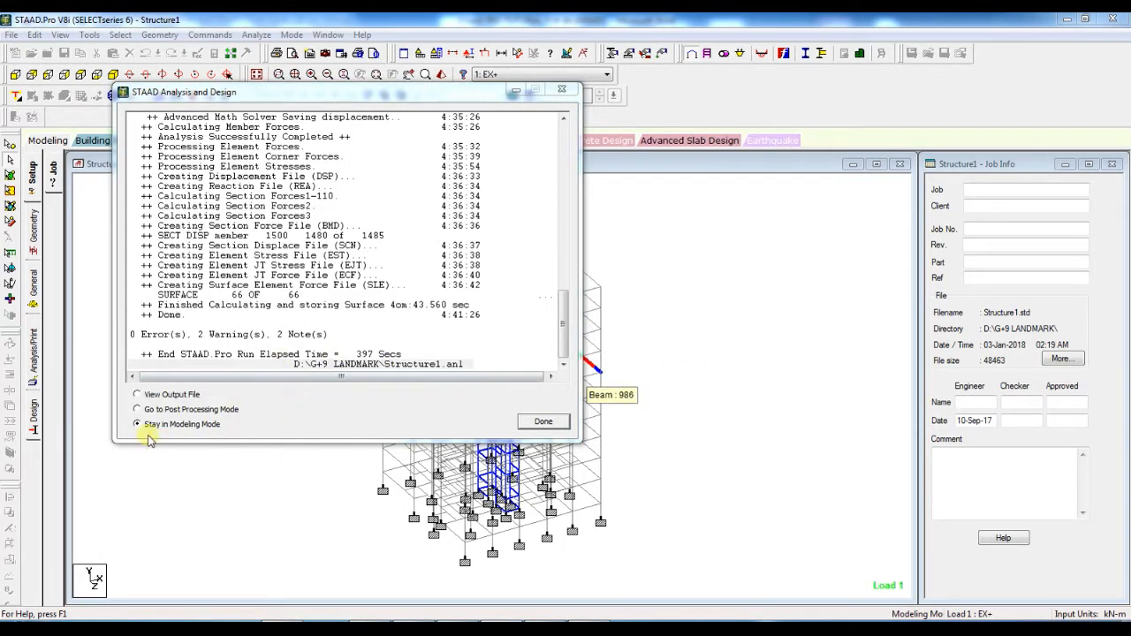
left_click(542, 422)
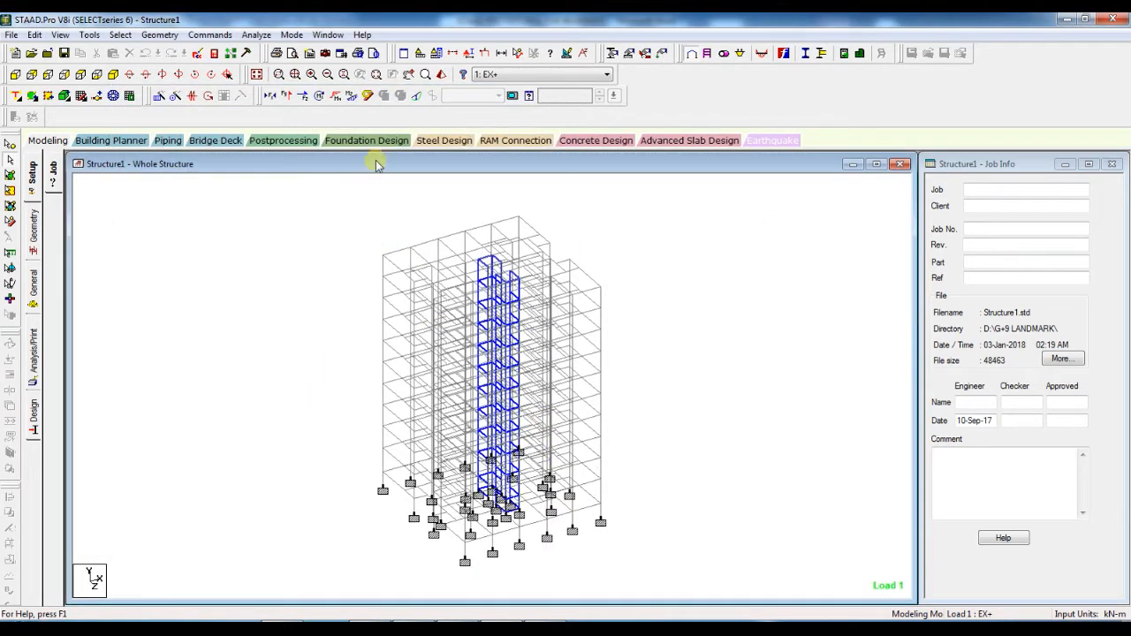
From Foundation Design, include all supports and load cases and run STAAD.foundation
left_click(366, 140)
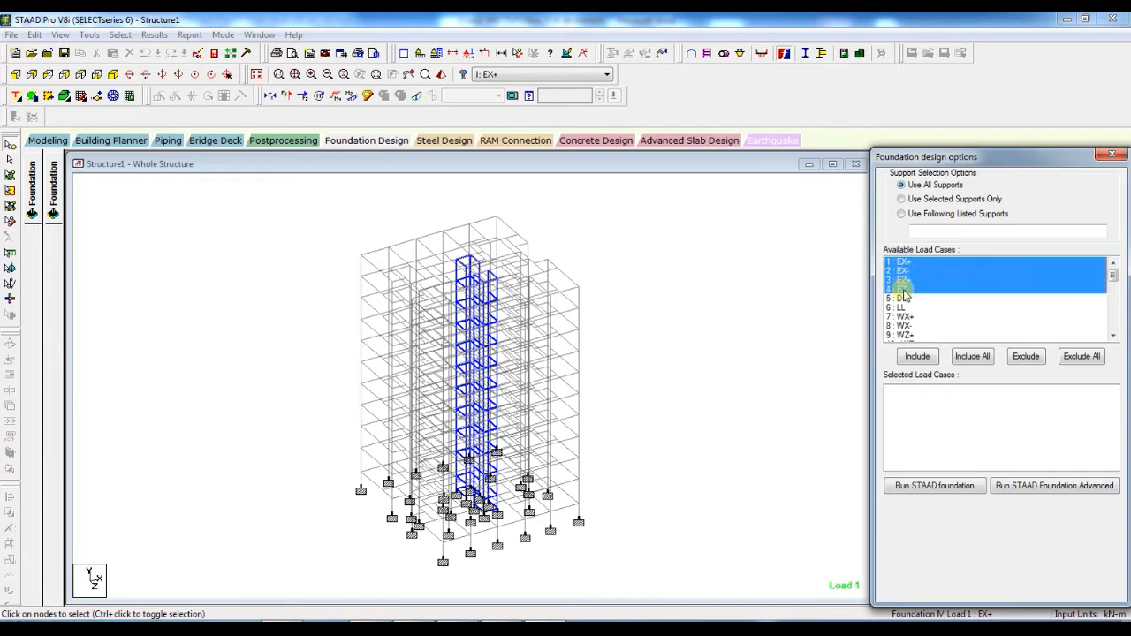
left_click(901, 336)
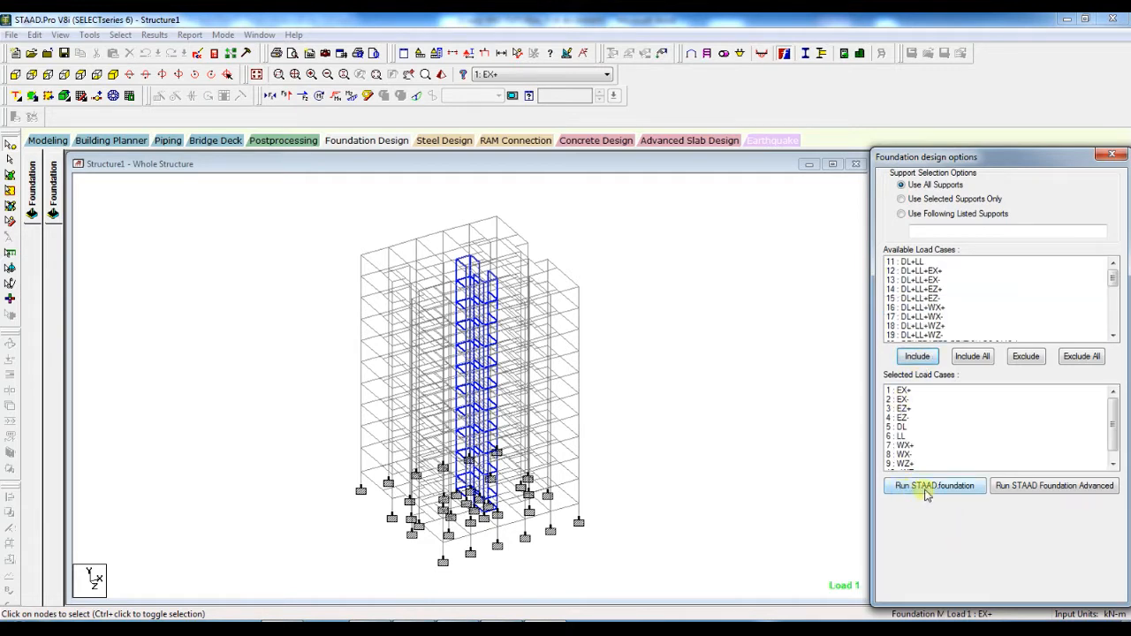
left_click(934, 485)
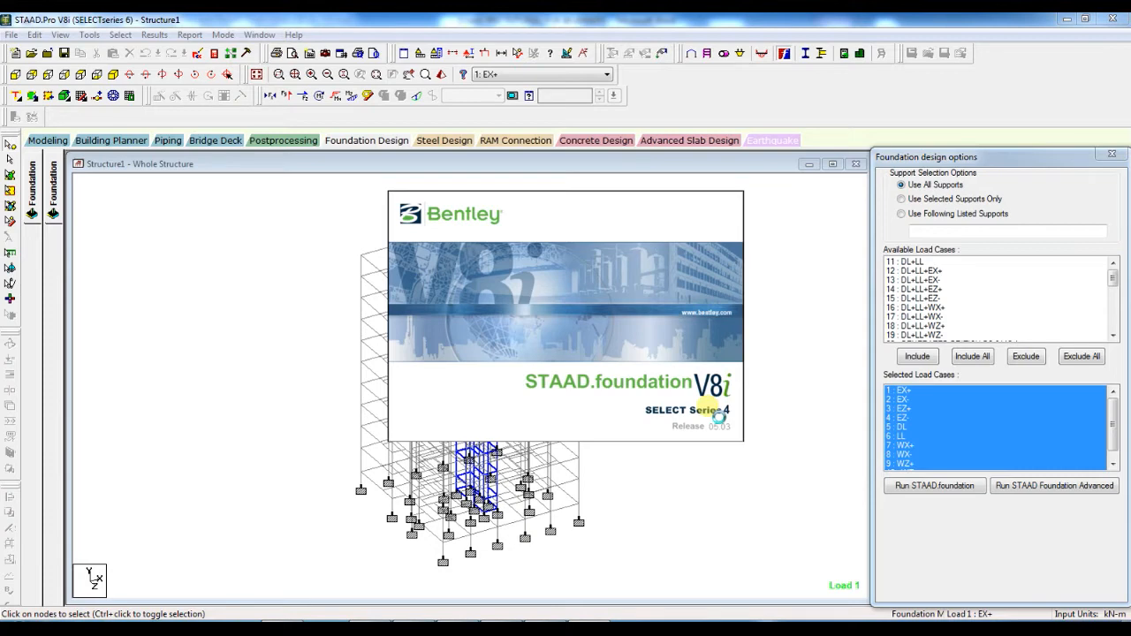
Let STAAD.foundation load the Structure1 job and expand Loads & Factors in the Main Navigator
left_click(934, 485)
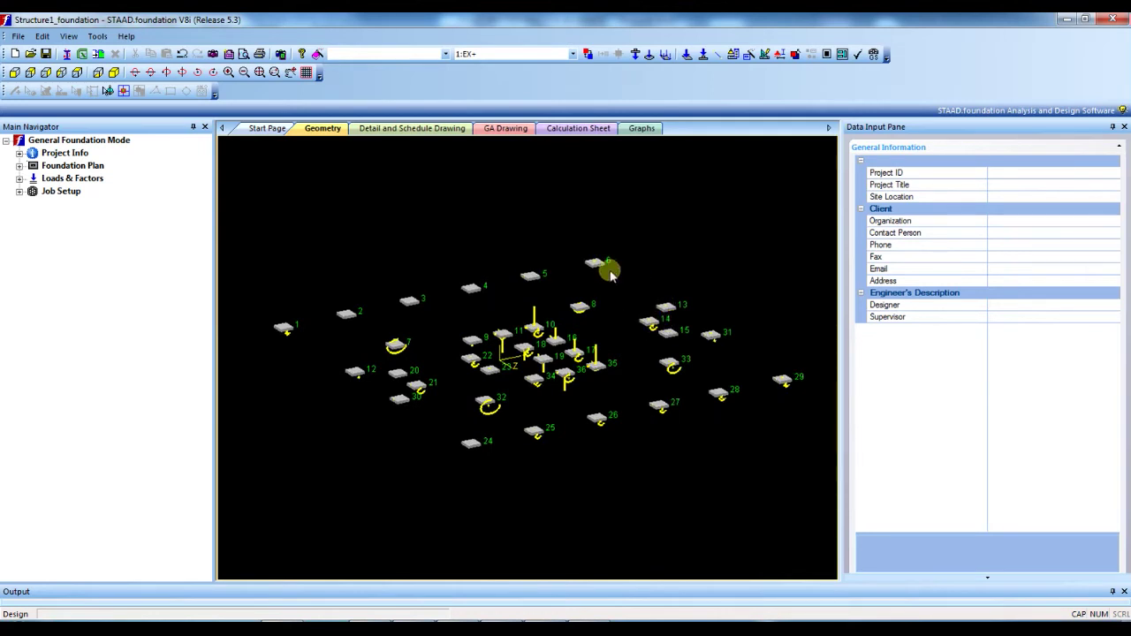
mouse_move(488, 309)
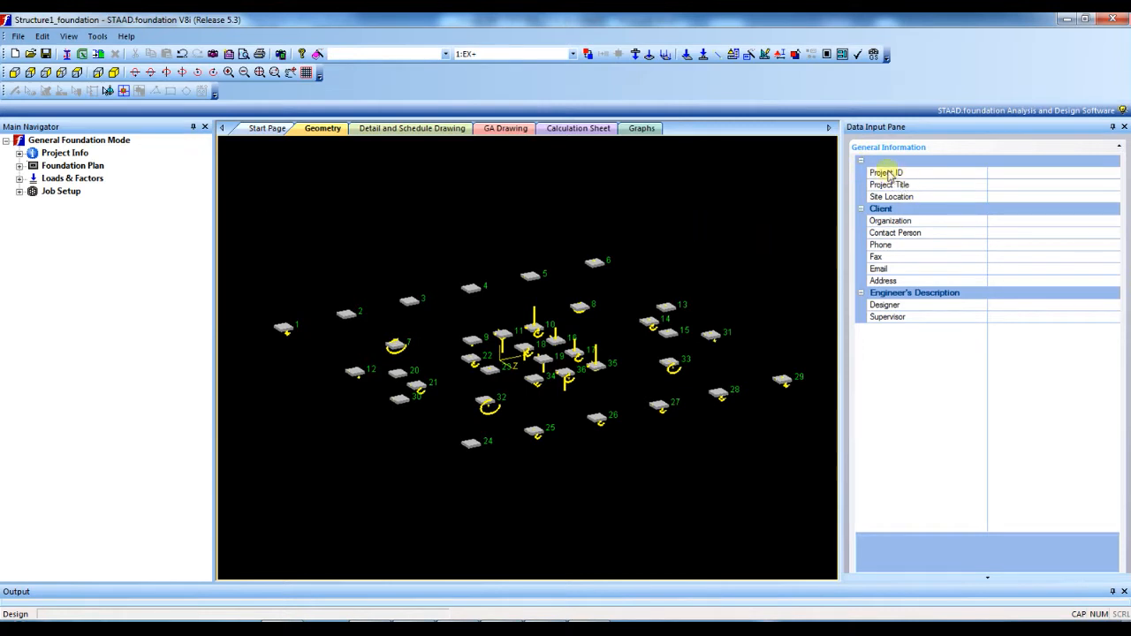
mouse_move(972, 248)
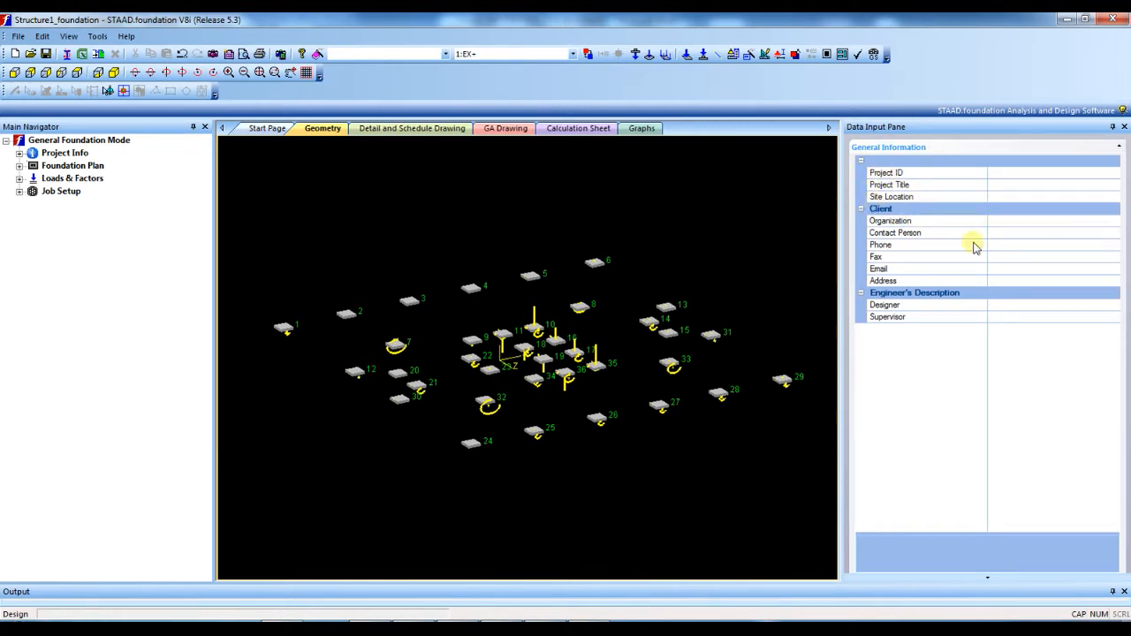
mouse_move(1021, 315)
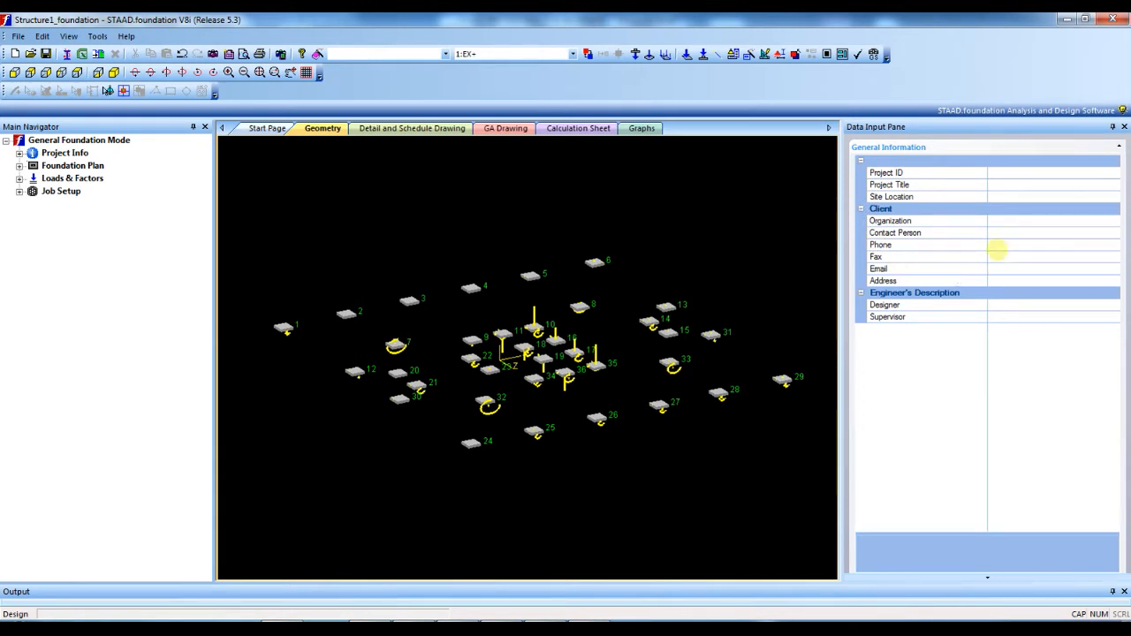
mouse_move(60, 232)
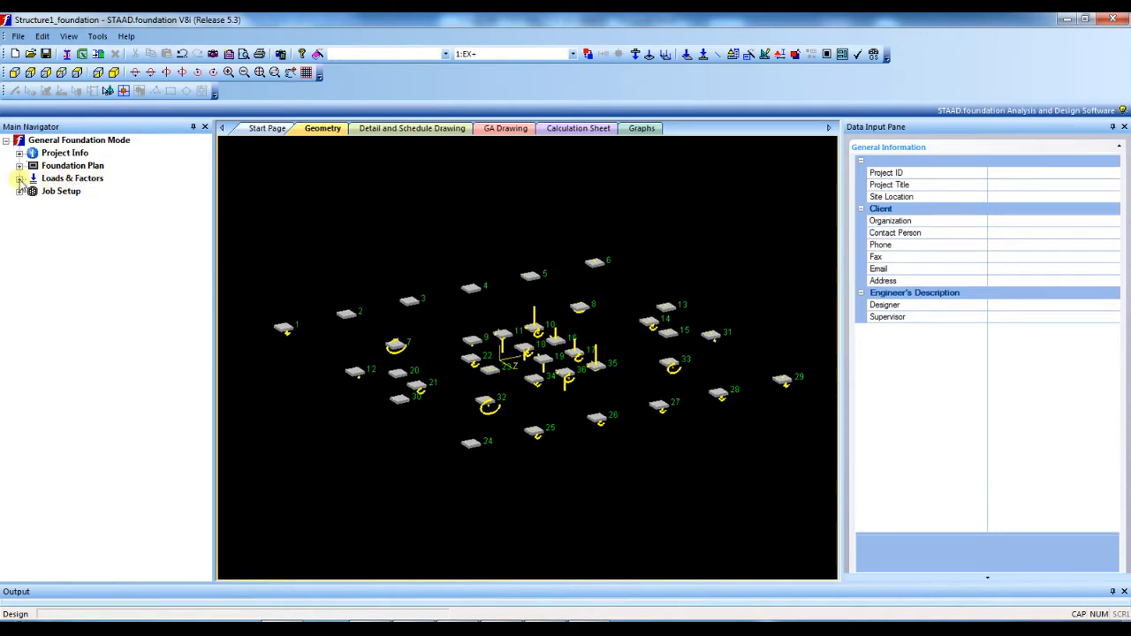
left_click(19, 177)
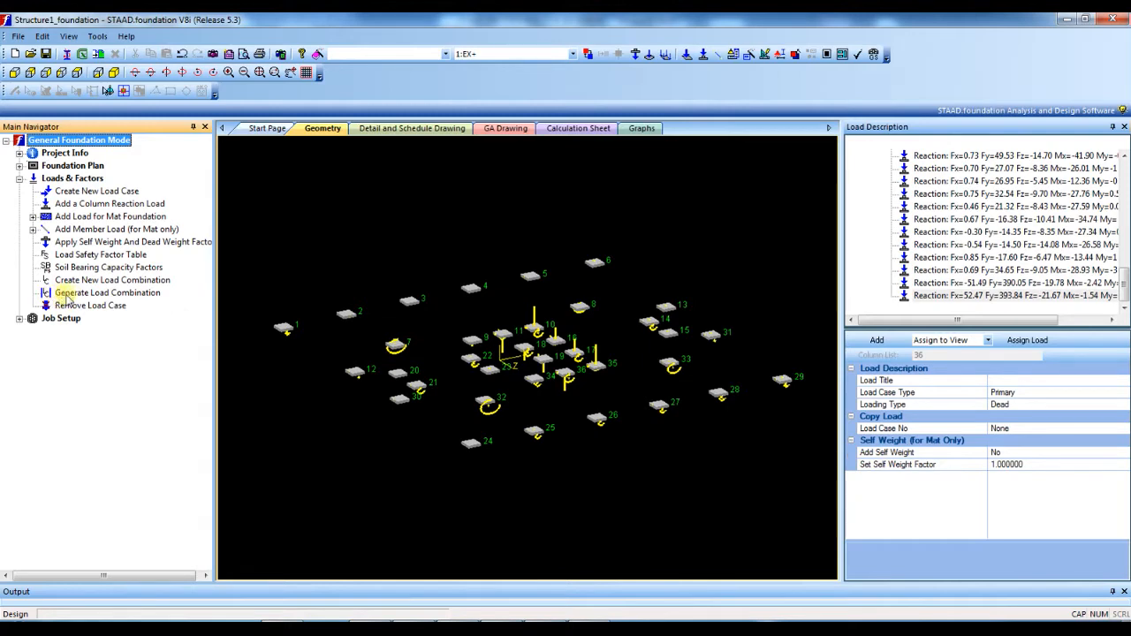
left_click(107, 293)
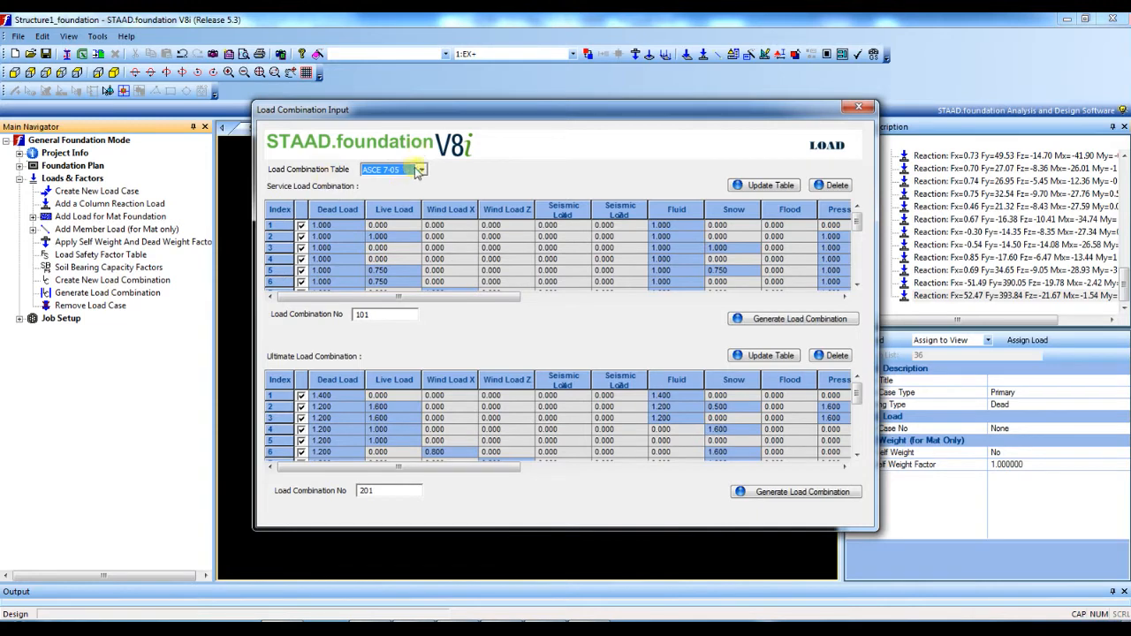
left_click(422, 170)
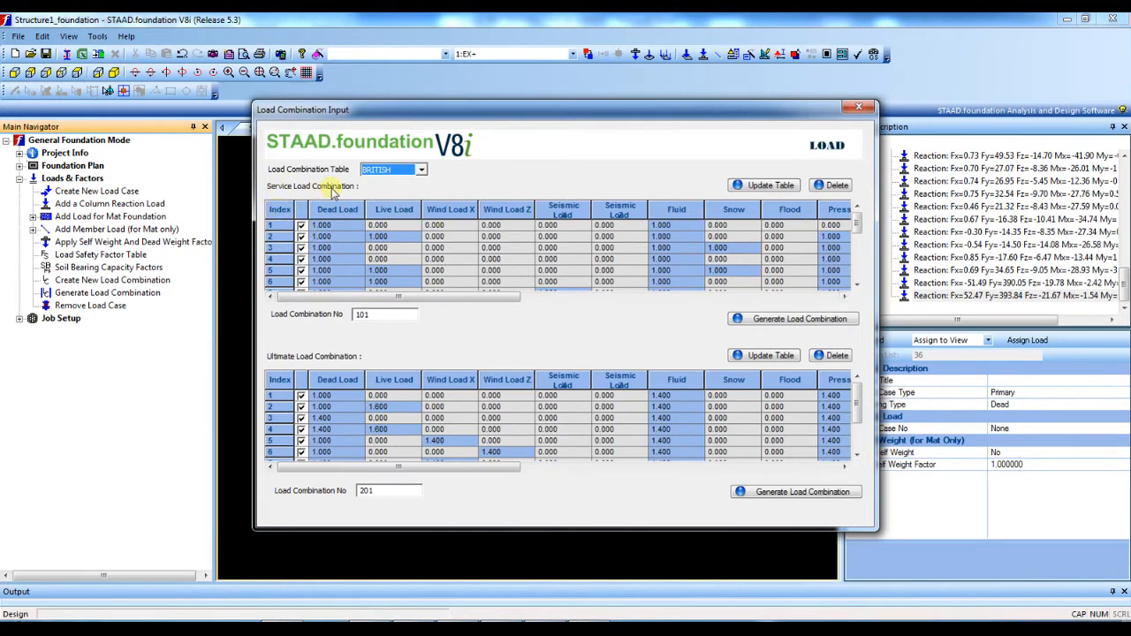
mouse_move(281, 369)
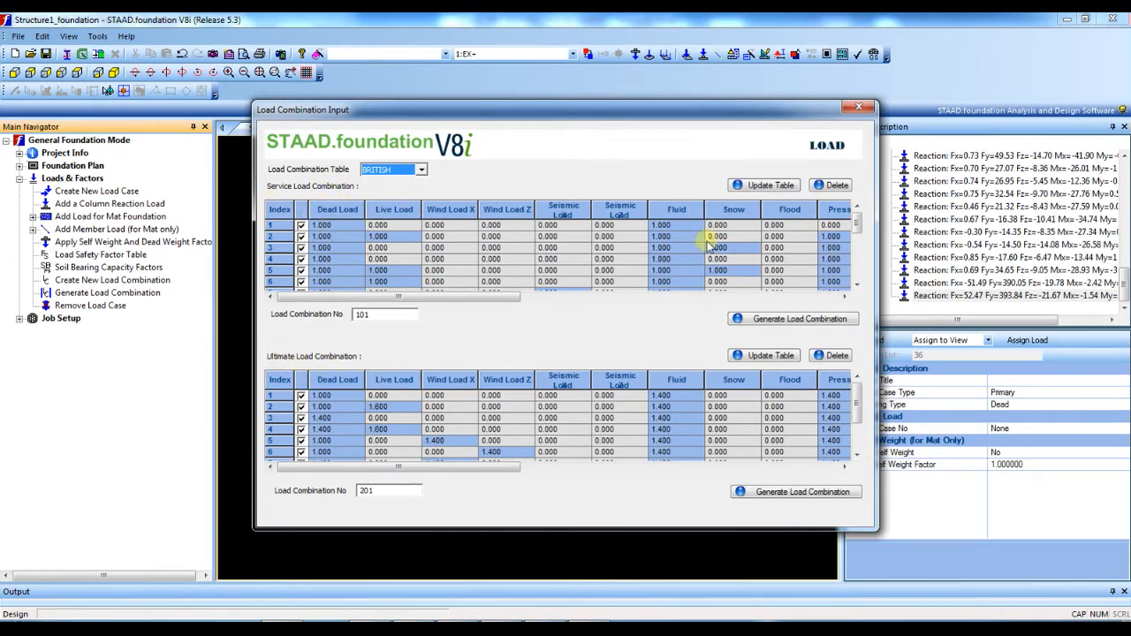
left_click(793, 319)
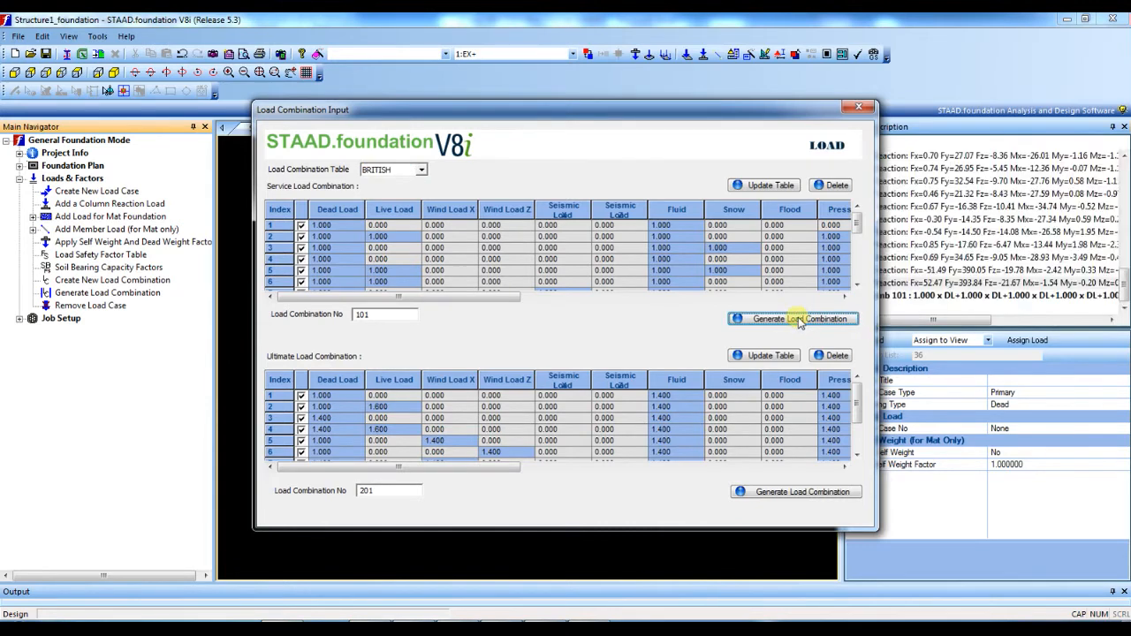
mouse_move(652, 350)
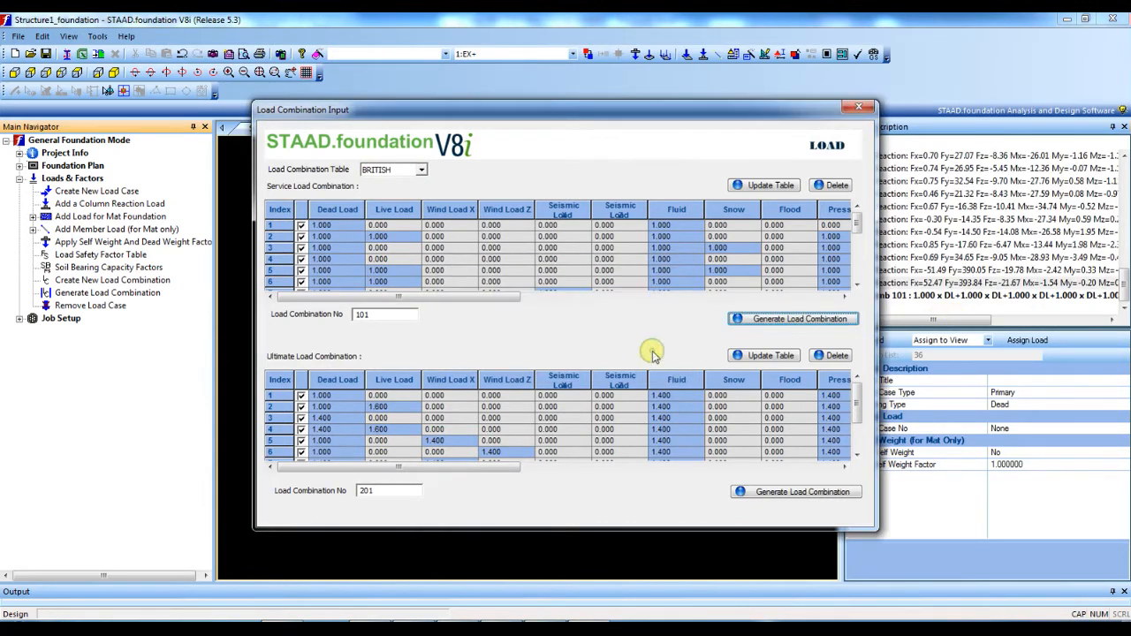
left_click(794, 491)
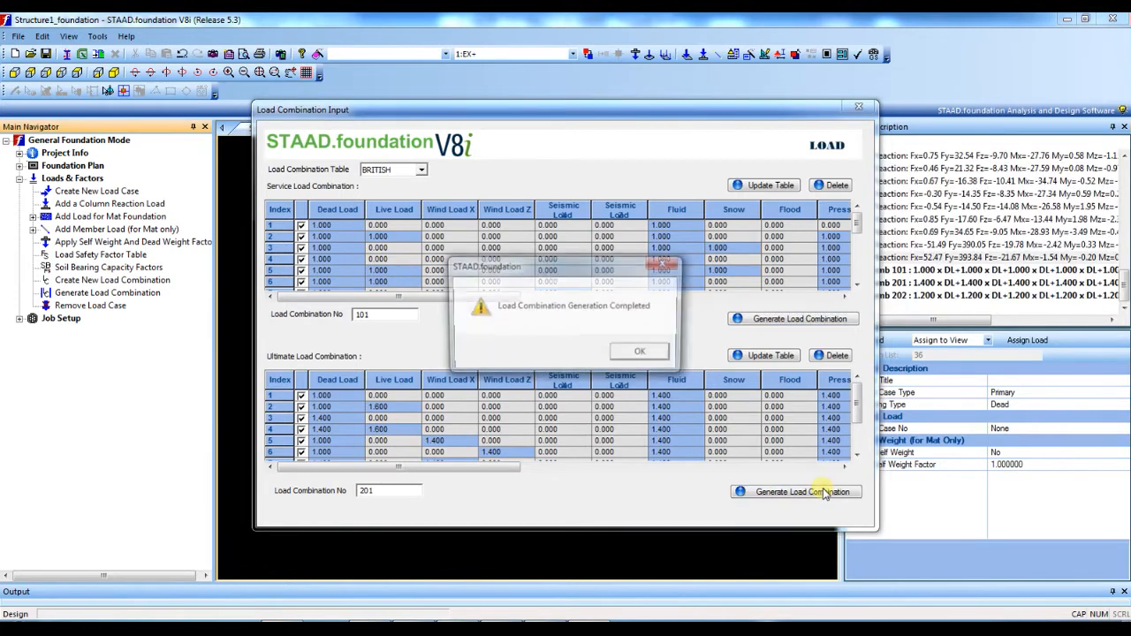
left_click(639, 351)
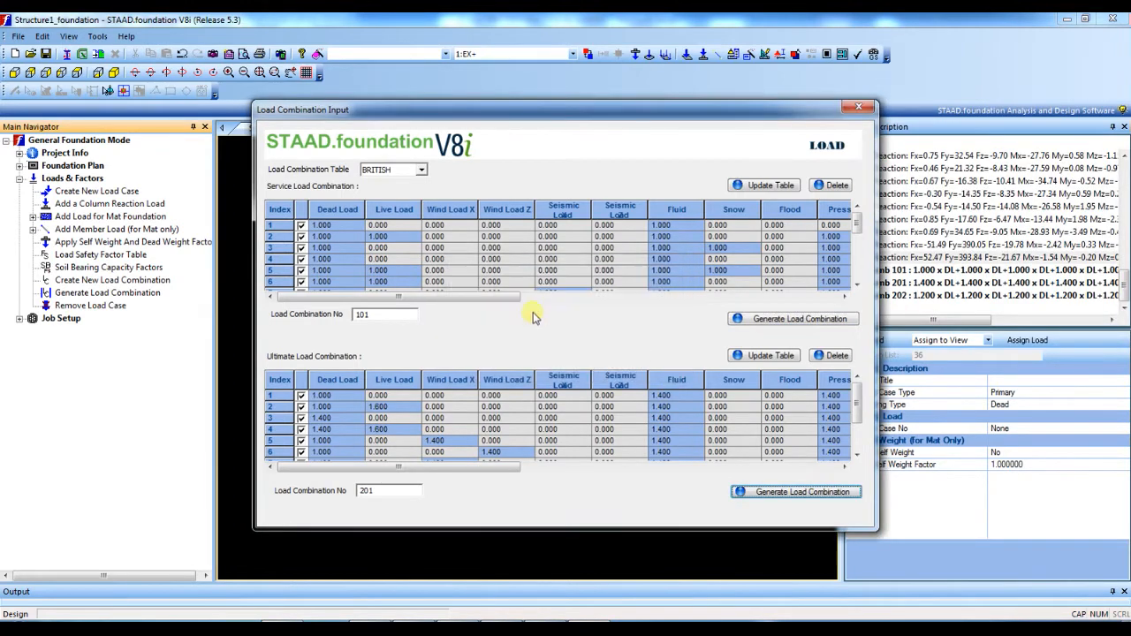
left_click(857, 107)
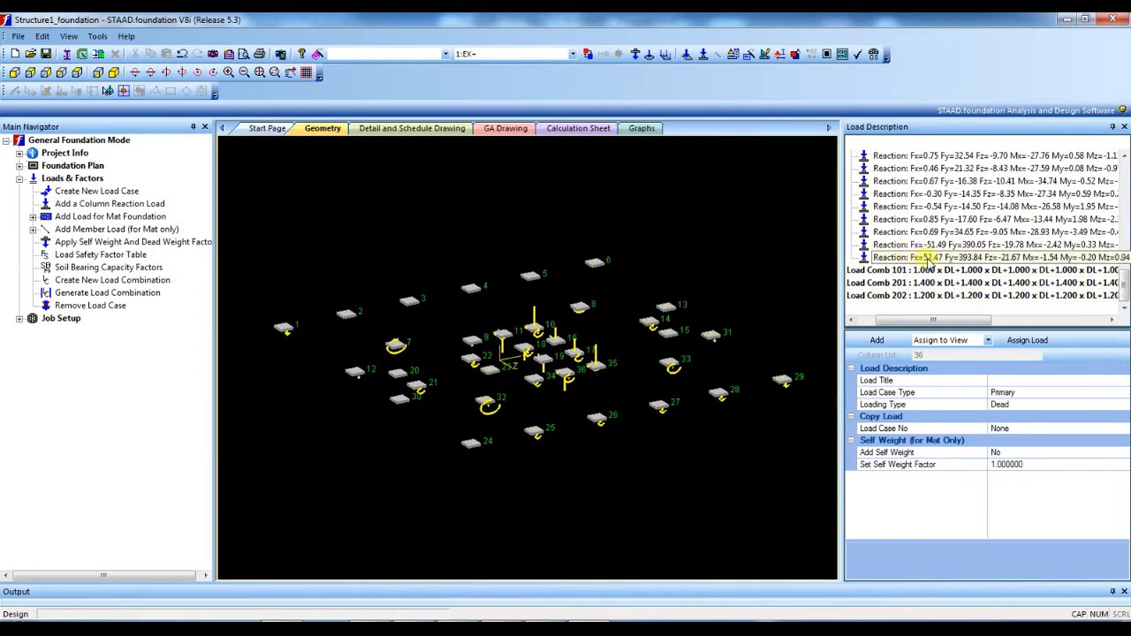
left_click(61, 318)
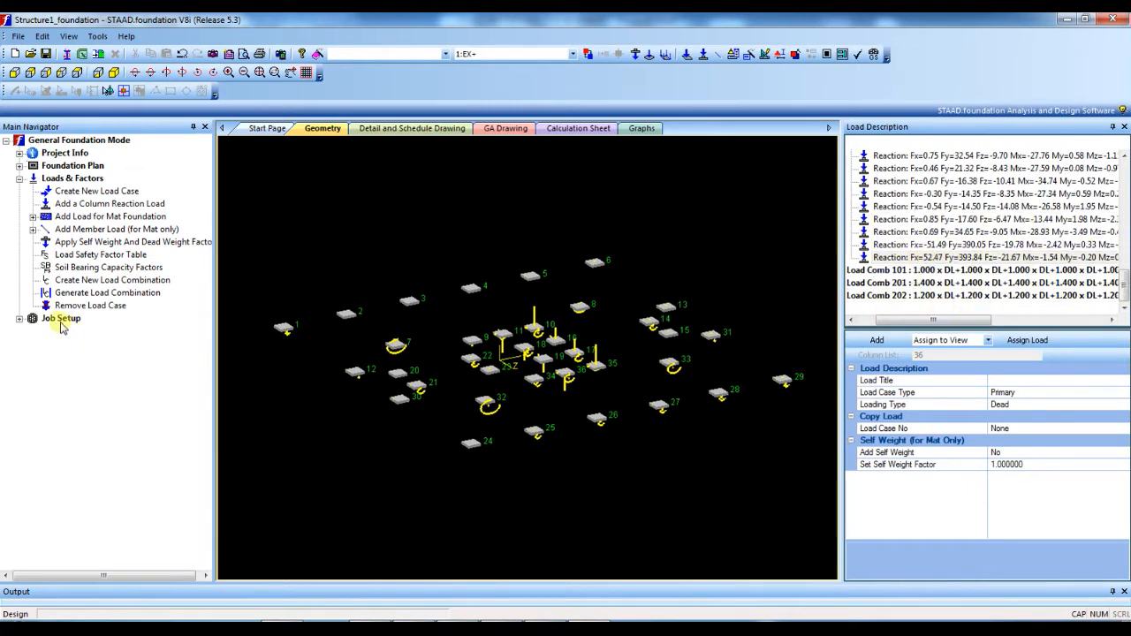
Start a new foundation job from Job Setup and name it PILE
left_click(61, 318)
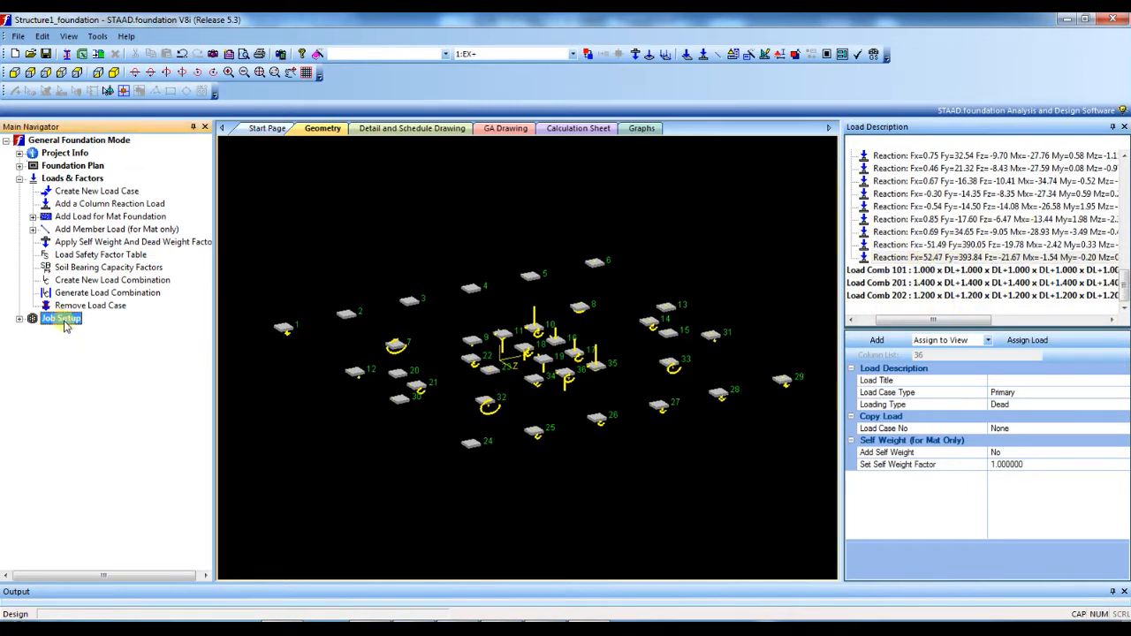
left_click(61, 318)
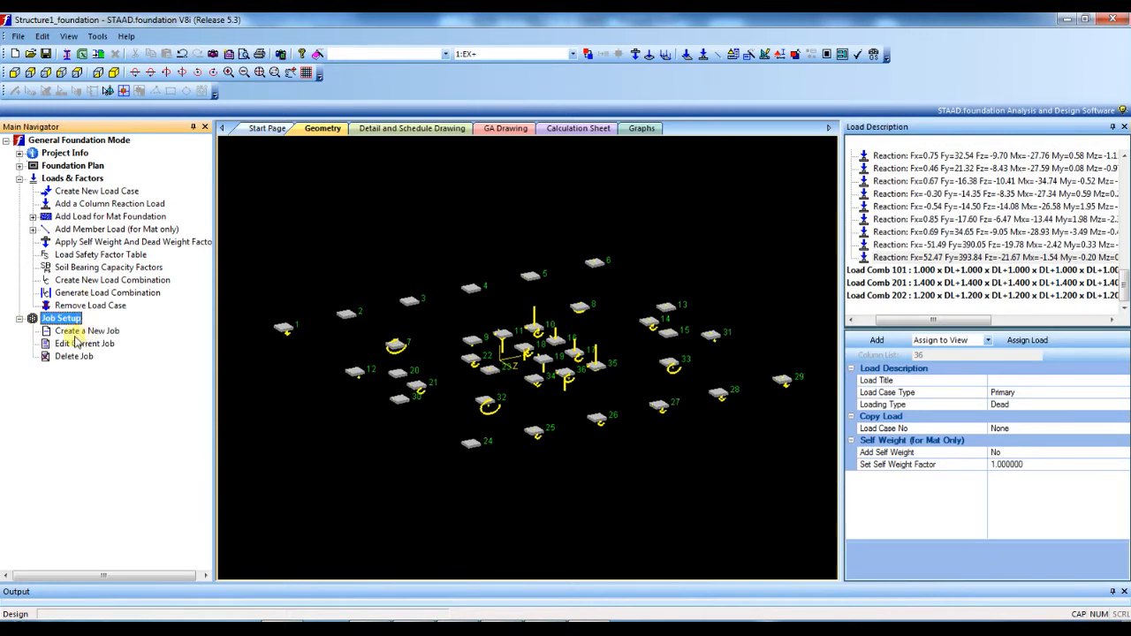
mouse_move(87, 330)
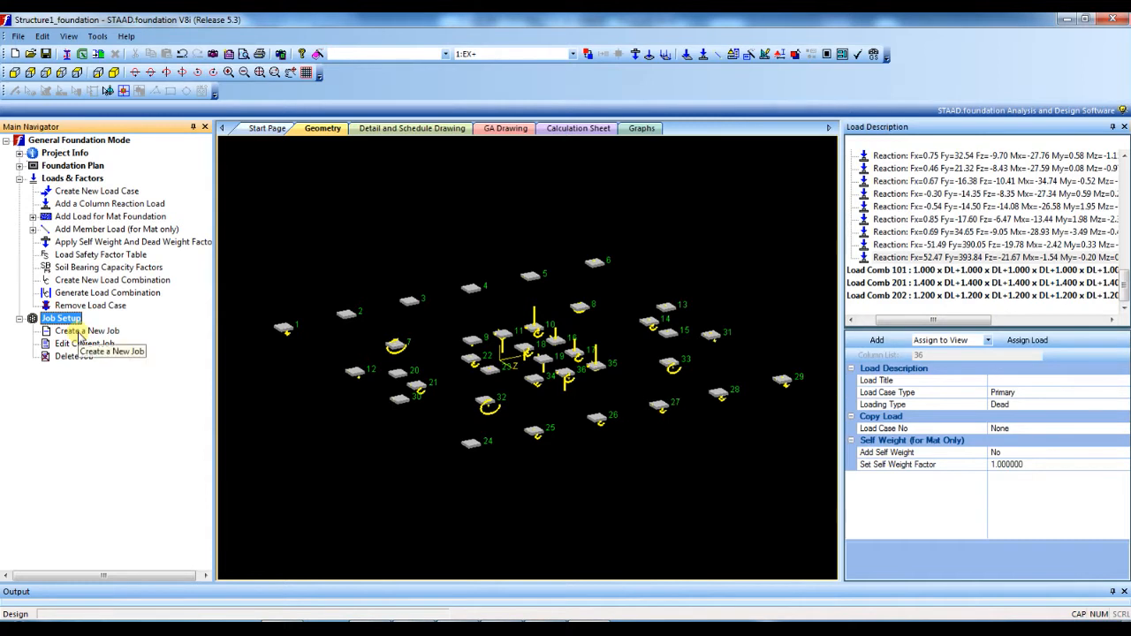
left_click(88, 330)
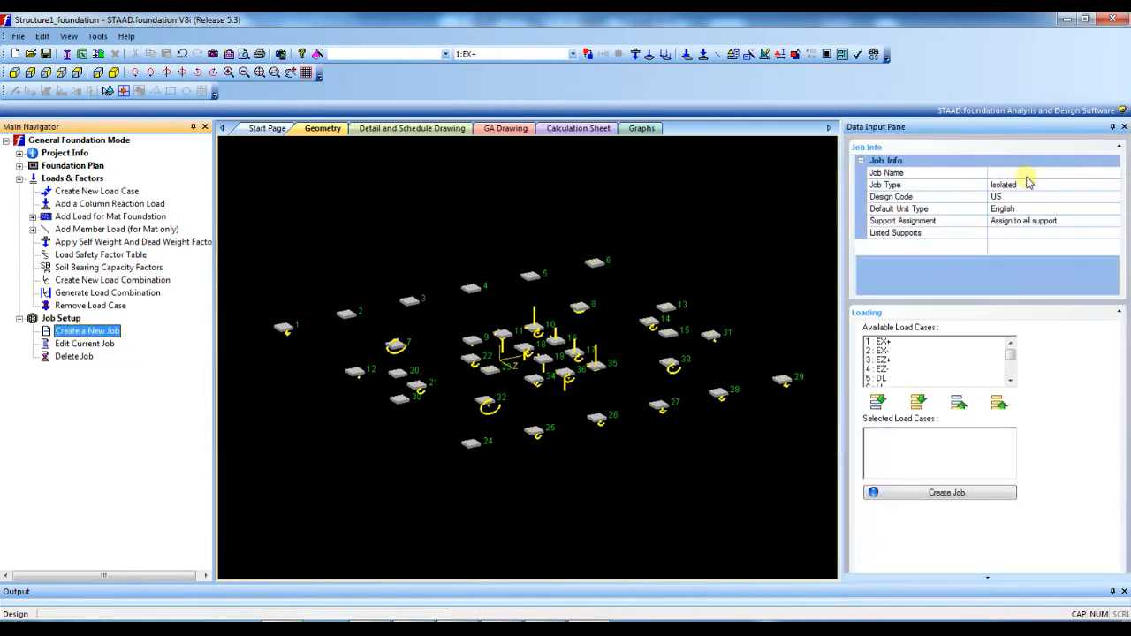
left_click(925, 172)
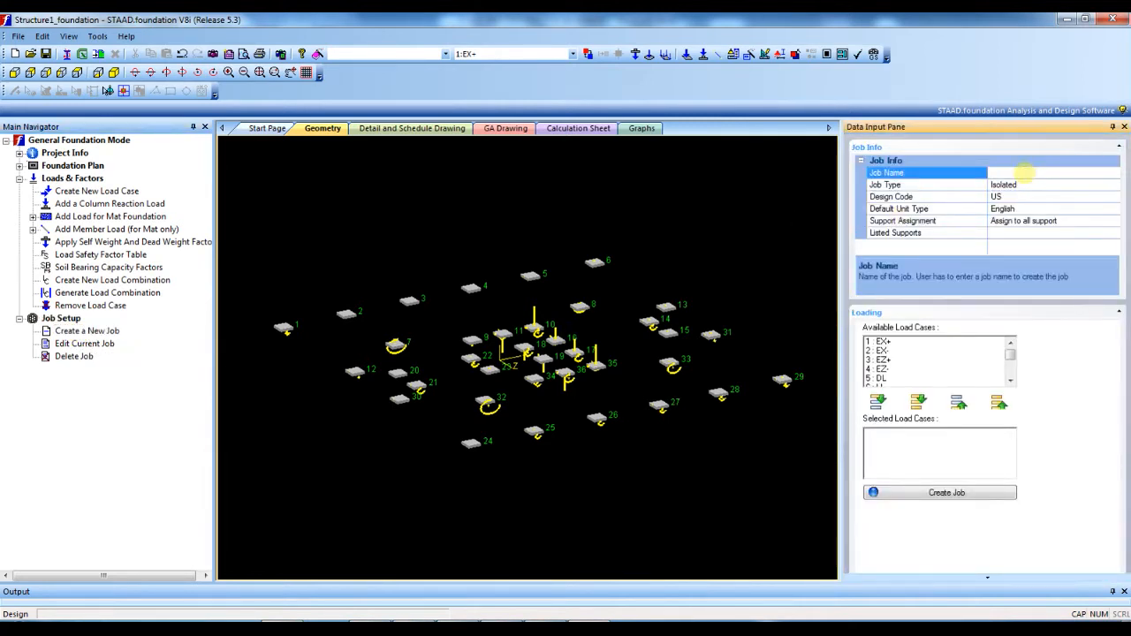
type("PILE")
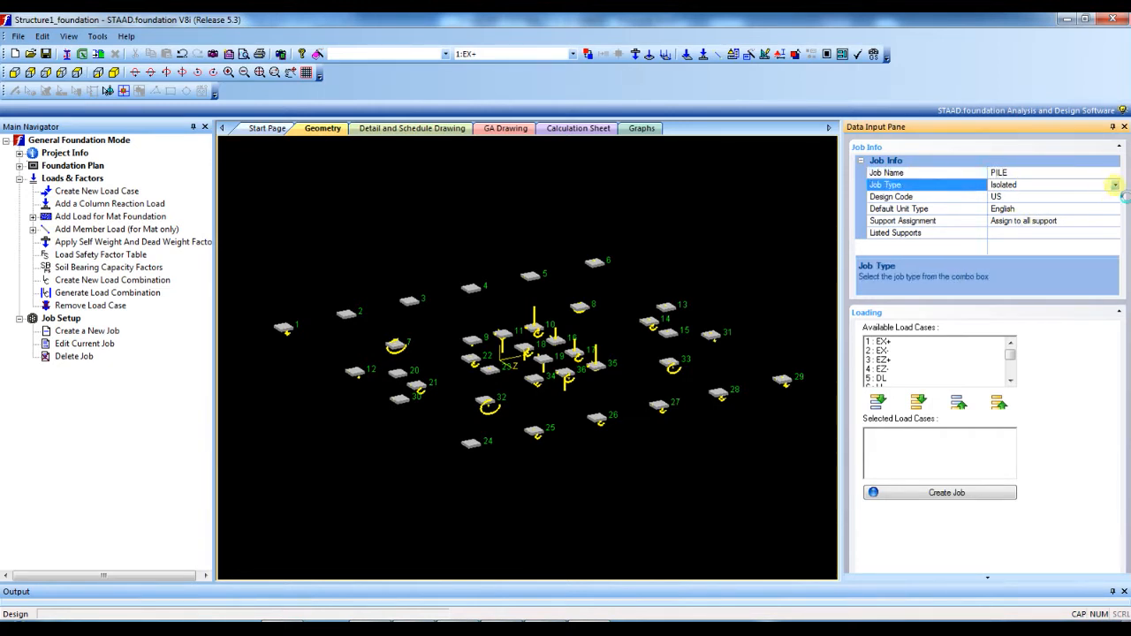
Make it a Pile Cap job to British code, add combinations 101, 201, 202 and create it
left_click(1114, 185)
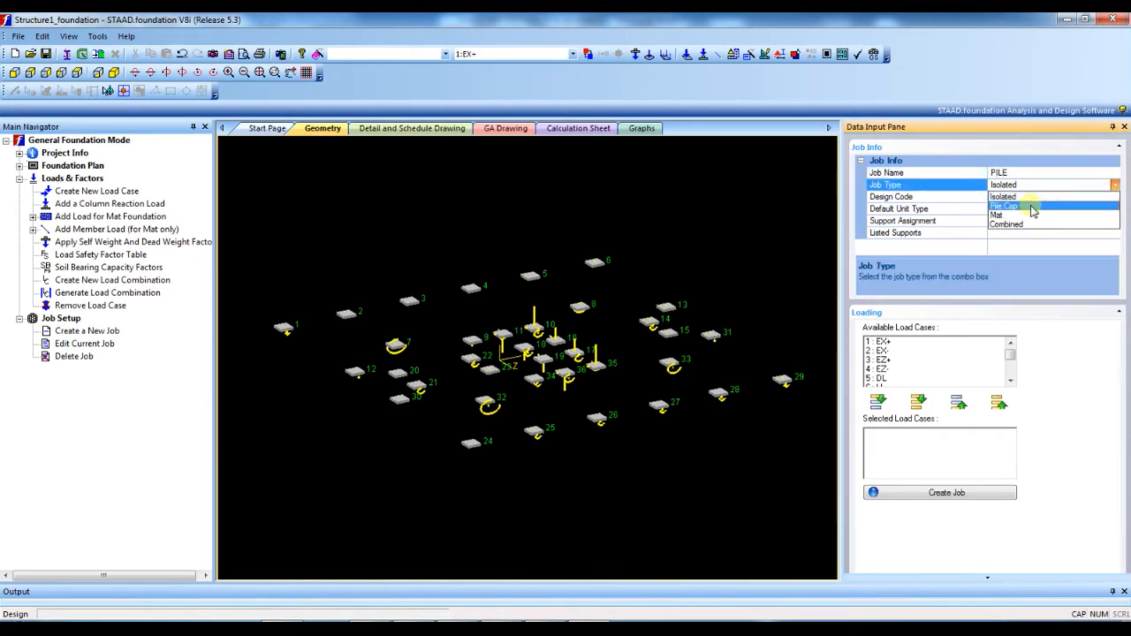
left_click(1004, 206)
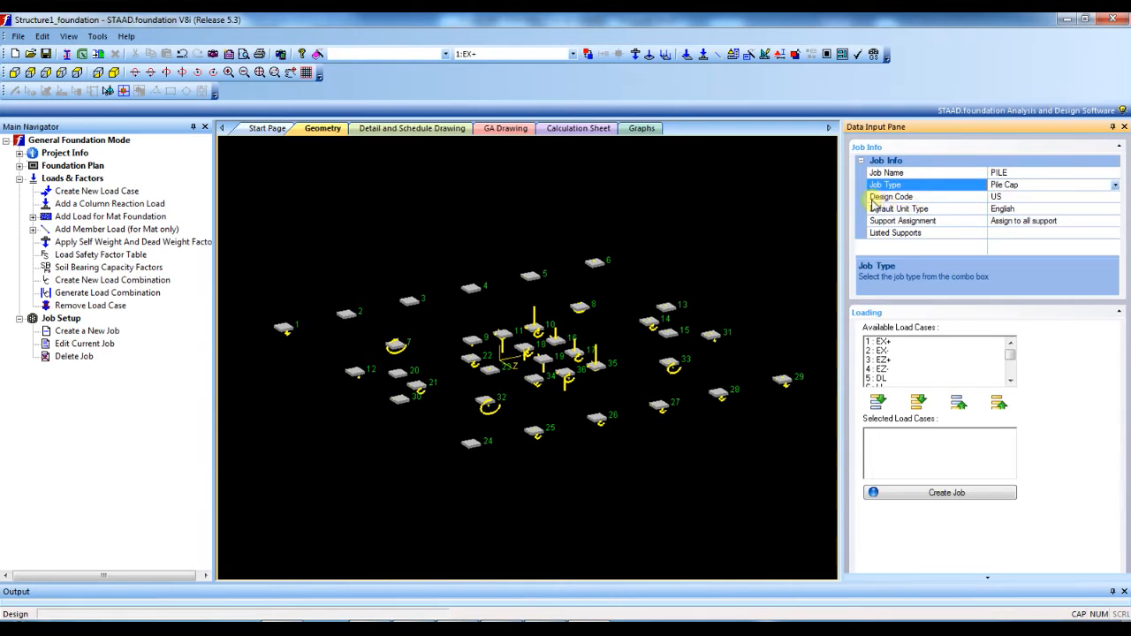
left_click(923, 196)
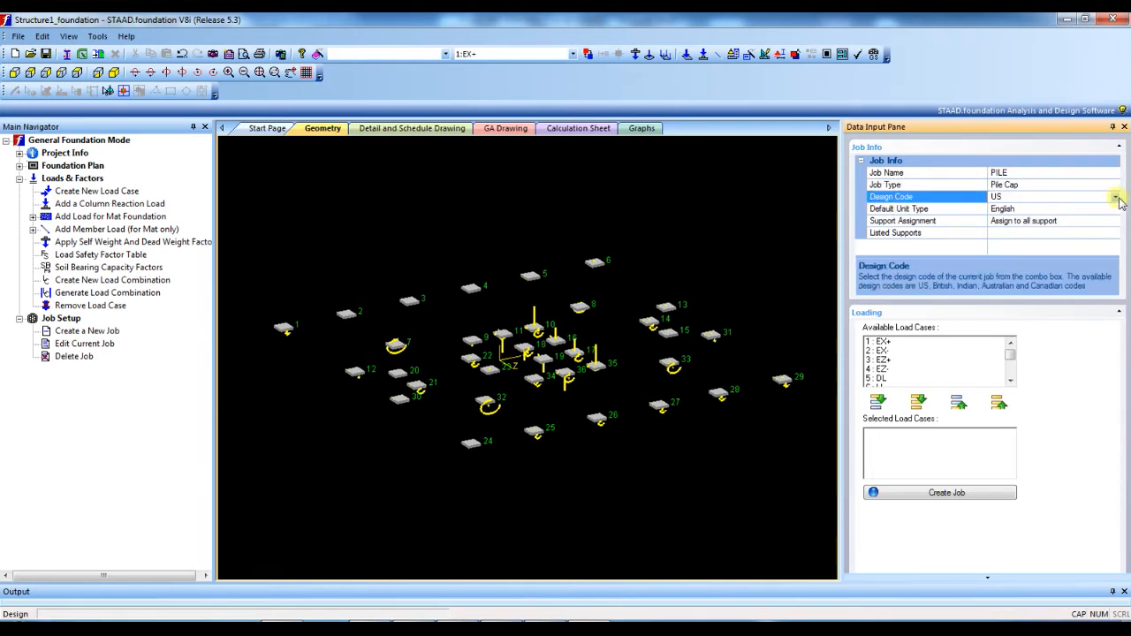
left_click(1115, 197)
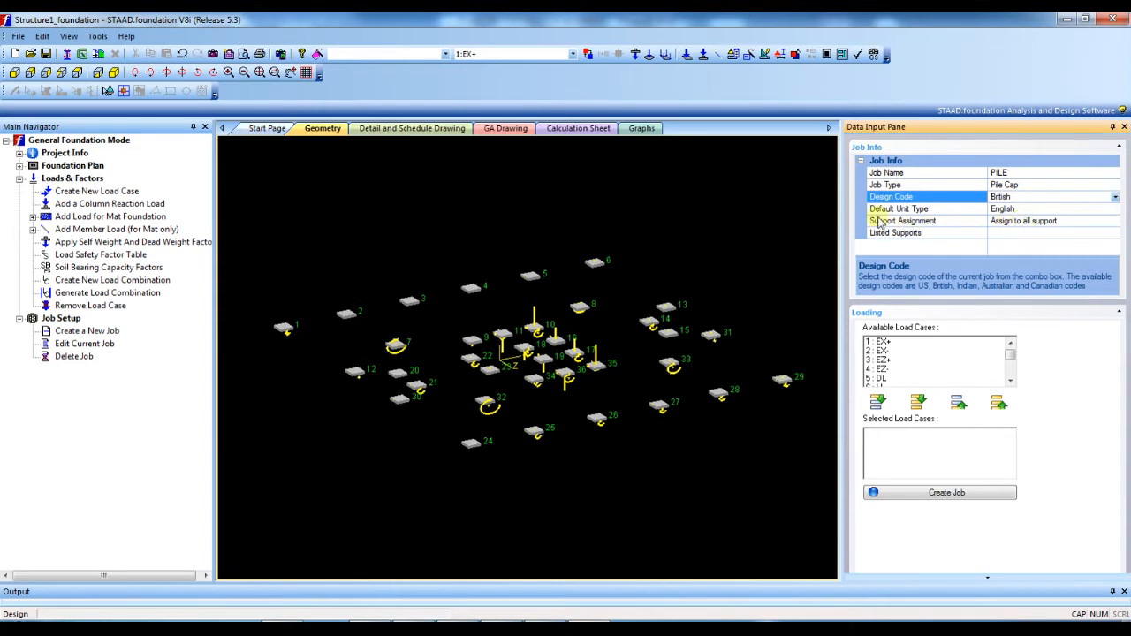
left_click(899, 209)
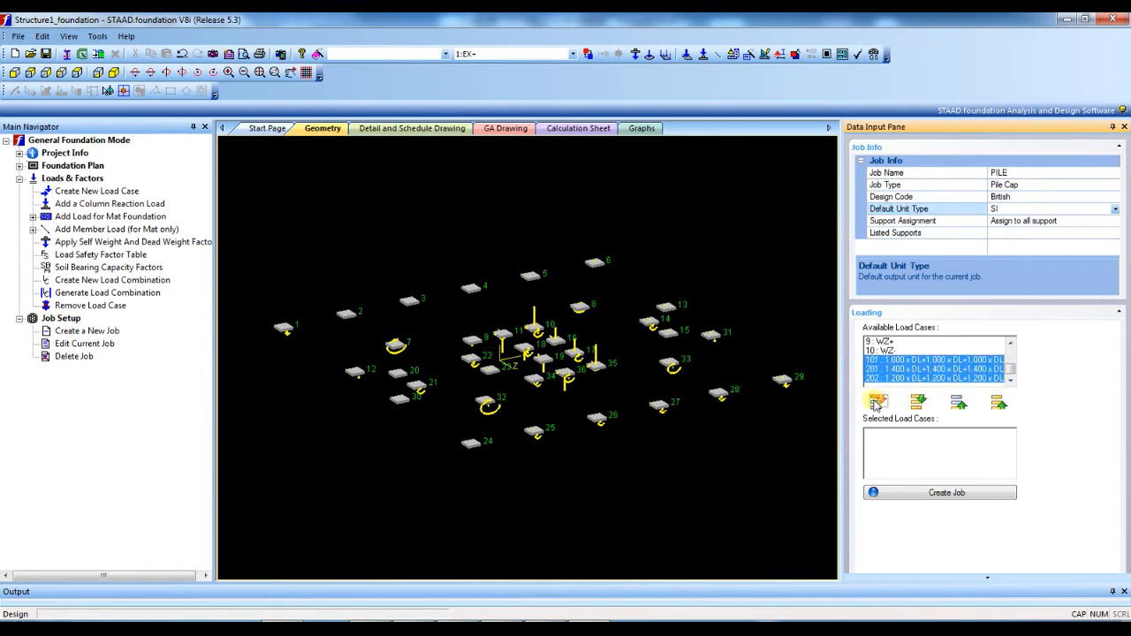
left_click(877, 402)
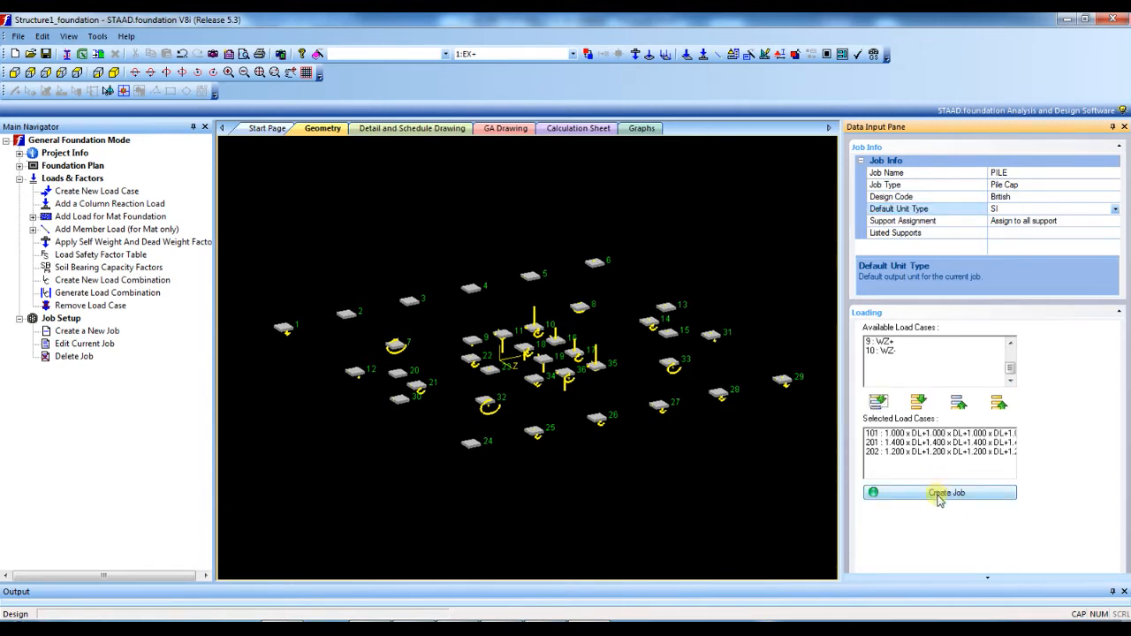
left_click(940, 492)
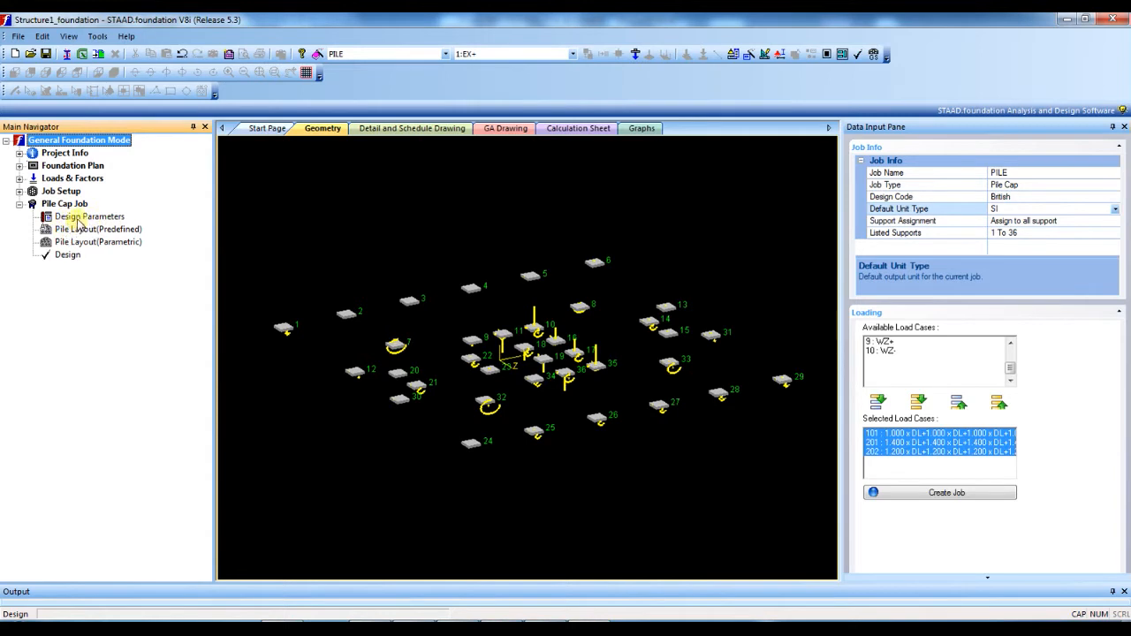
In Design Parameters, set concrete 30 N/mm2, steel 460 N/mm2 and initial thickness 500 mm
left_click(92, 217)
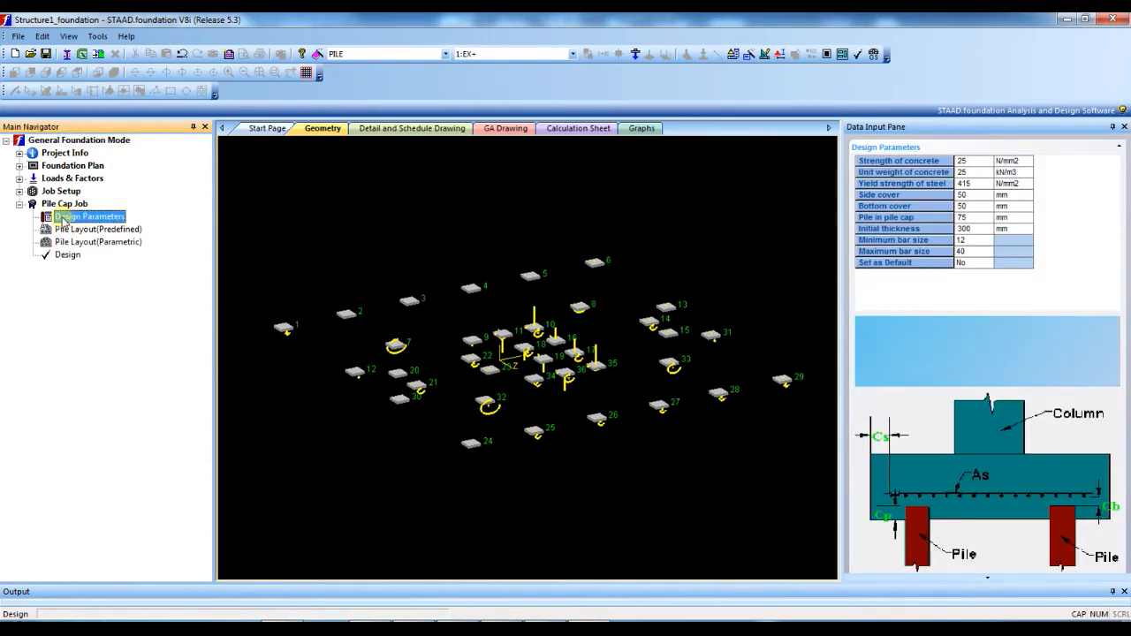
left_click(961, 161)
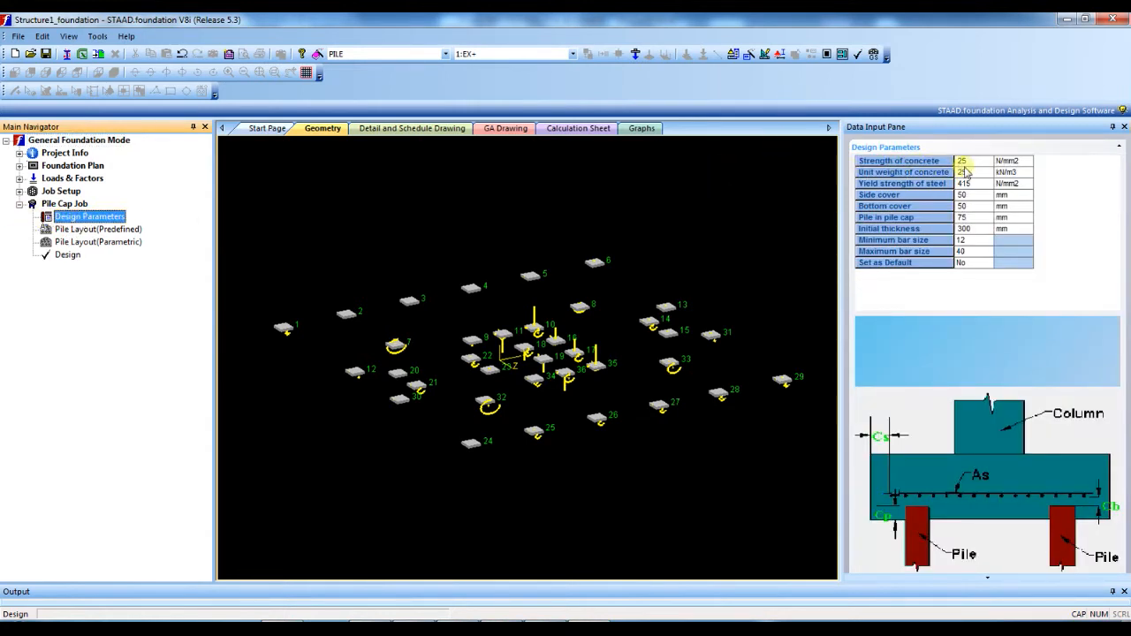
left_click(961, 161)
type("30")
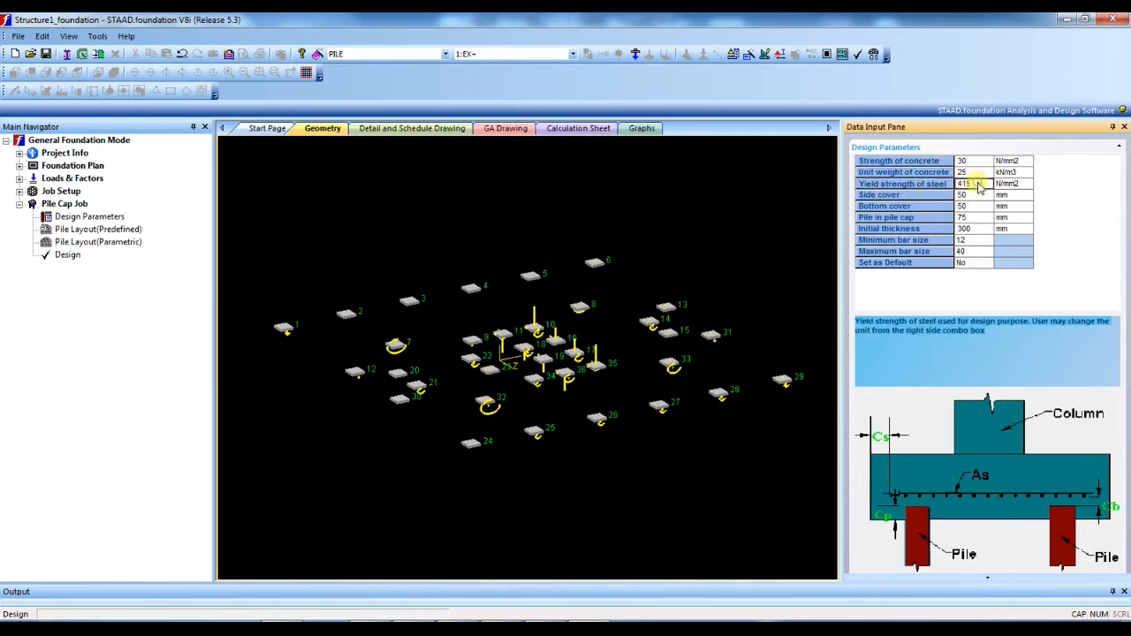
type("460")
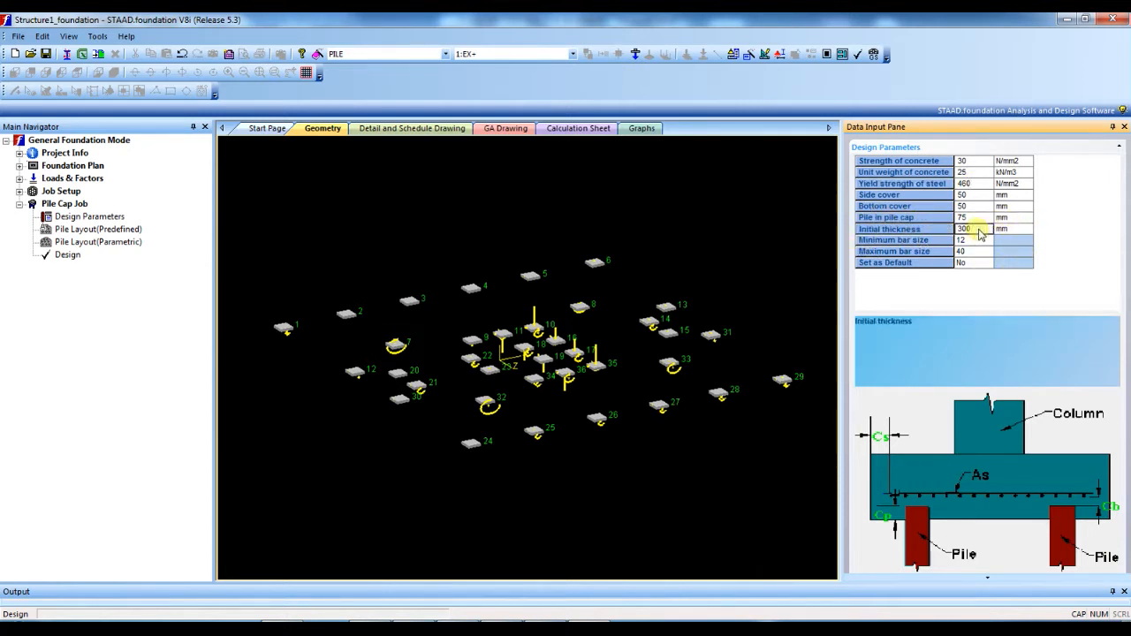
type("500")
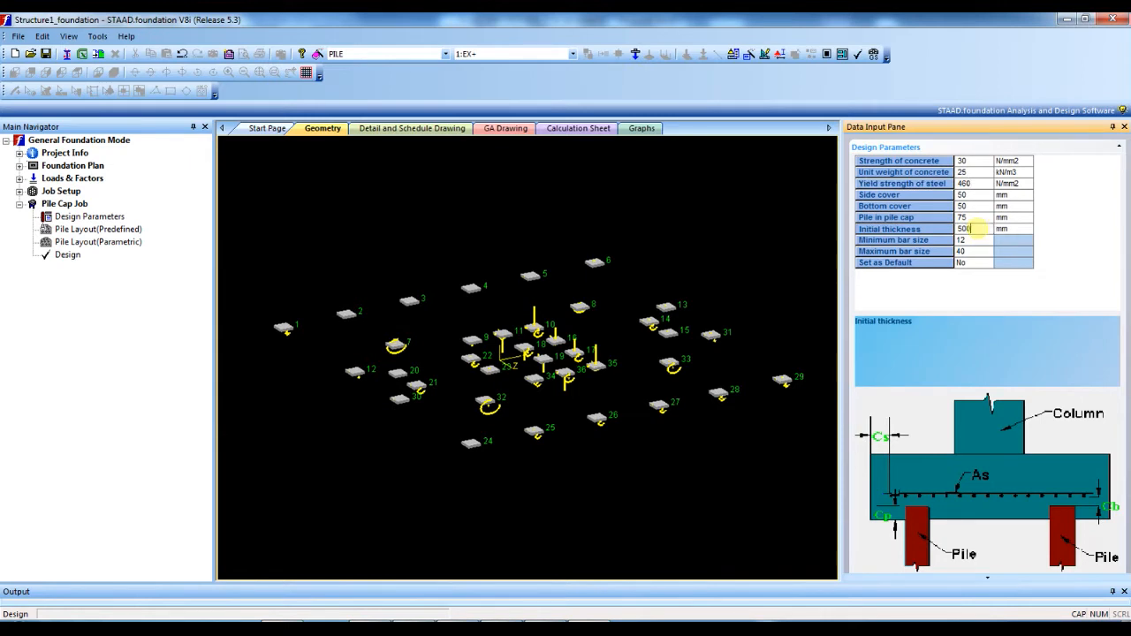
Set the minimum bar size to 16 and the maximum bar size to 25
left_click(983, 240)
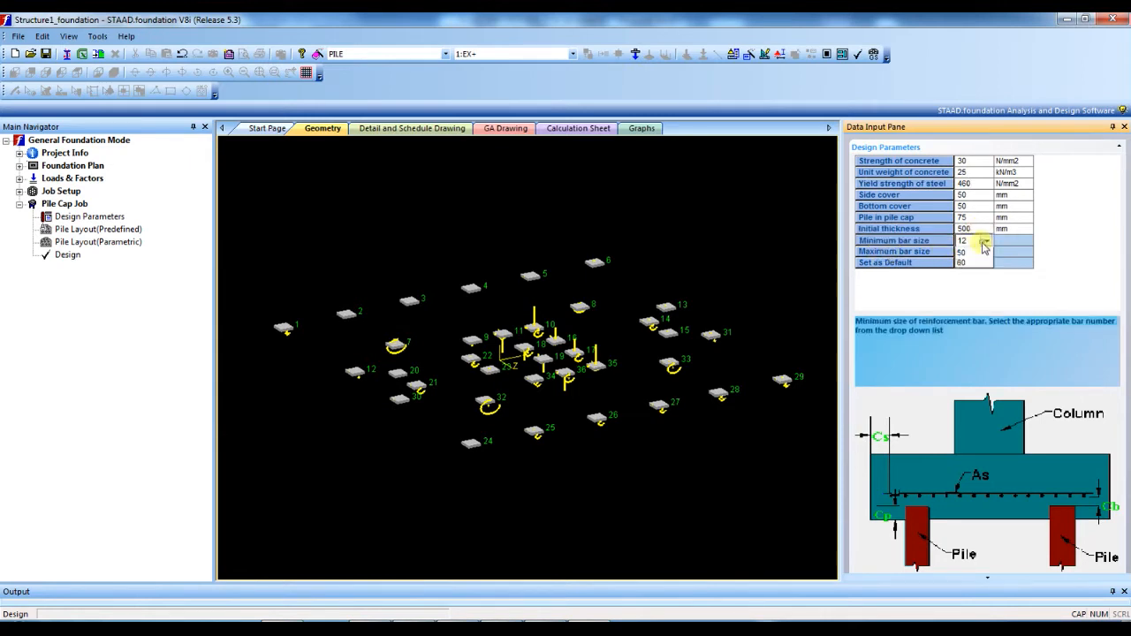
left_click(984, 240)
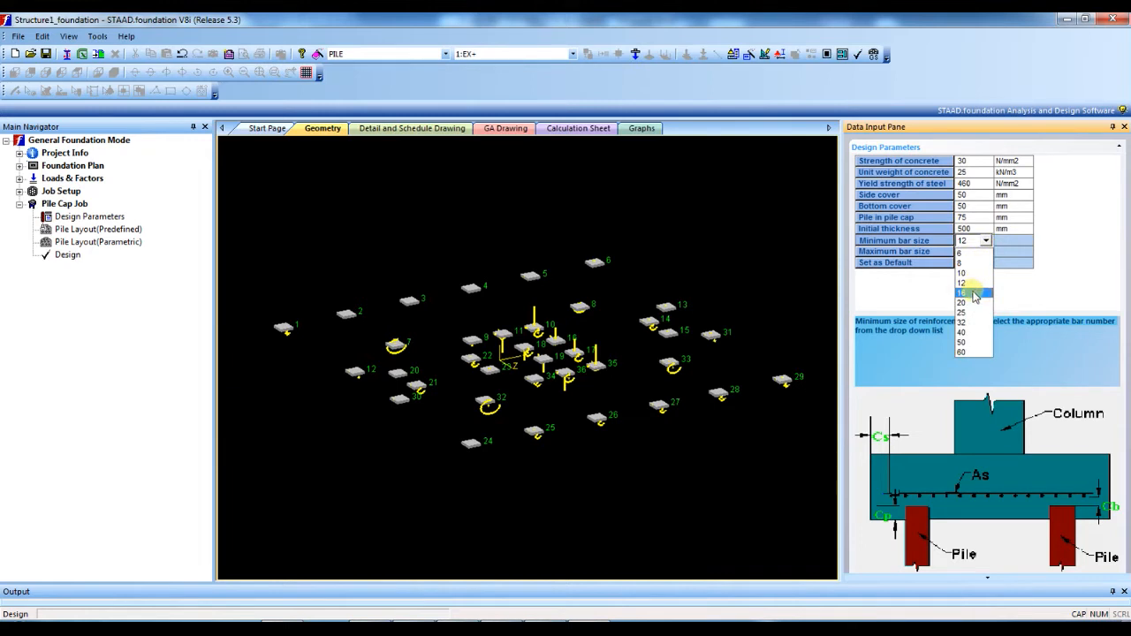
left_click(960, 292)
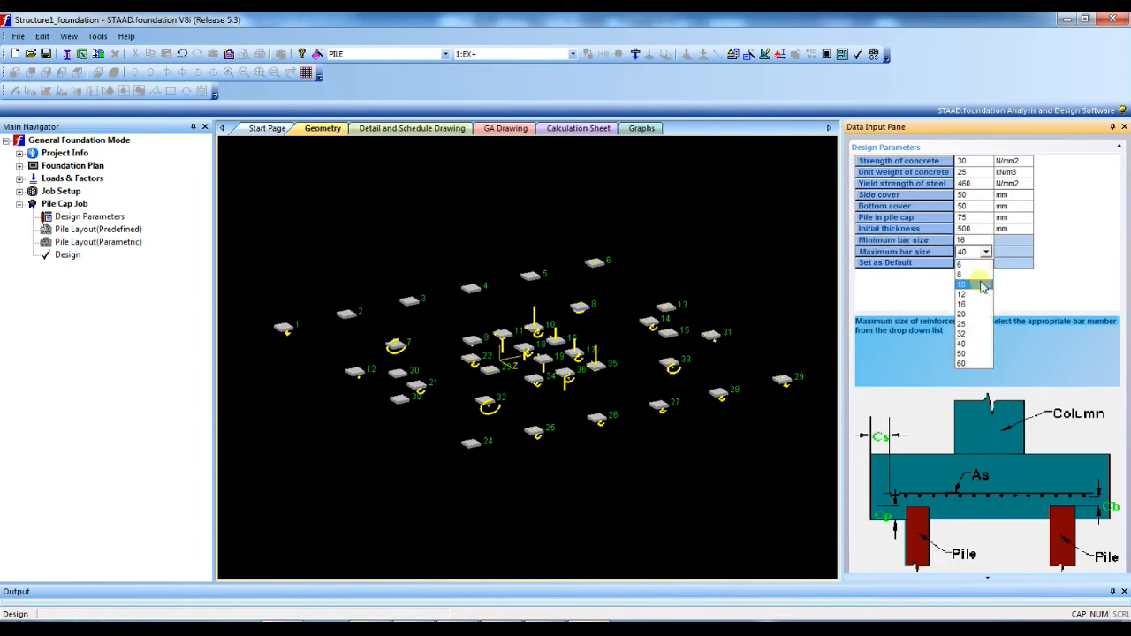
left_click(963, 282)
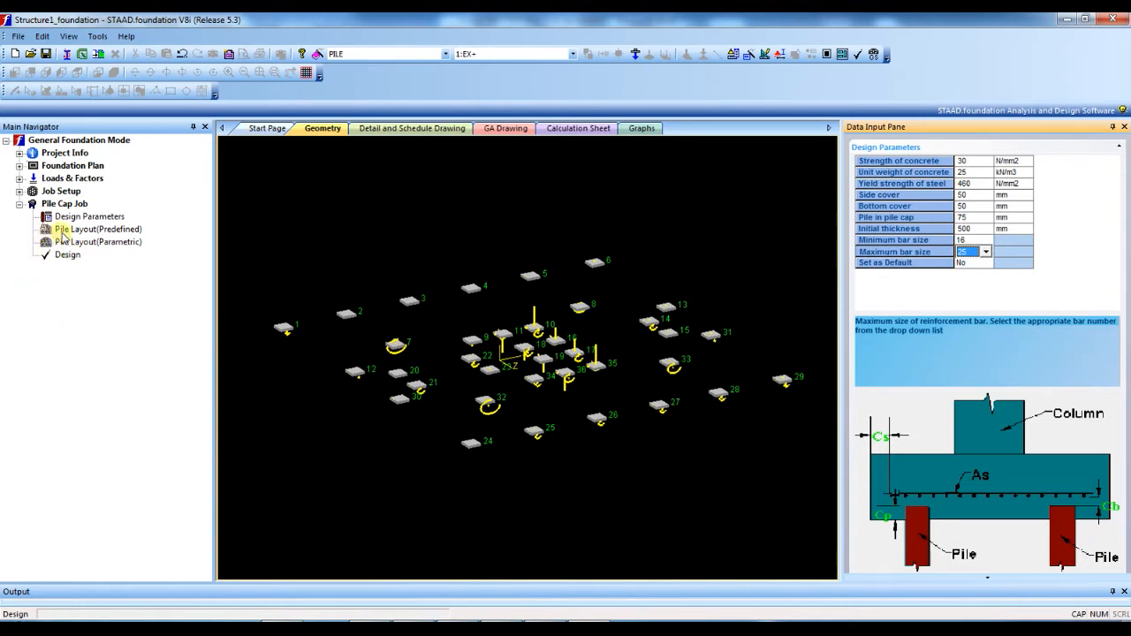
mouse_move(93, 229)
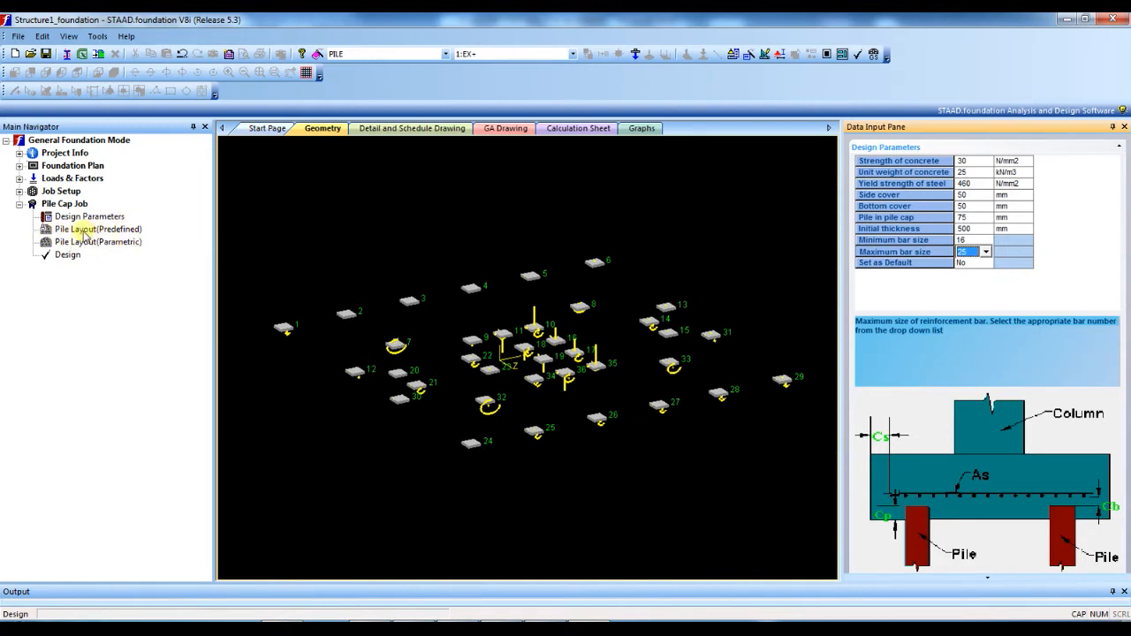
For support 1 set lateral pile capacity 200 kN, adjust edge distance, and choose Auto Arrangement
left_click(99, 229)
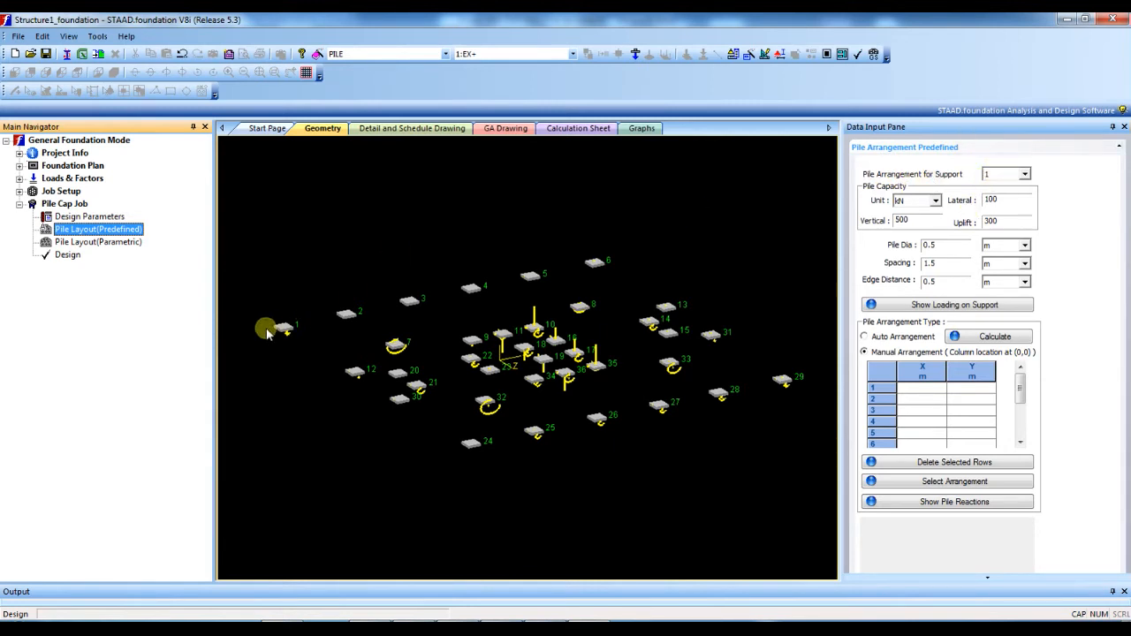
mouse_move(287, 329)
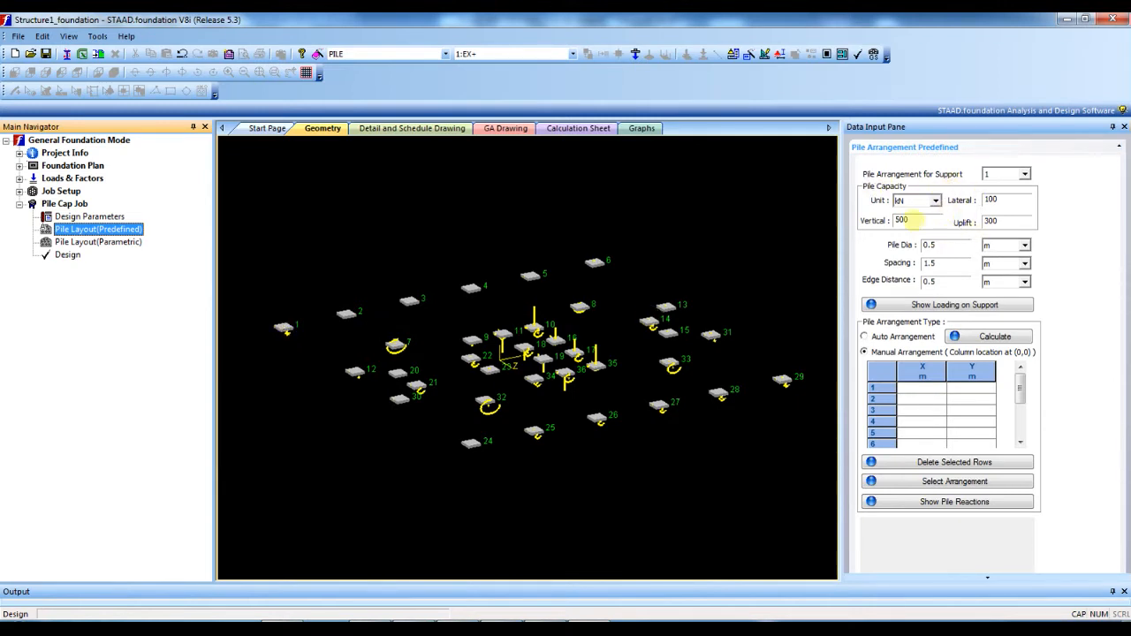
mouse_move(1058, 220)
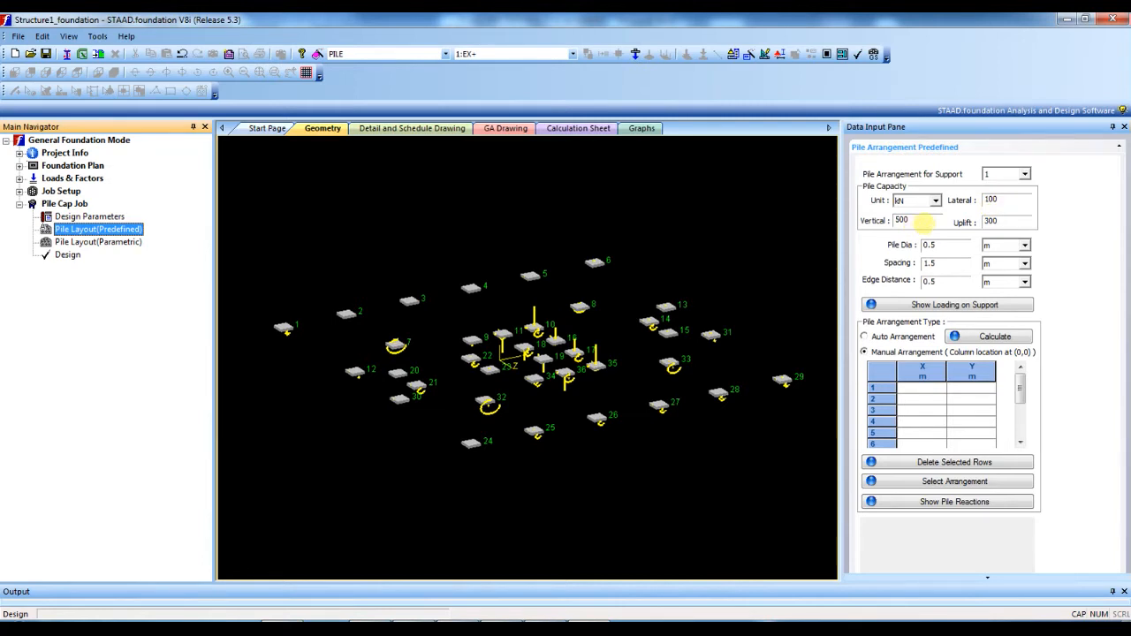
mouse_move(1025, 210)
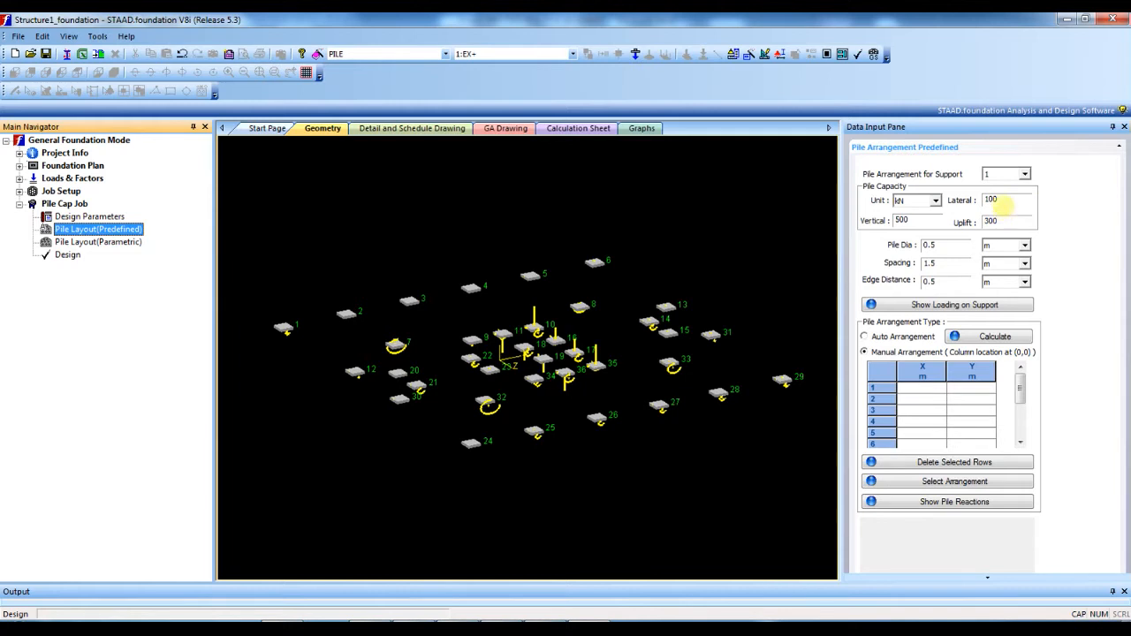
triple_click(990, 200)
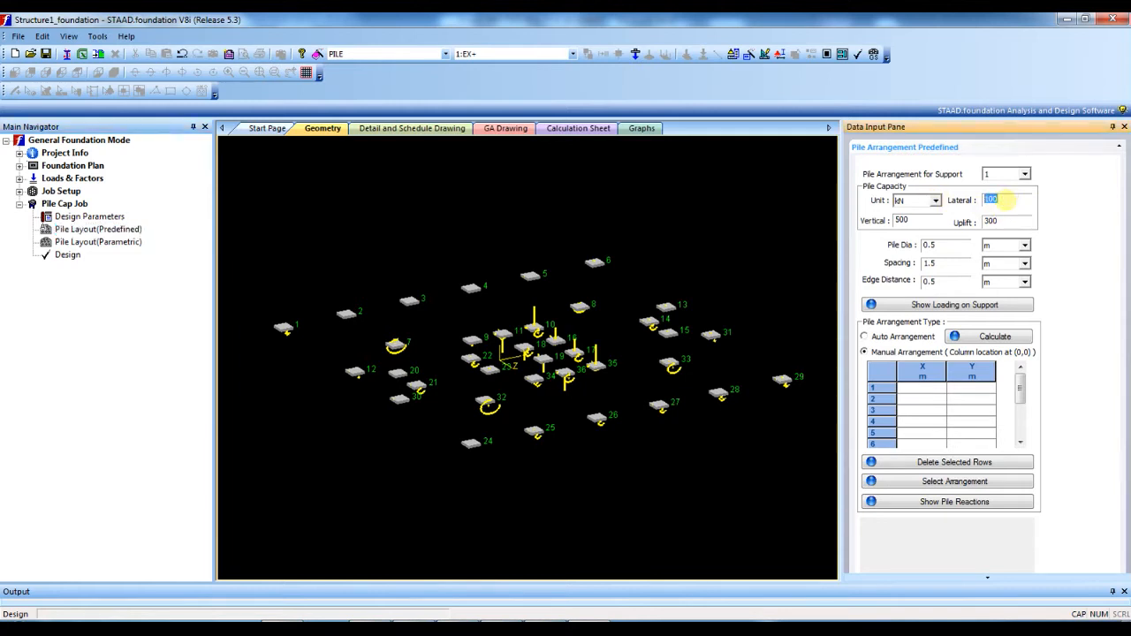
type("200")
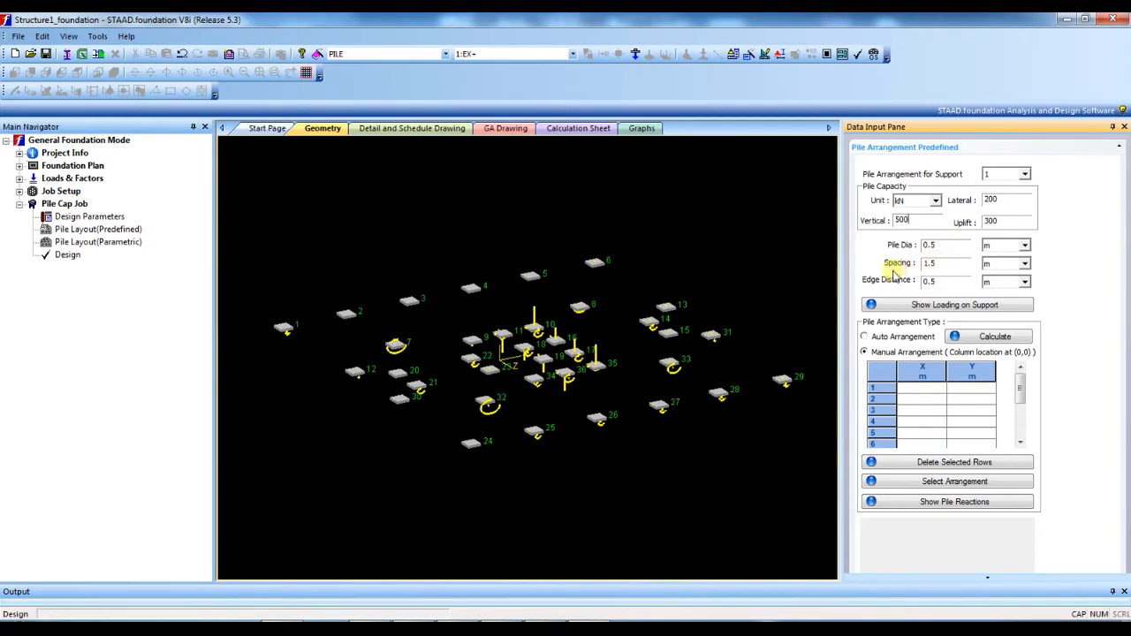
triple_click(946, 281)
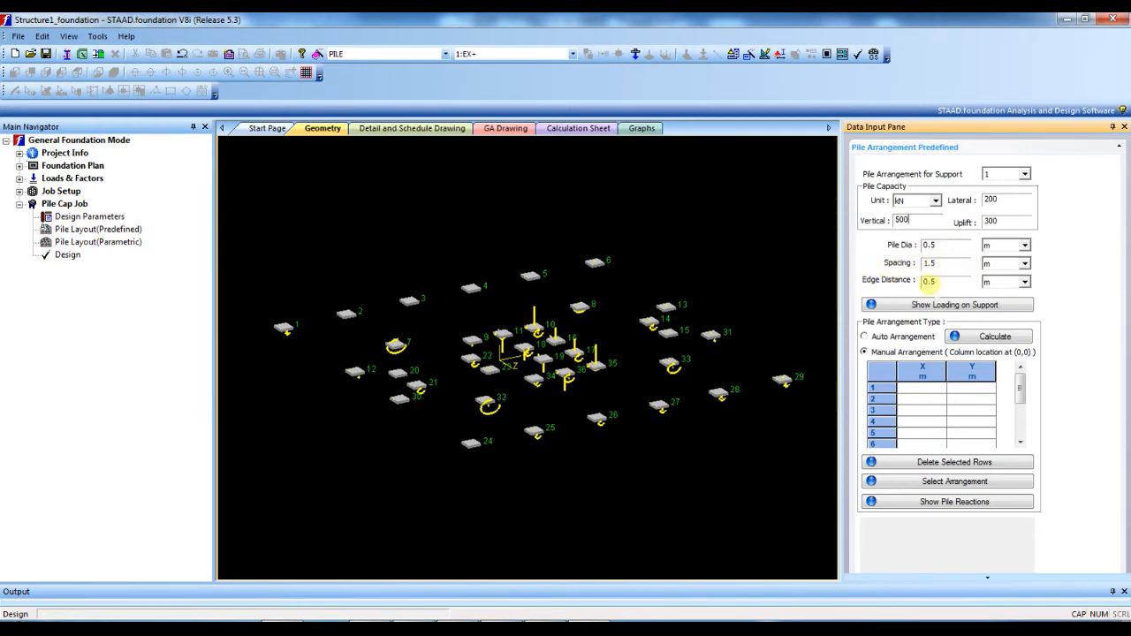
mouse_move(1072, 291)
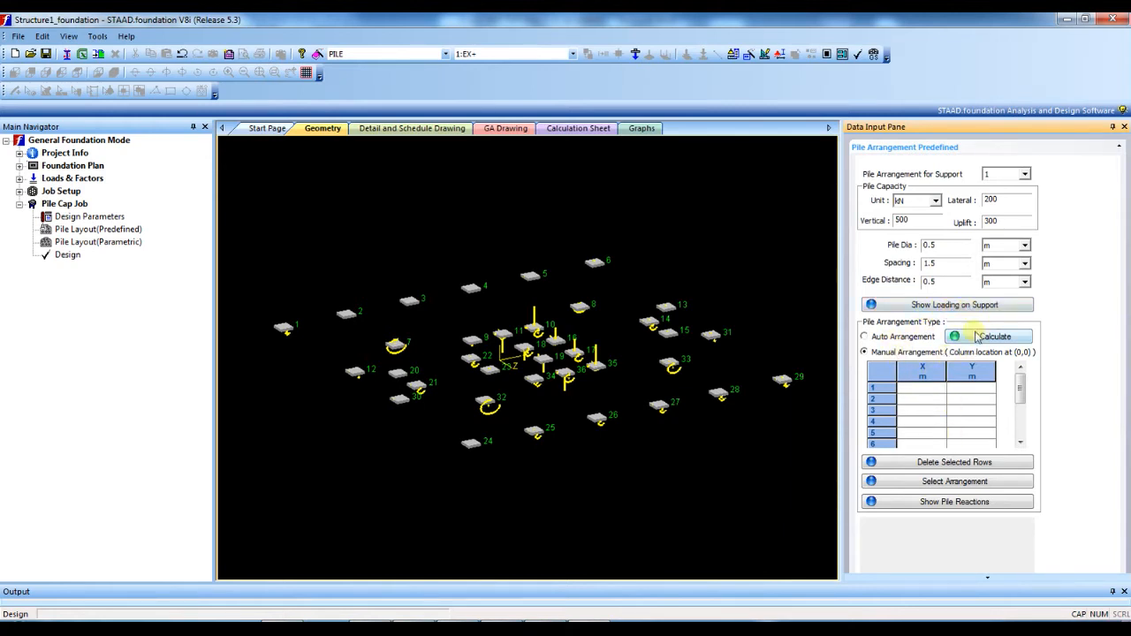
left_click(955, 304)
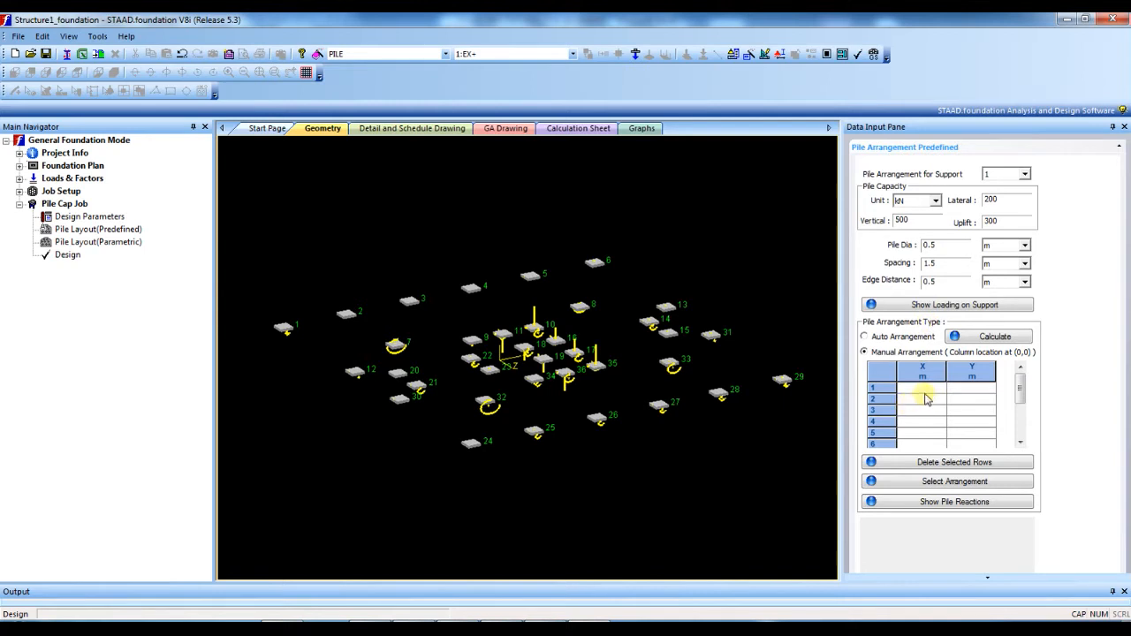
left_click(865, 336)
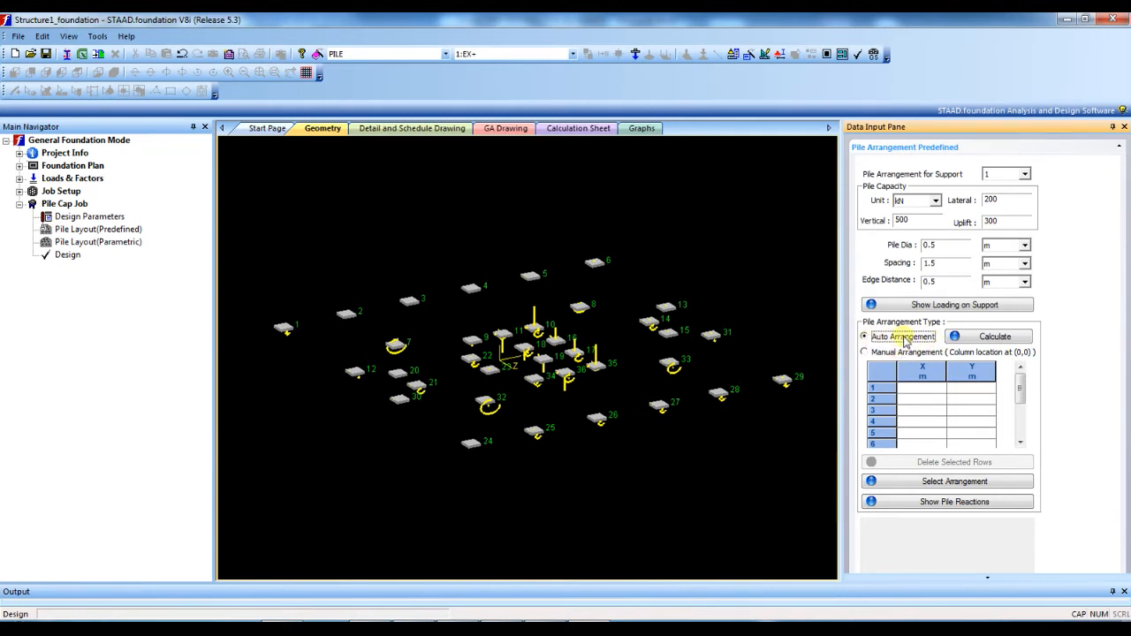
left_click(954, 481)
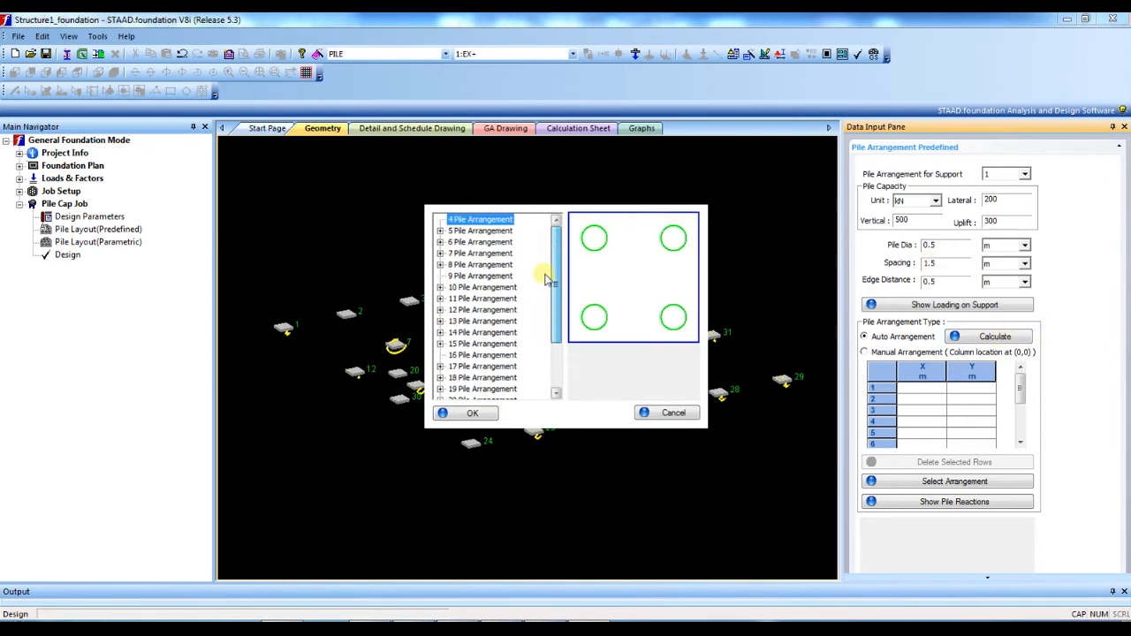
Browse the layouts and apply the 4 Pile Arrangement at ±0.750 m to support 1
left_click(480, 254)
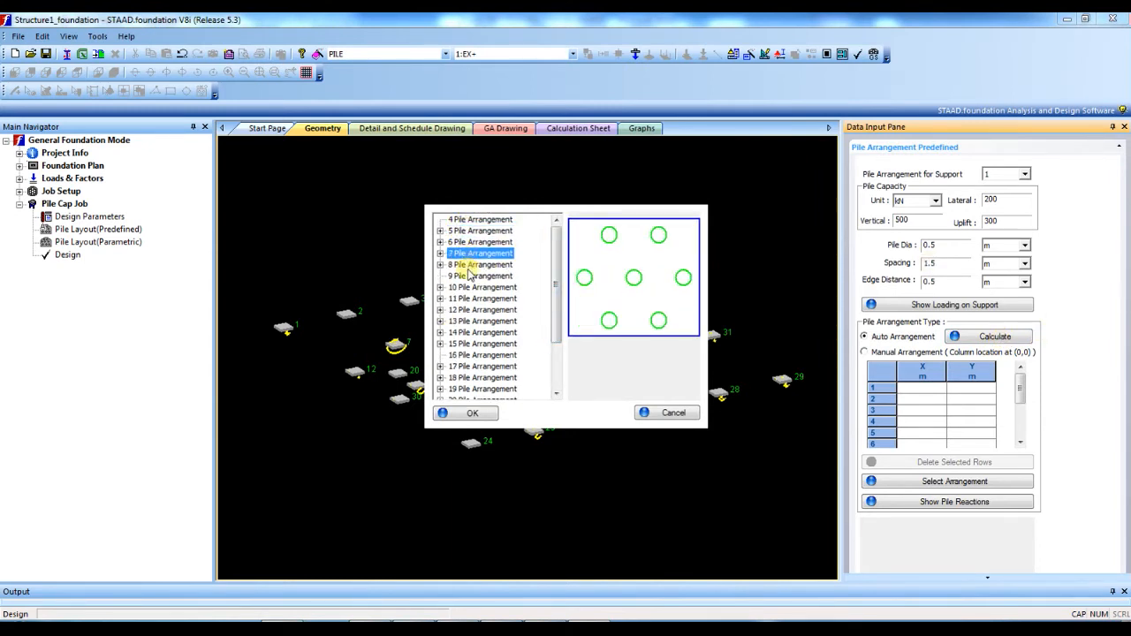
left_click(482, 343)
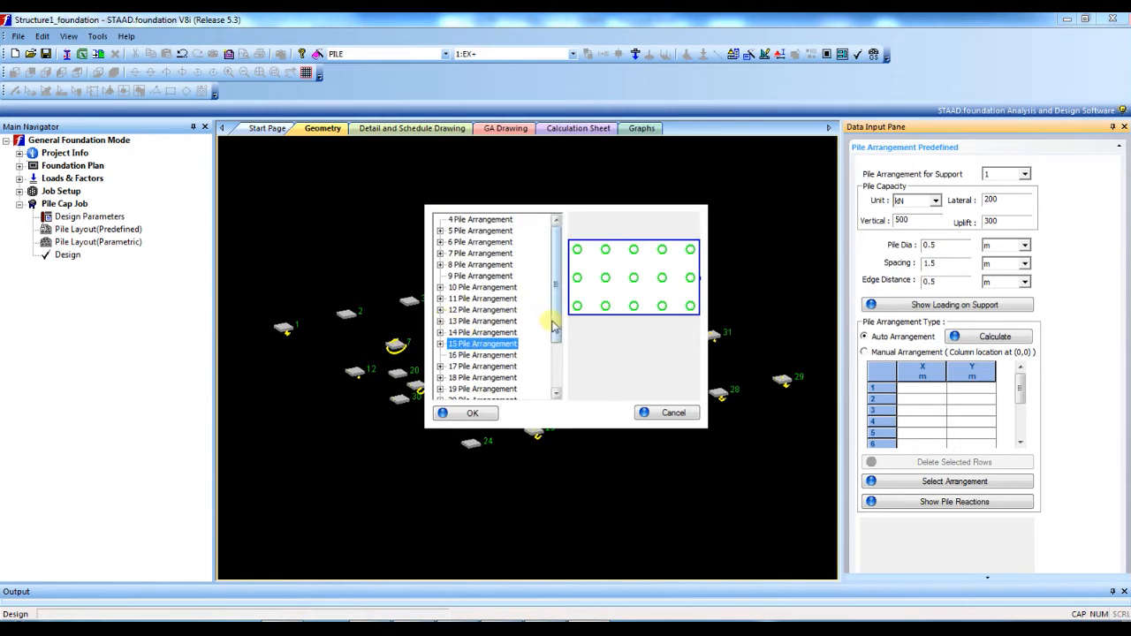
left_click(480, 219)
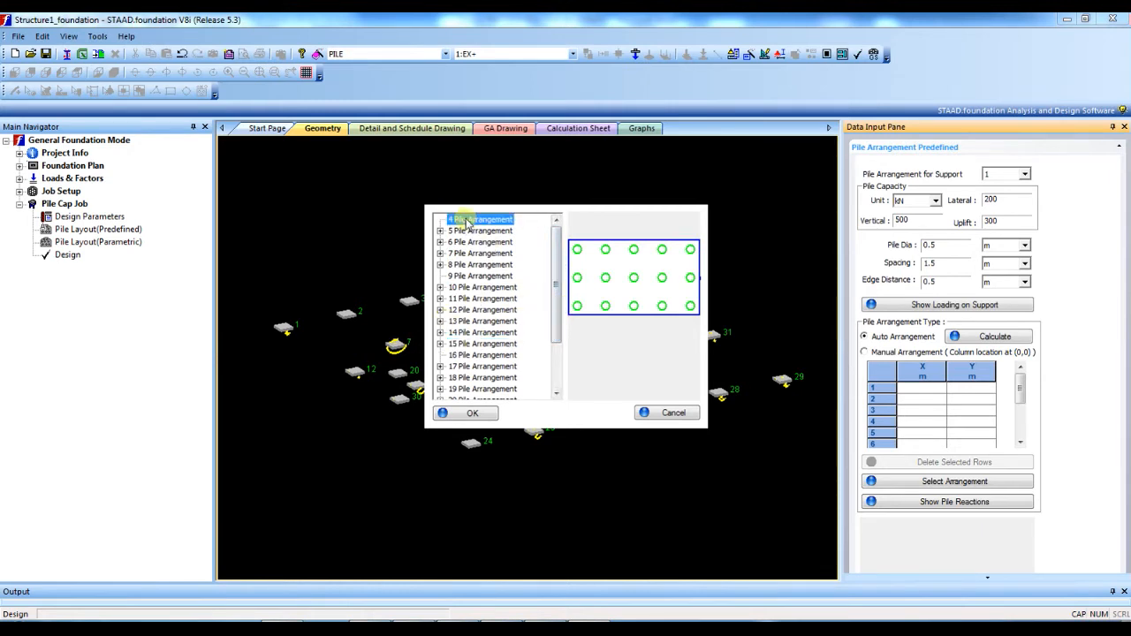
left_click(480, 219)
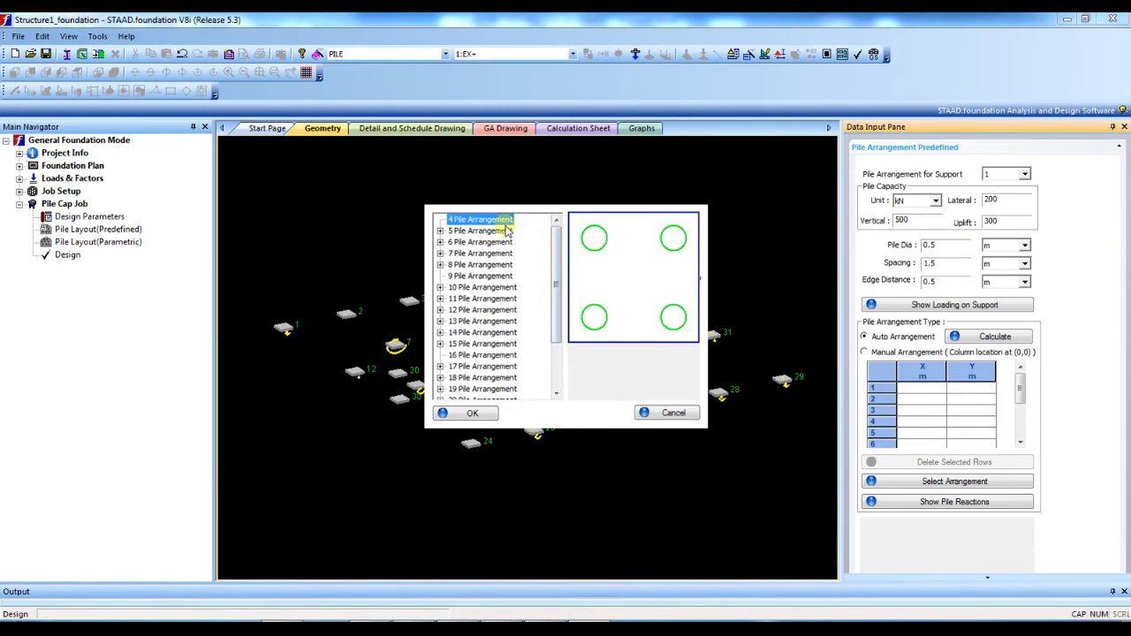
mouse_move(793, 343)
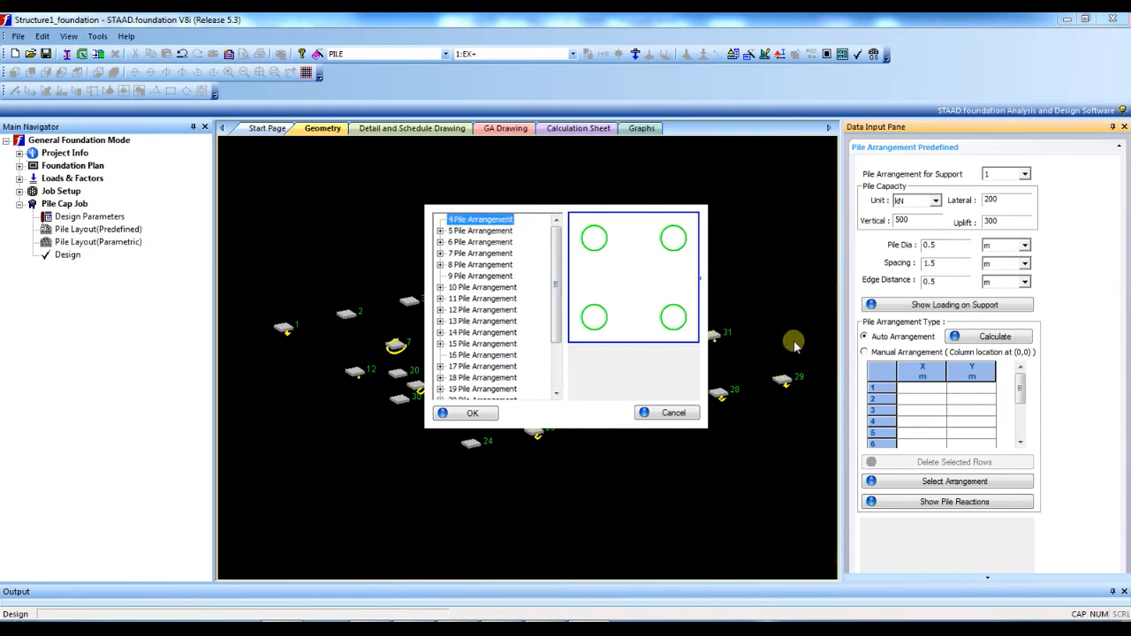
left_click(474, 413)
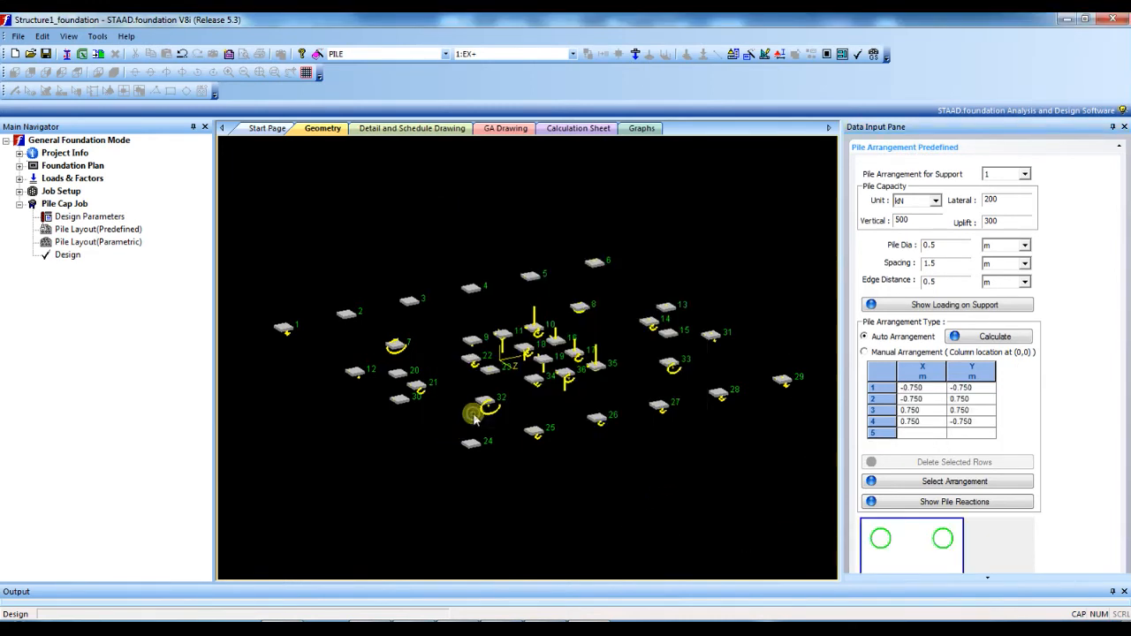
mouse_move(279, 318)
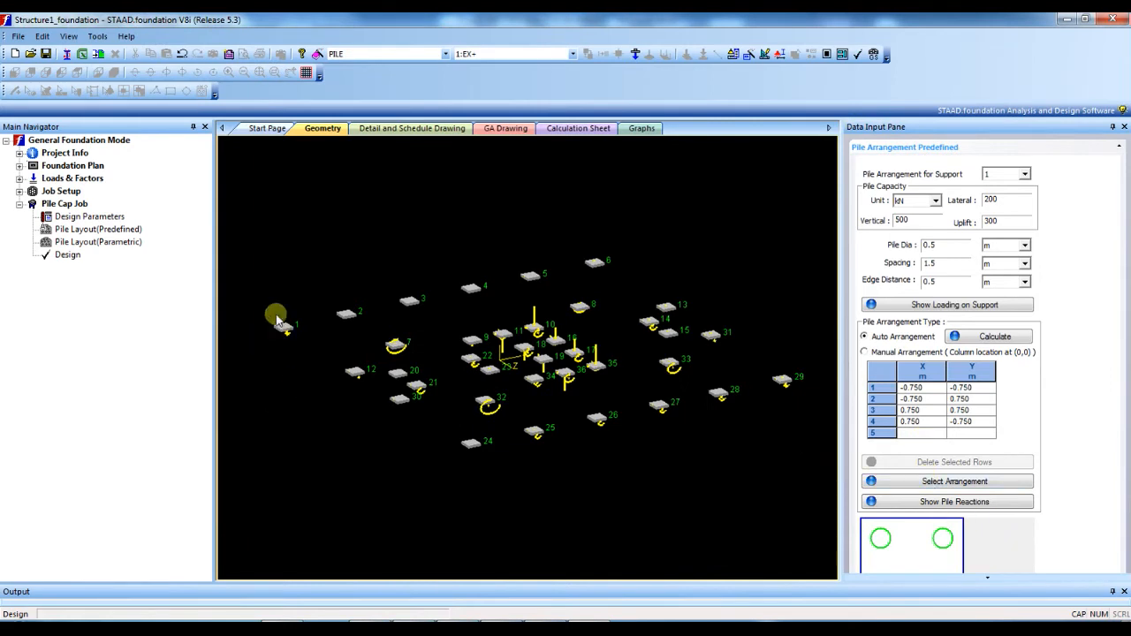
mouse_move(731, 241)
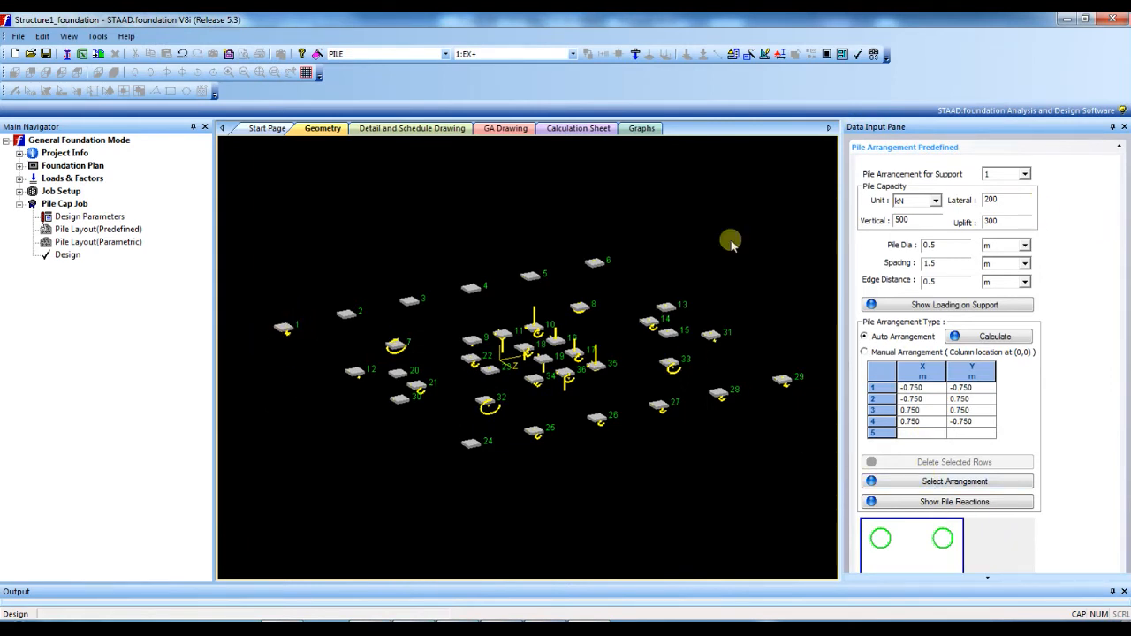
mouse_move(612, 392)
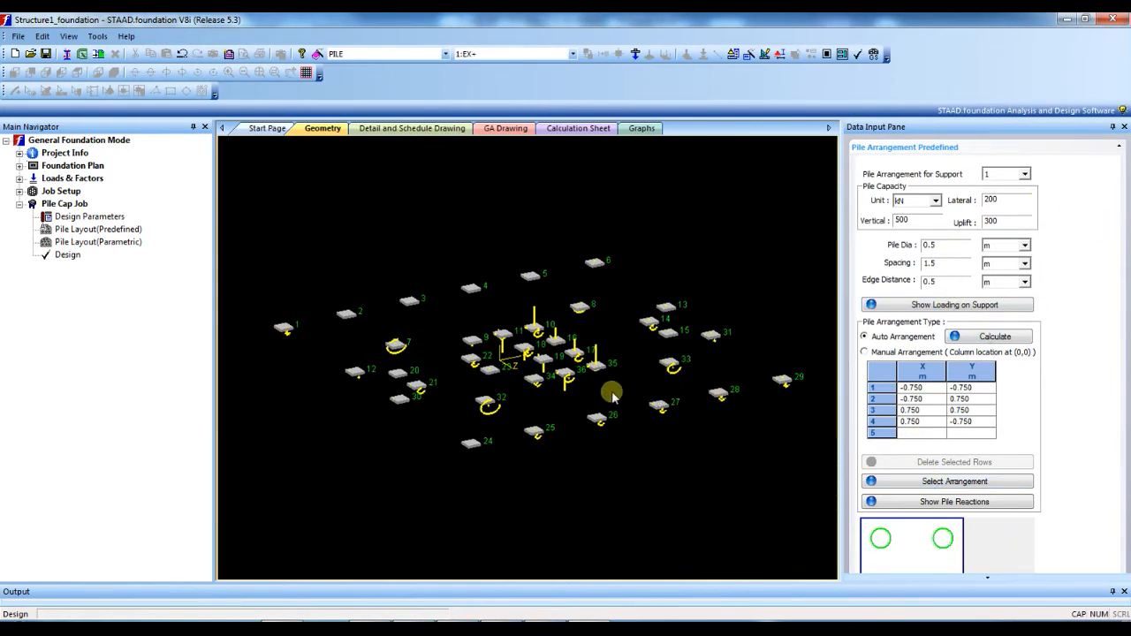
mouse_move(424, 363)
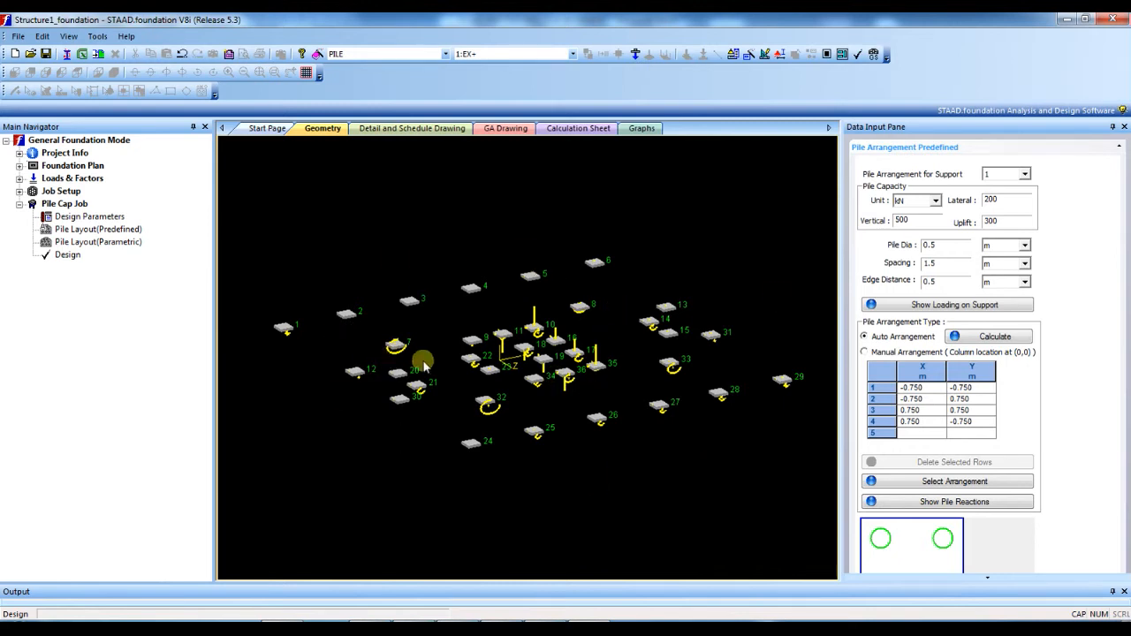
For support 2 set lateral capacity 100 kN and apply the 5 Pile Arrangement, Case 2
left_click(1024, 174)
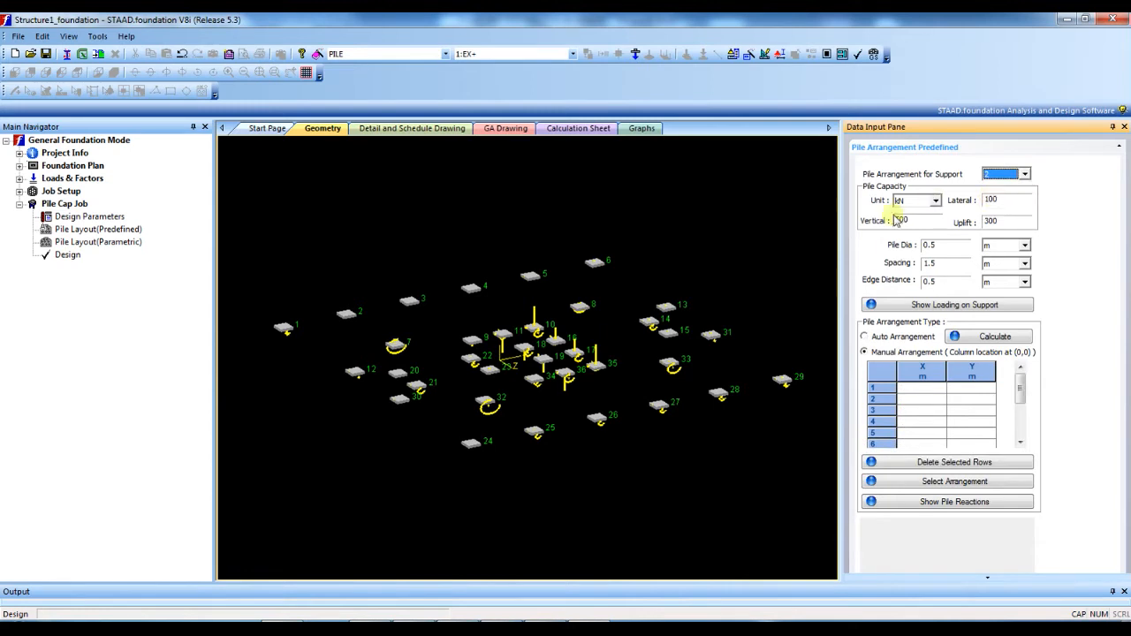
left_click(864, 337)
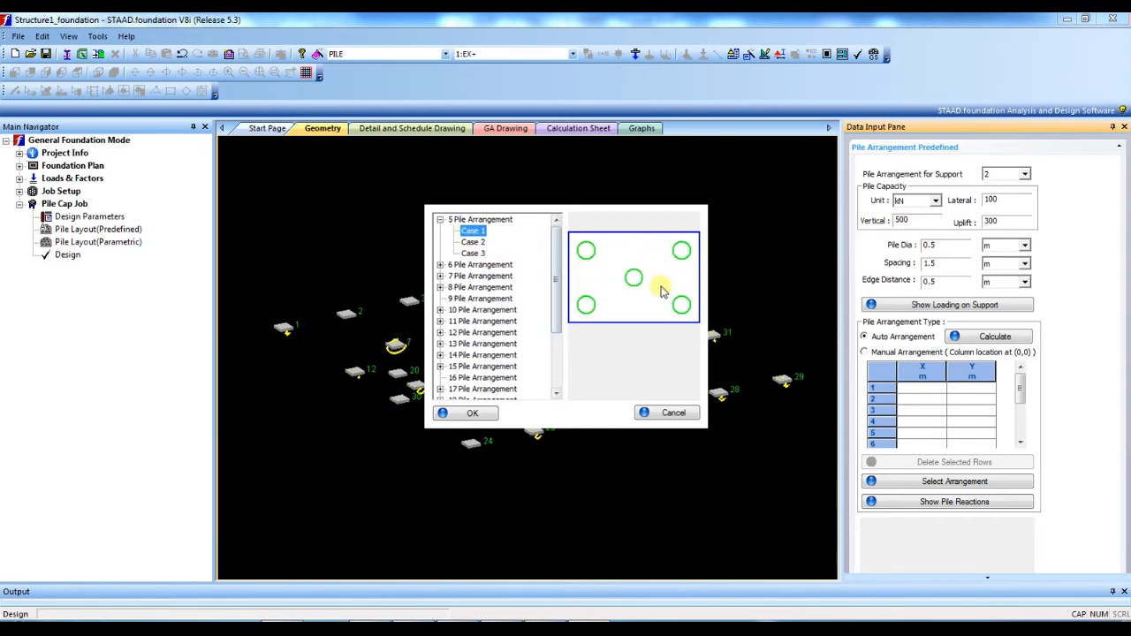
left_click(472, 241)
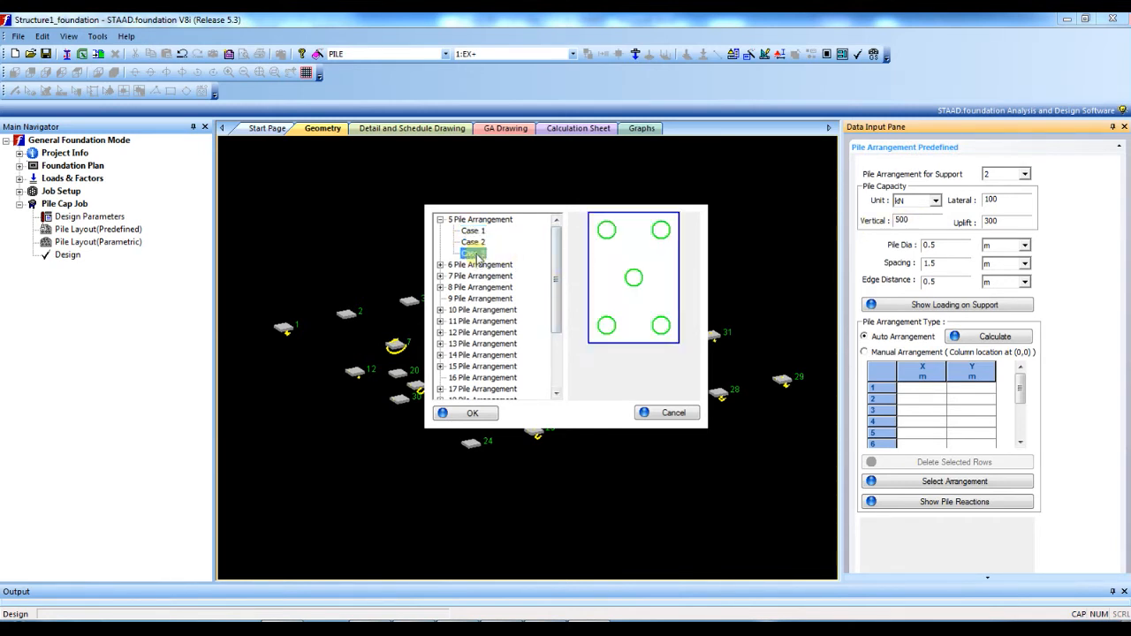
left_click(472, 242)
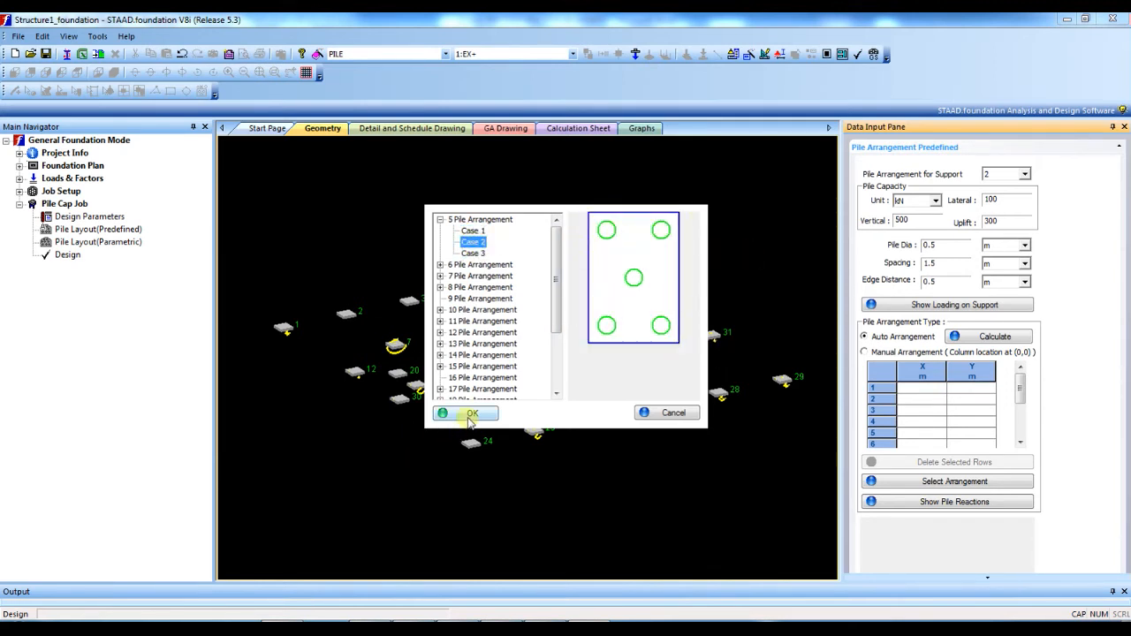
left_click(465, 412)
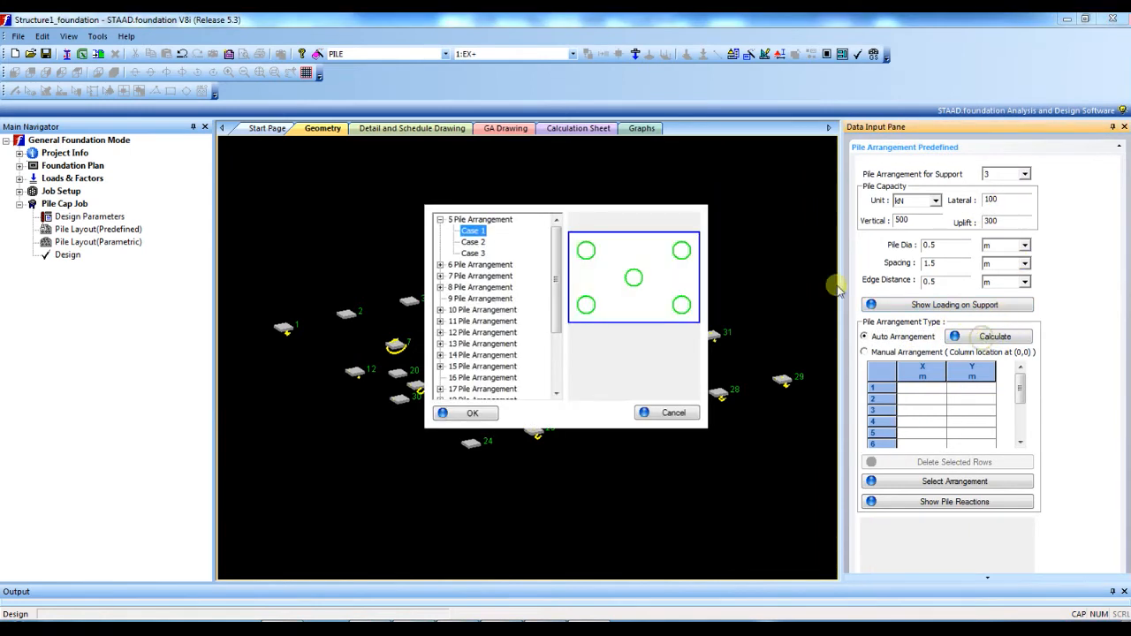
Apply the same 5 Pile Arrangement, Case 2, to support 3
left_click(473, 242)
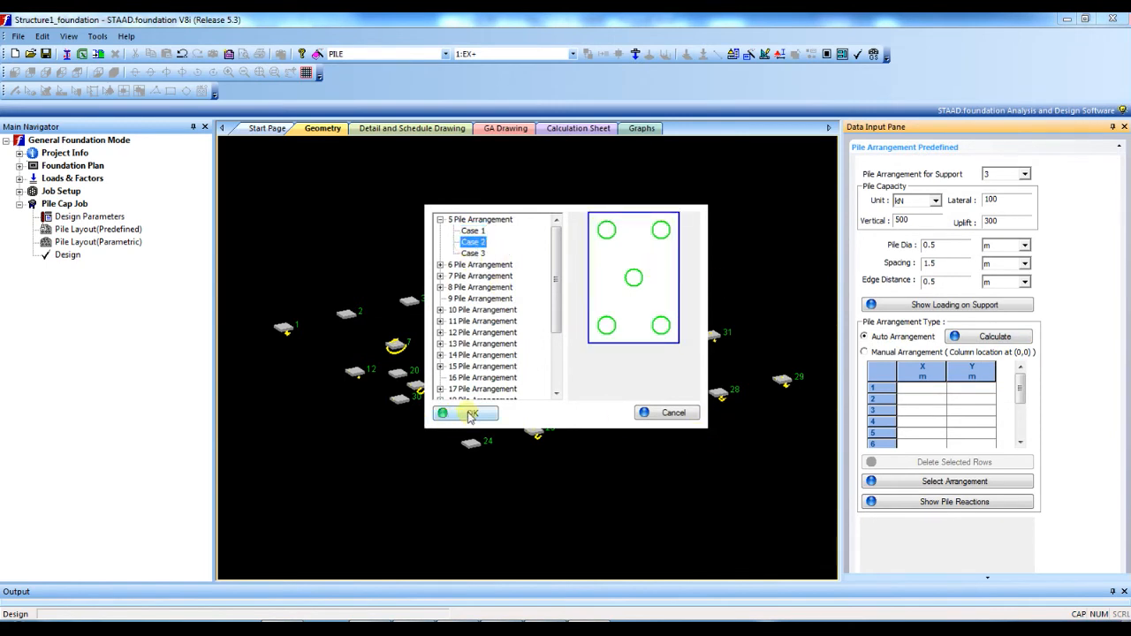
left_click(465, 413)
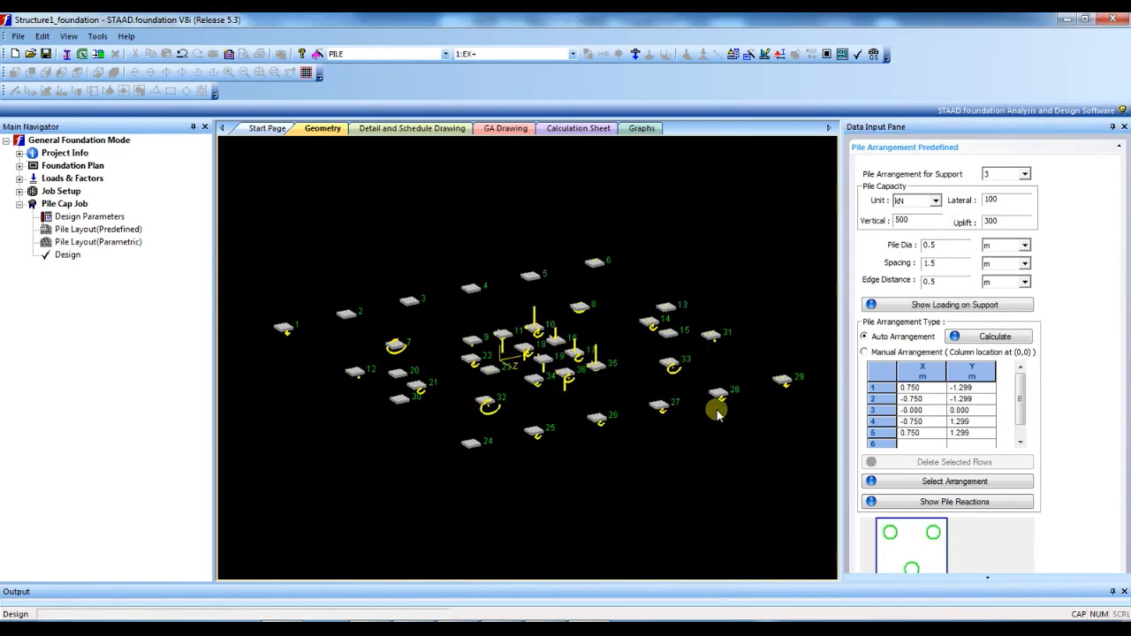
mouse_move(684, 389)
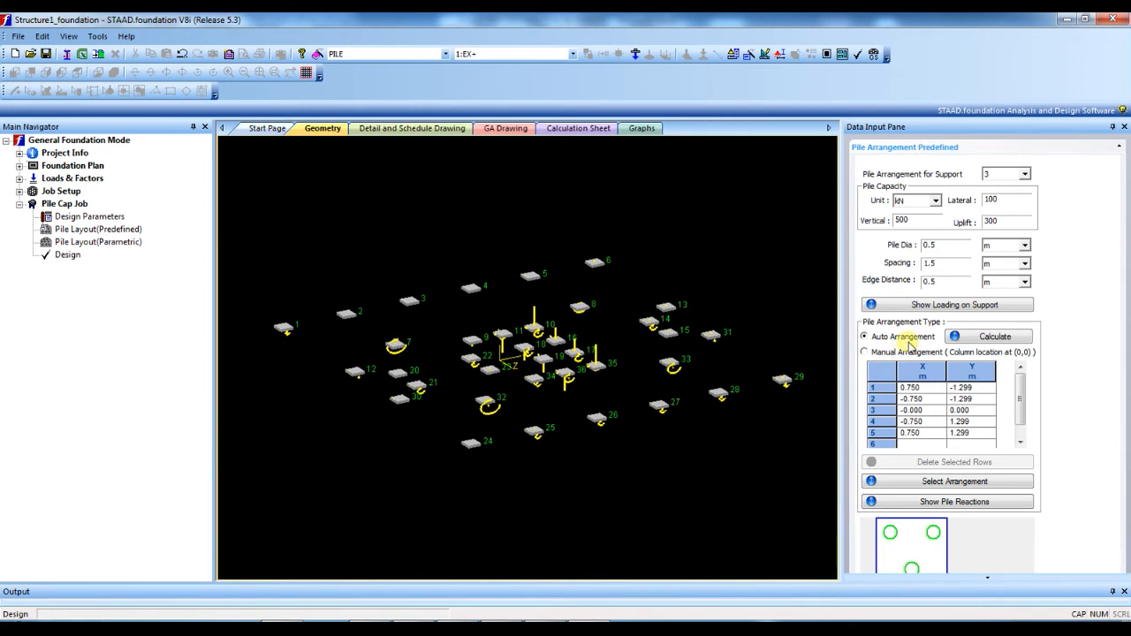
mouse_move(820, 295)
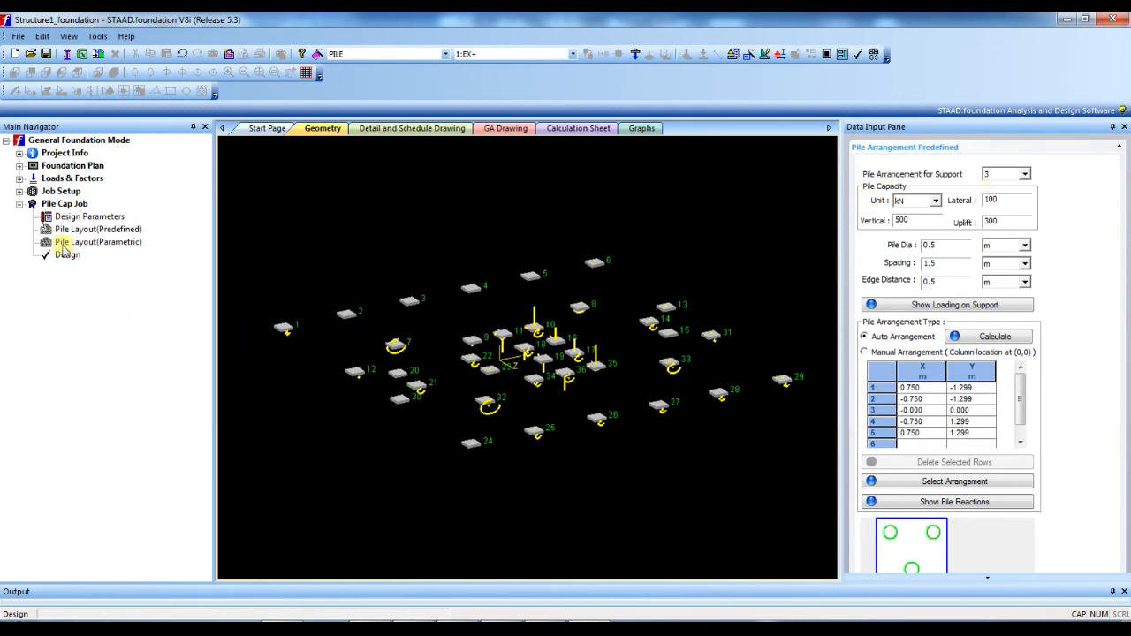
mouse_move(119, 247)
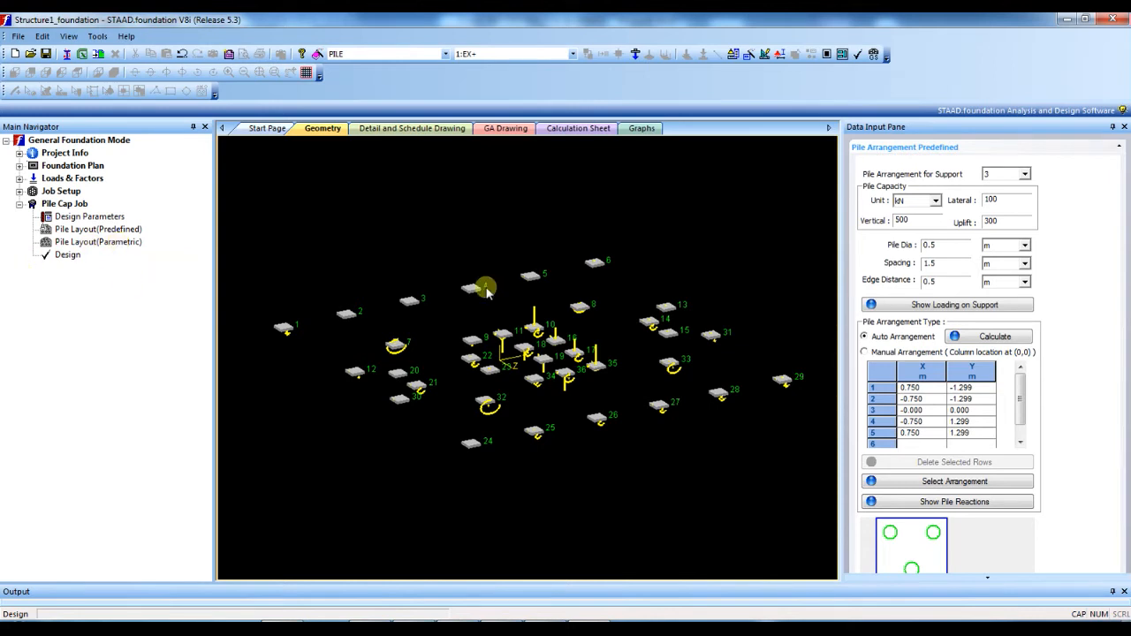
mouse_move(111, 293)
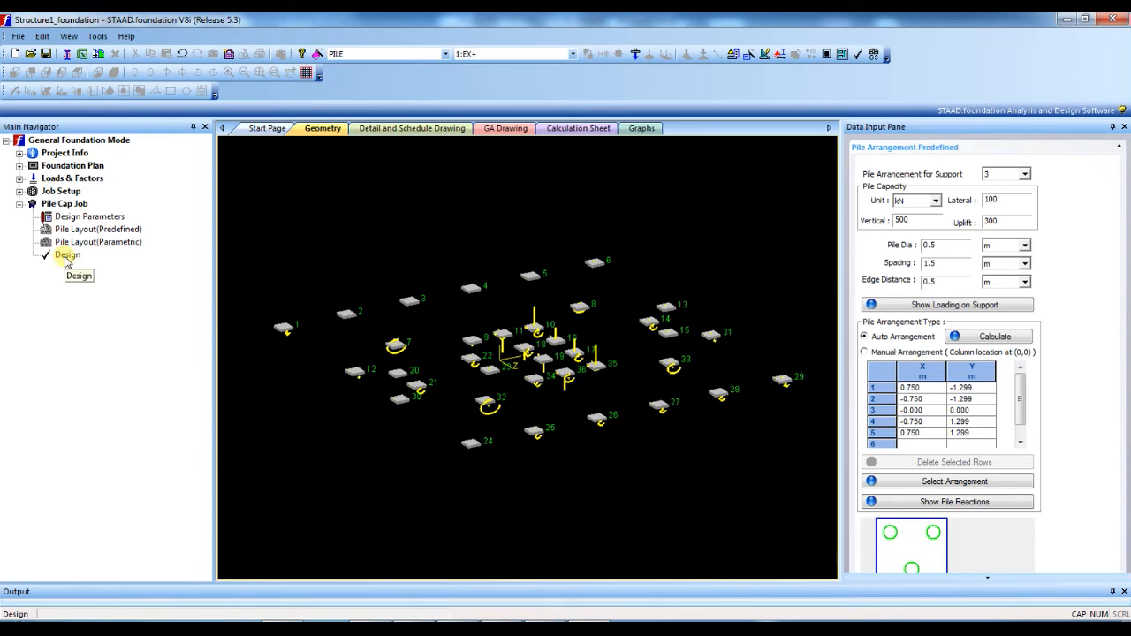
left_click(578, 128)
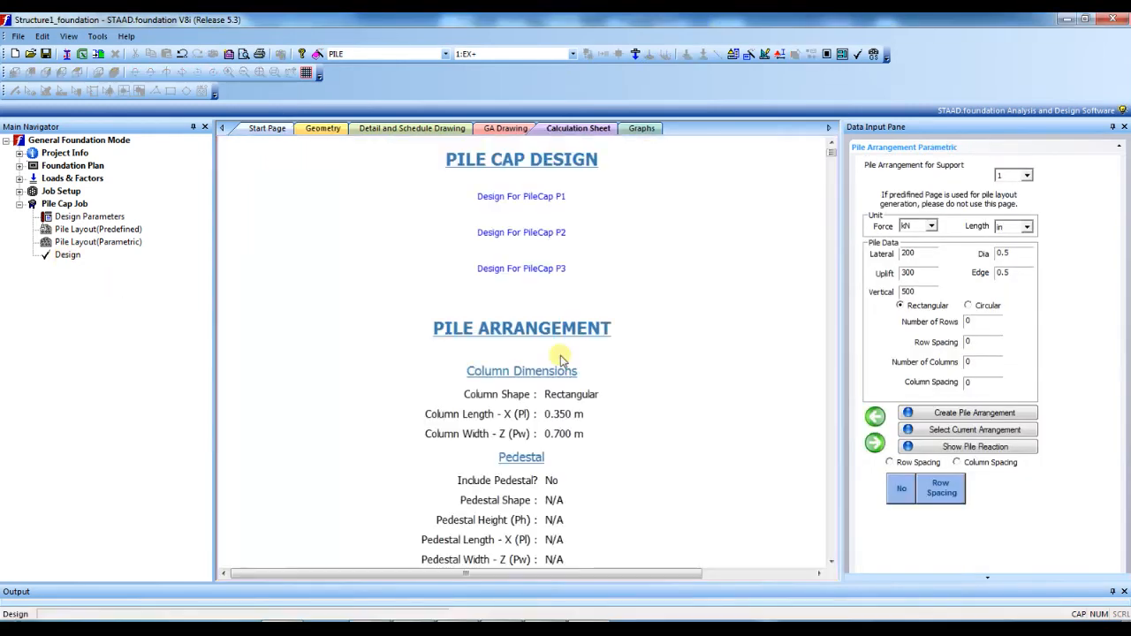
mouse_move(521, 232)
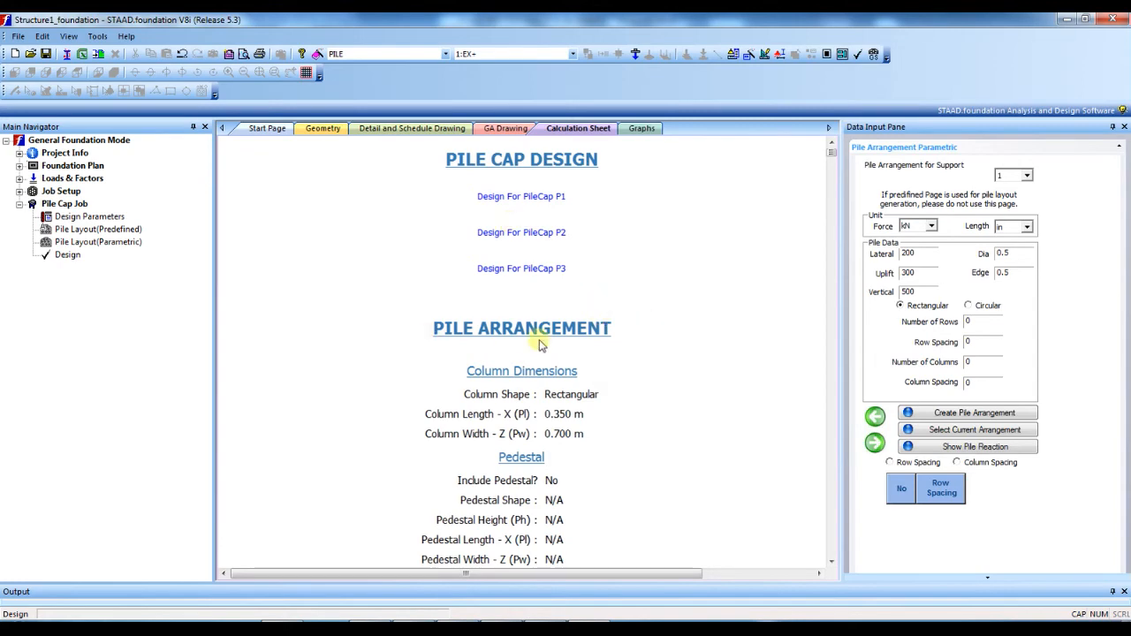
scroll("down", 3)
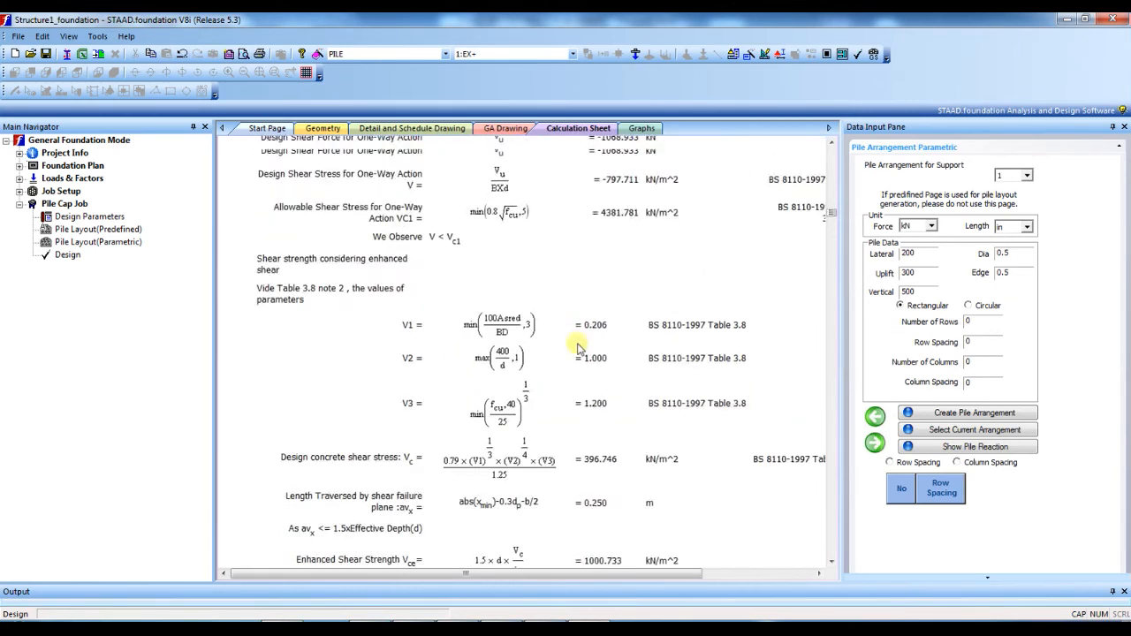
scroll("down", 3)
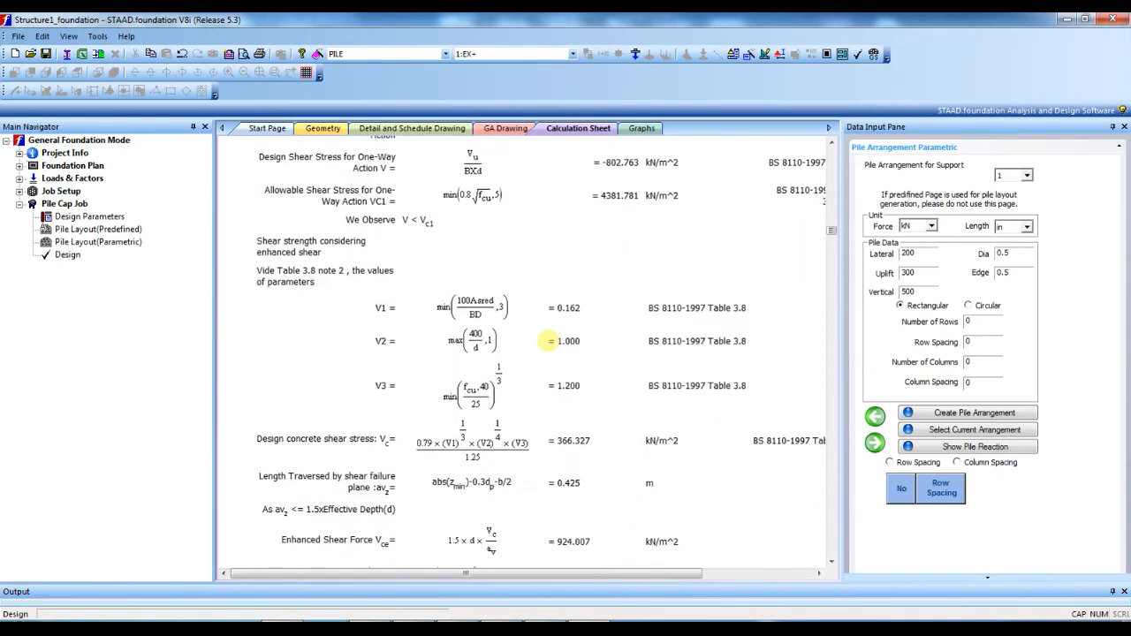
scroll("down", 3)
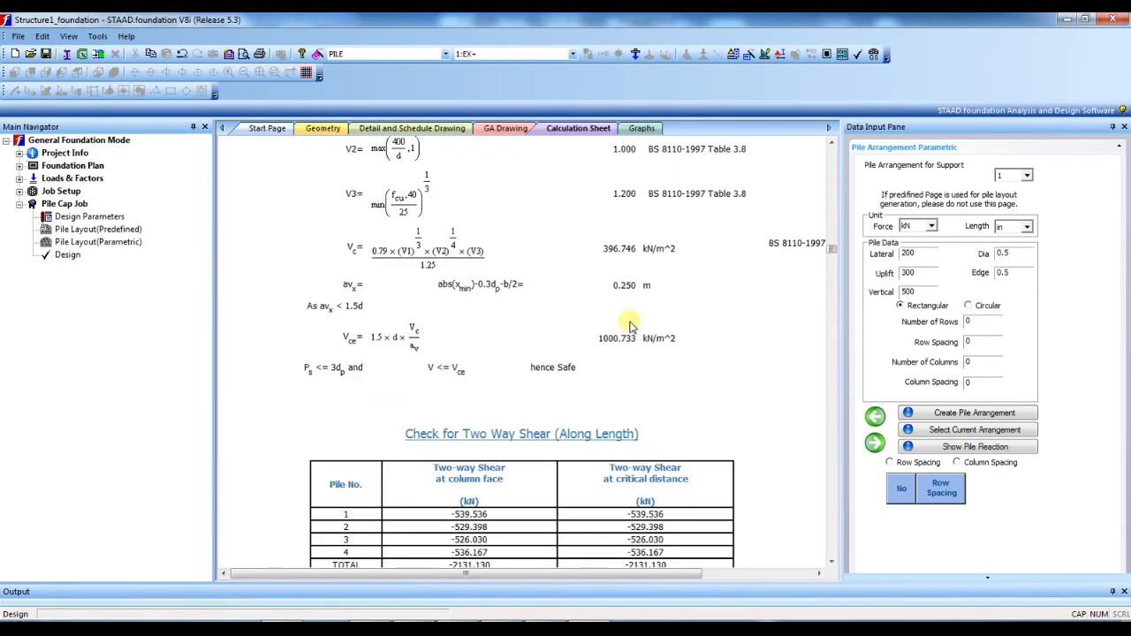
scroll("down", 3)
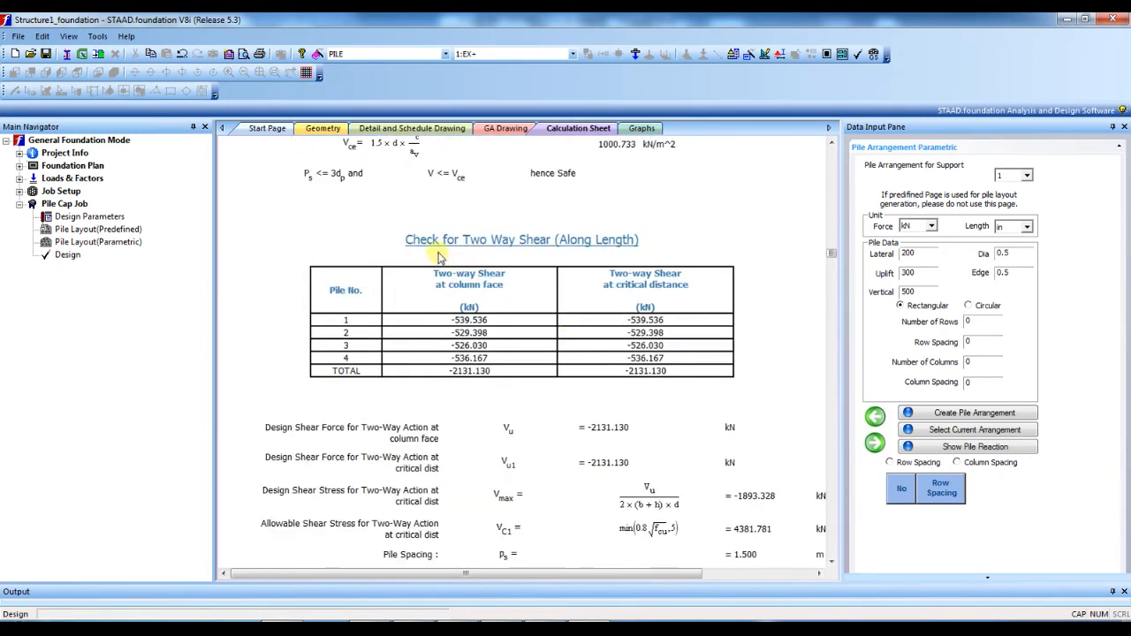
scroll("down", 3)
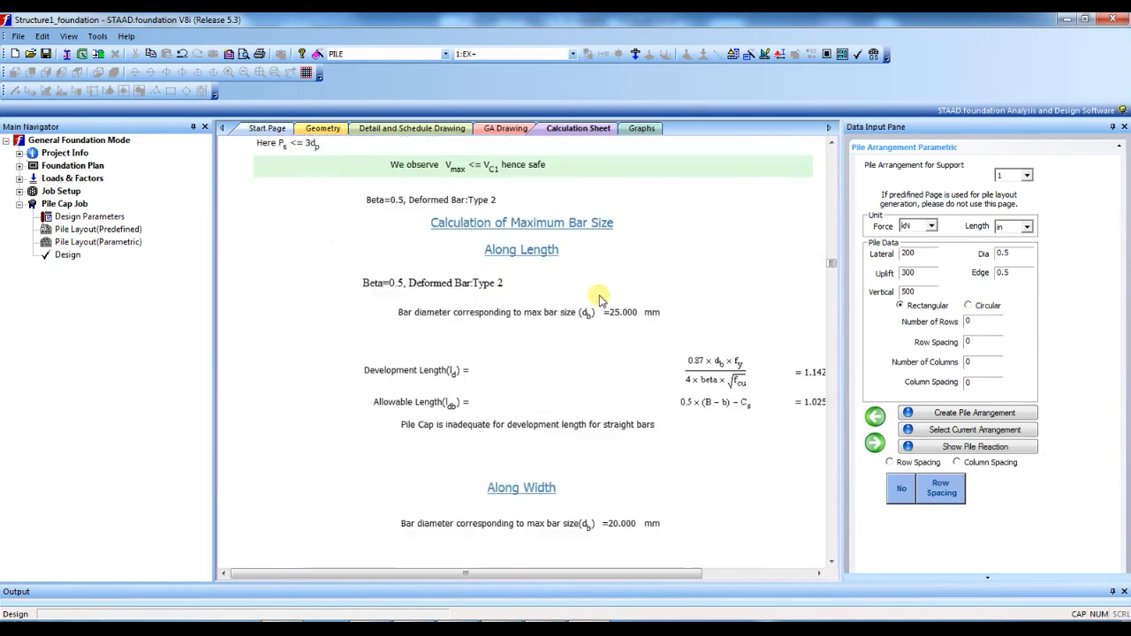
mouse_move(567, 278)
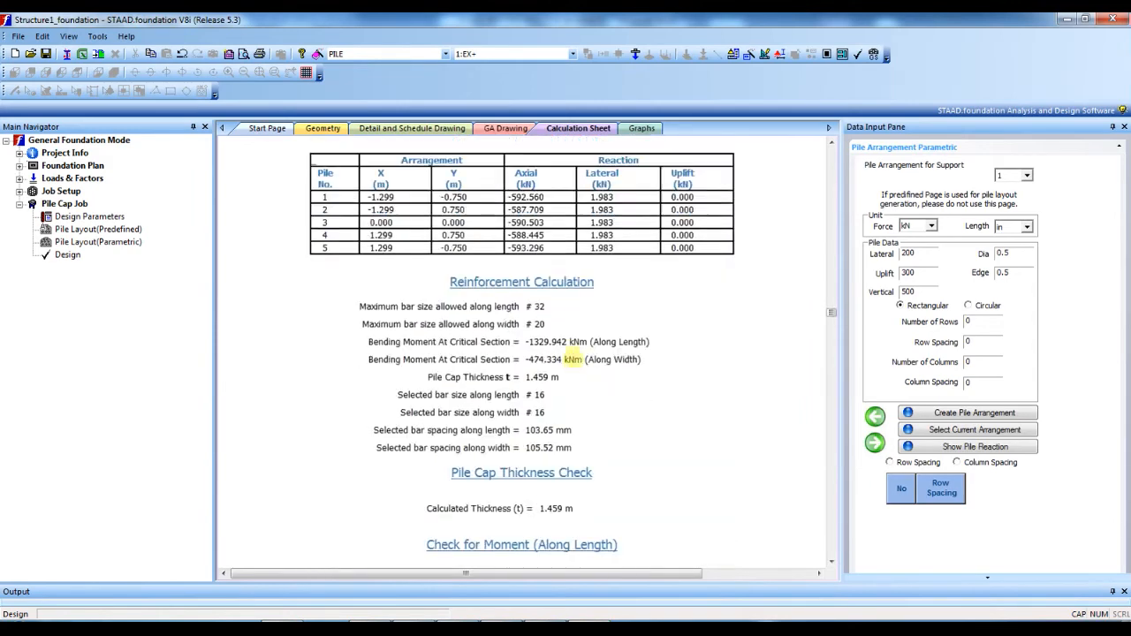
scroll("down", 3)
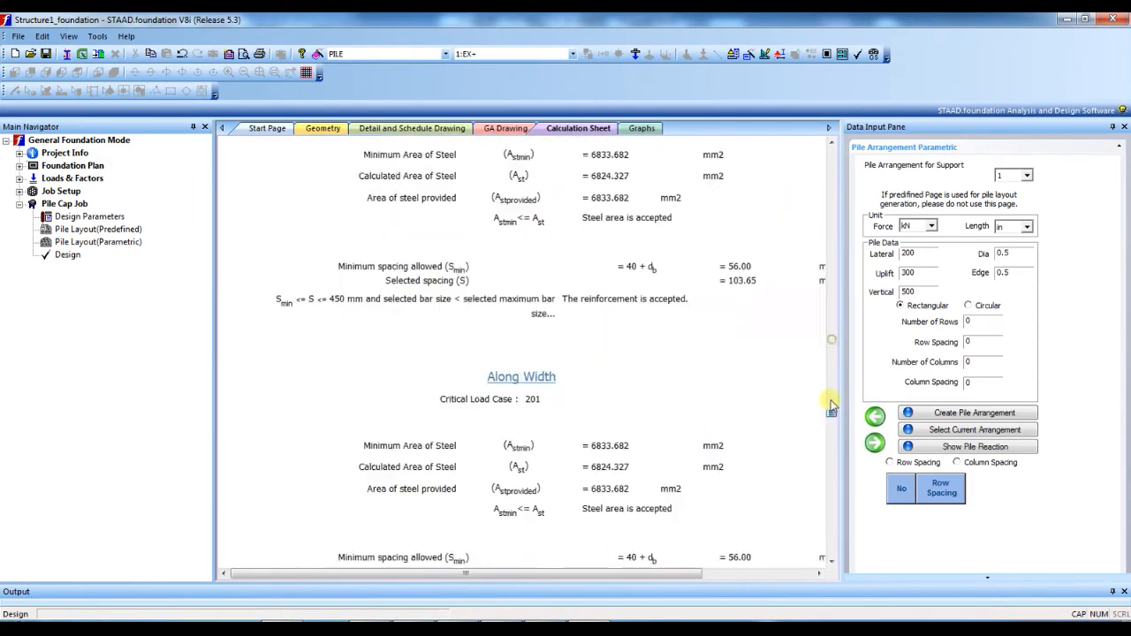
scroll("down", 3)
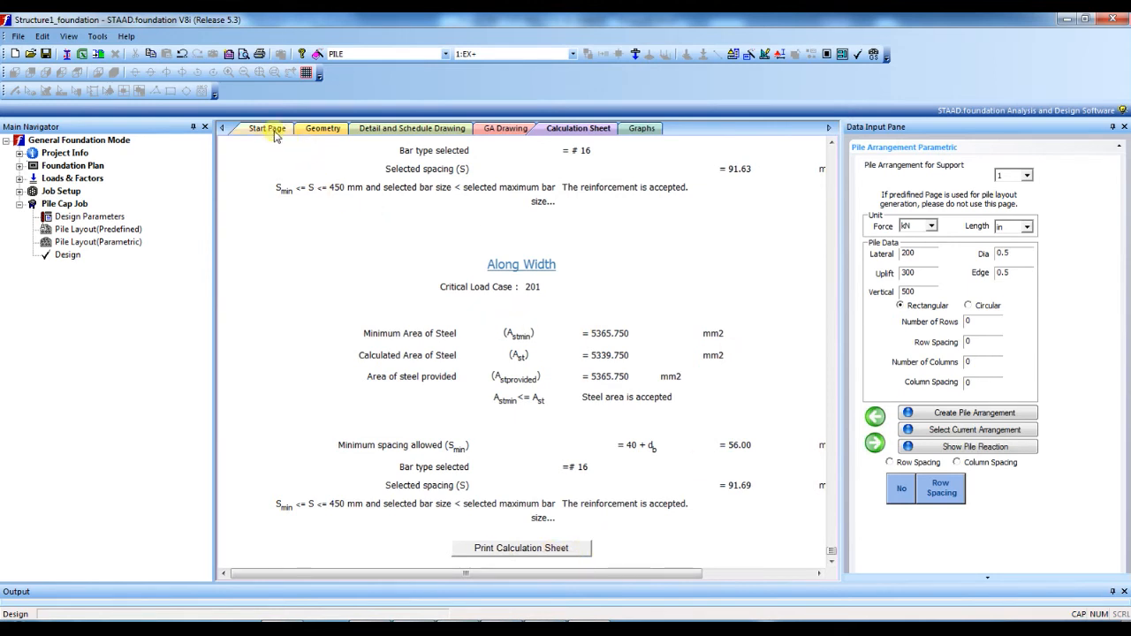
Save footing 1's detail drawing to the Desktop as the AutoCAD file SUPPORT 1
left_click(412, 128)
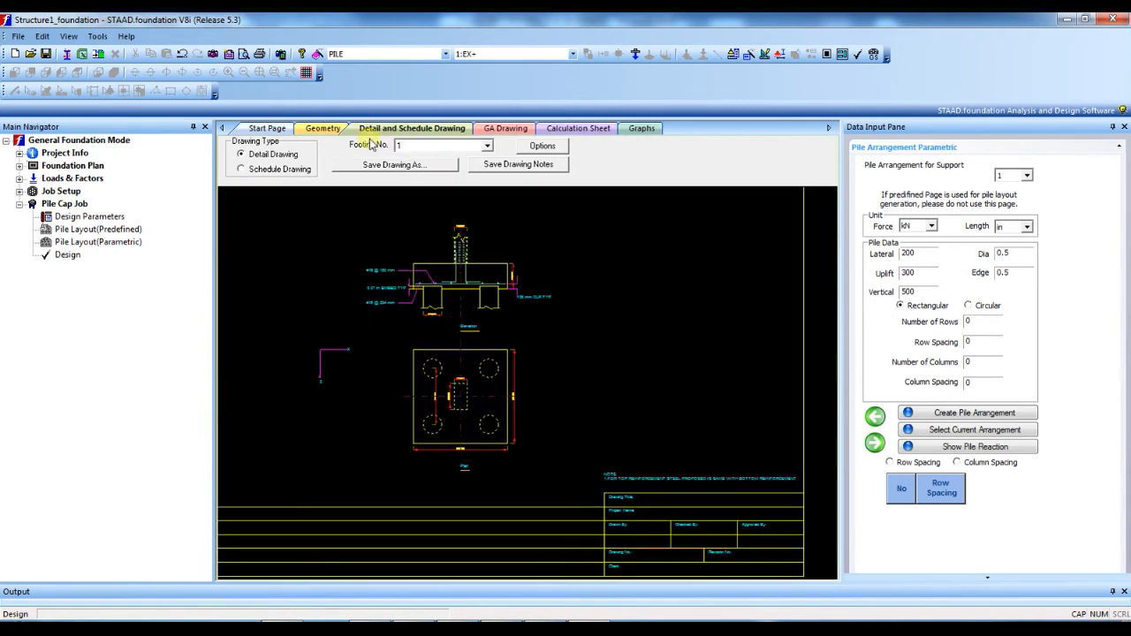
mouse_move(416, 189)
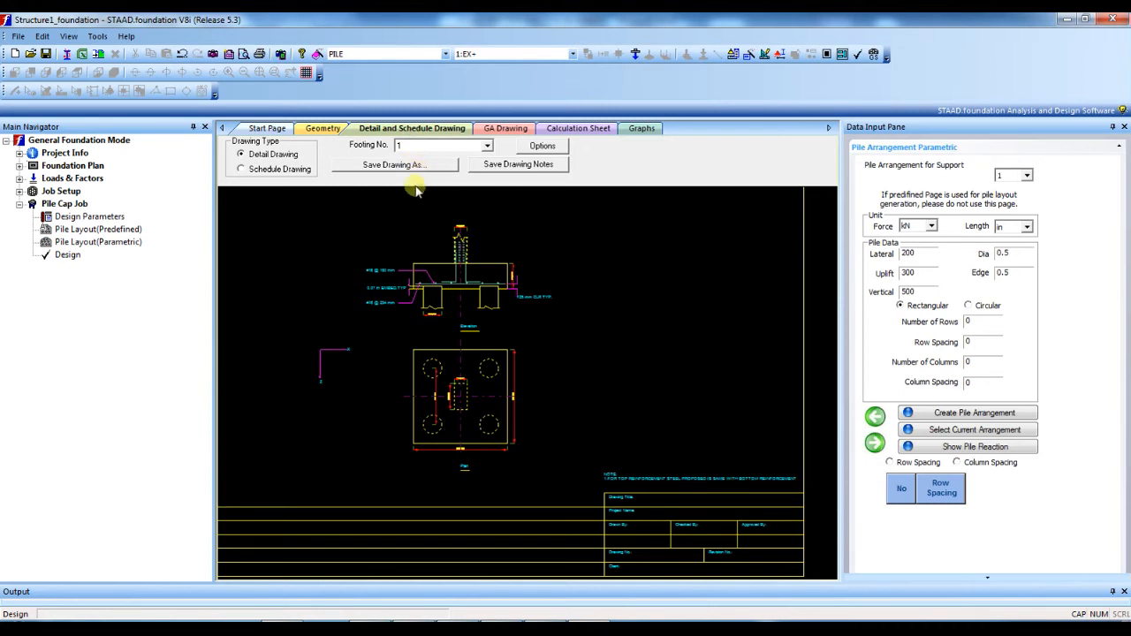
left_click(394, 165)
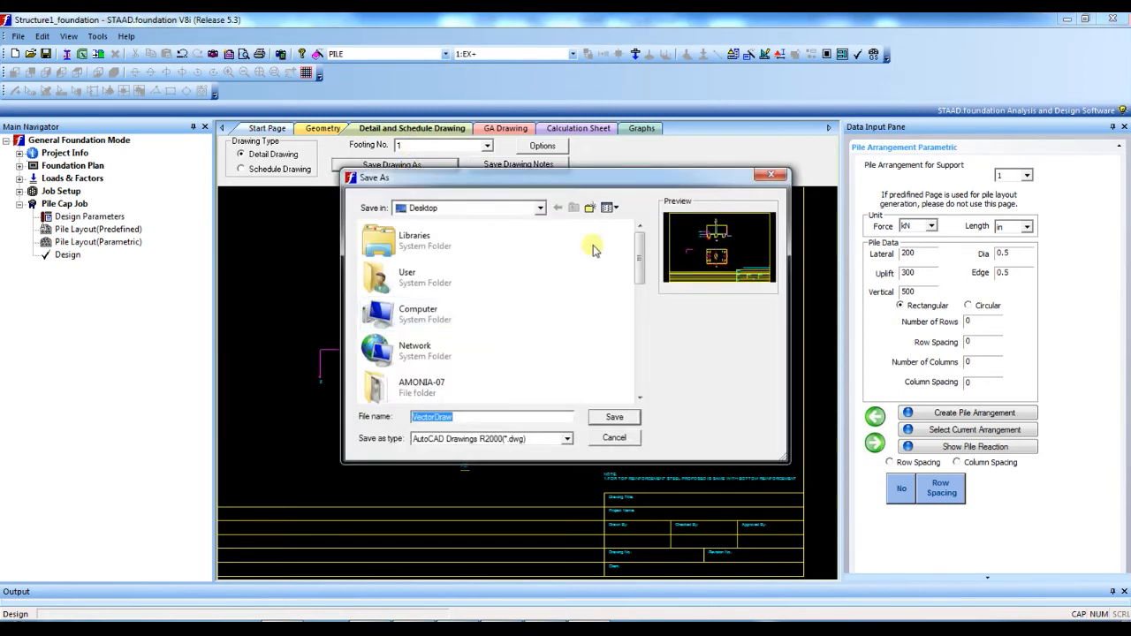
mouse_move(296, 419)
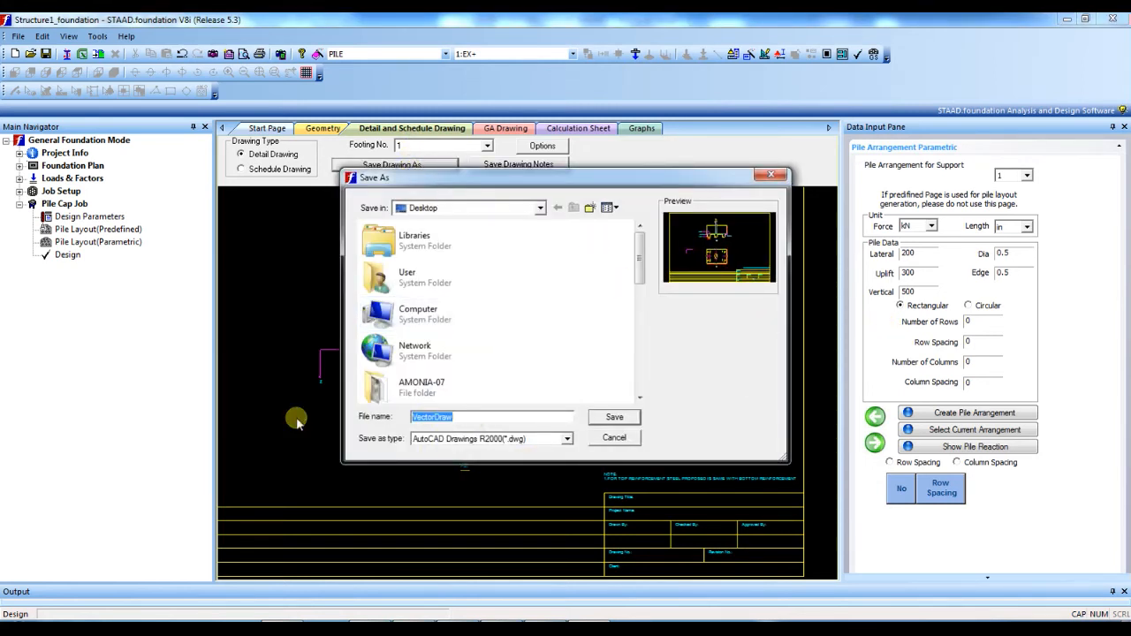
type("SUPPORT")
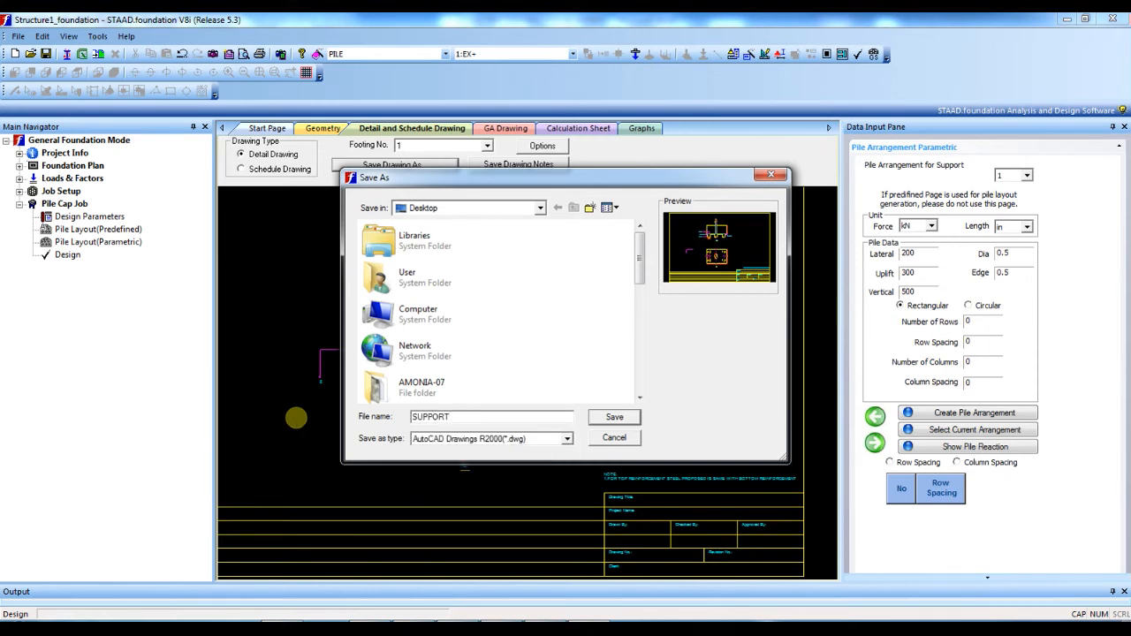
type("1")
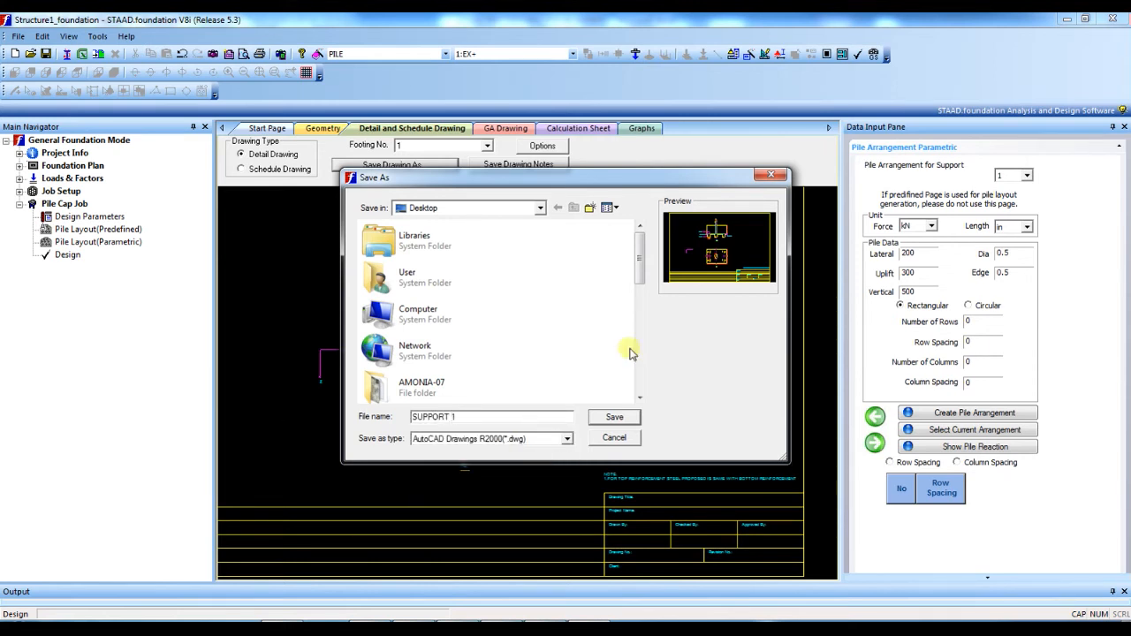
left_click(615, 416)
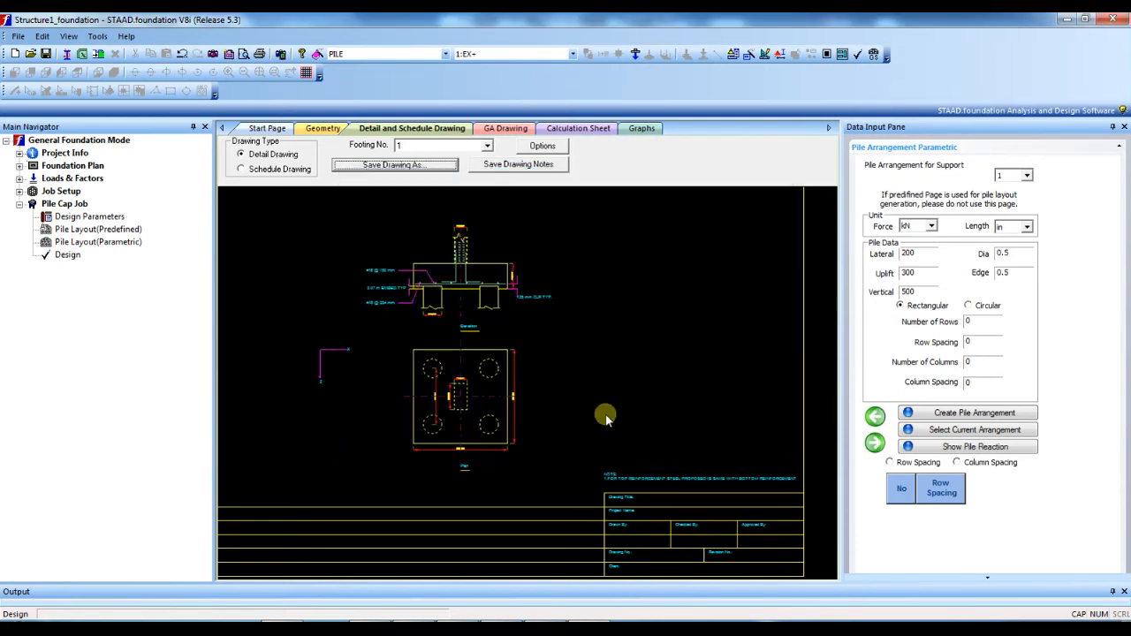
Select Footing No. 2 and save its detail drawing as SUPPORT 2
left_click(487, 145)
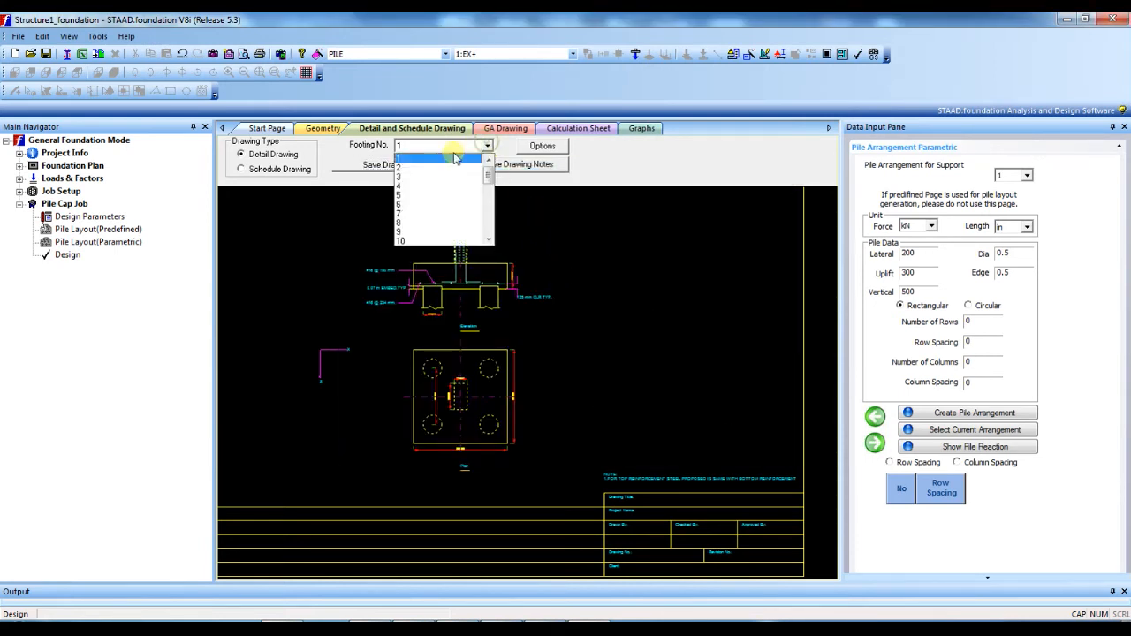
left_click(400, 161)
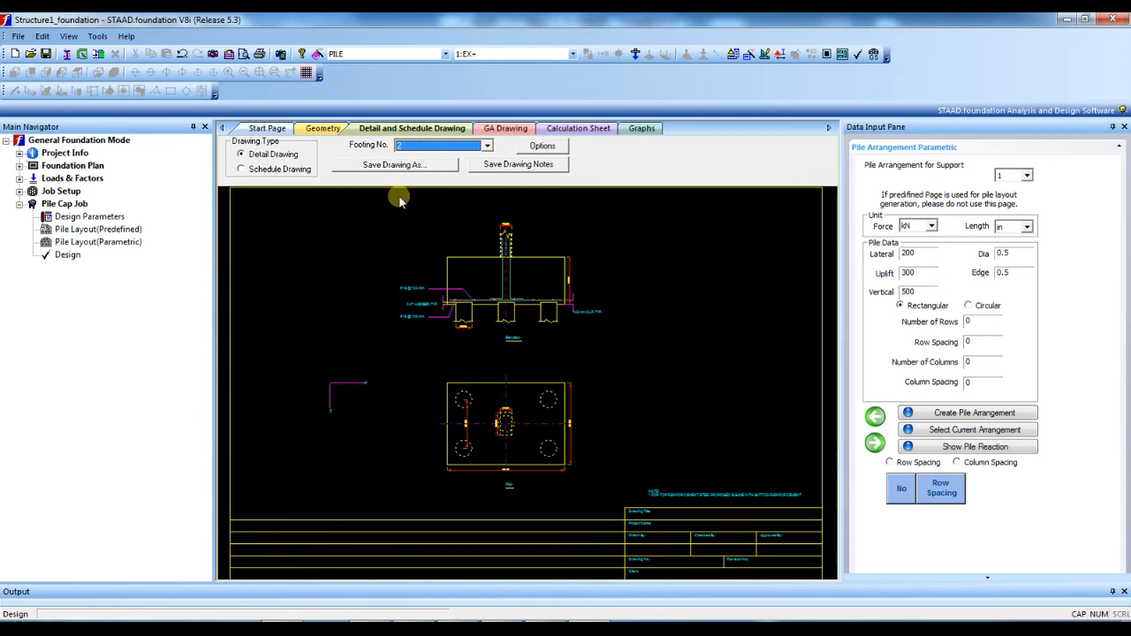
left_click(394, 164)
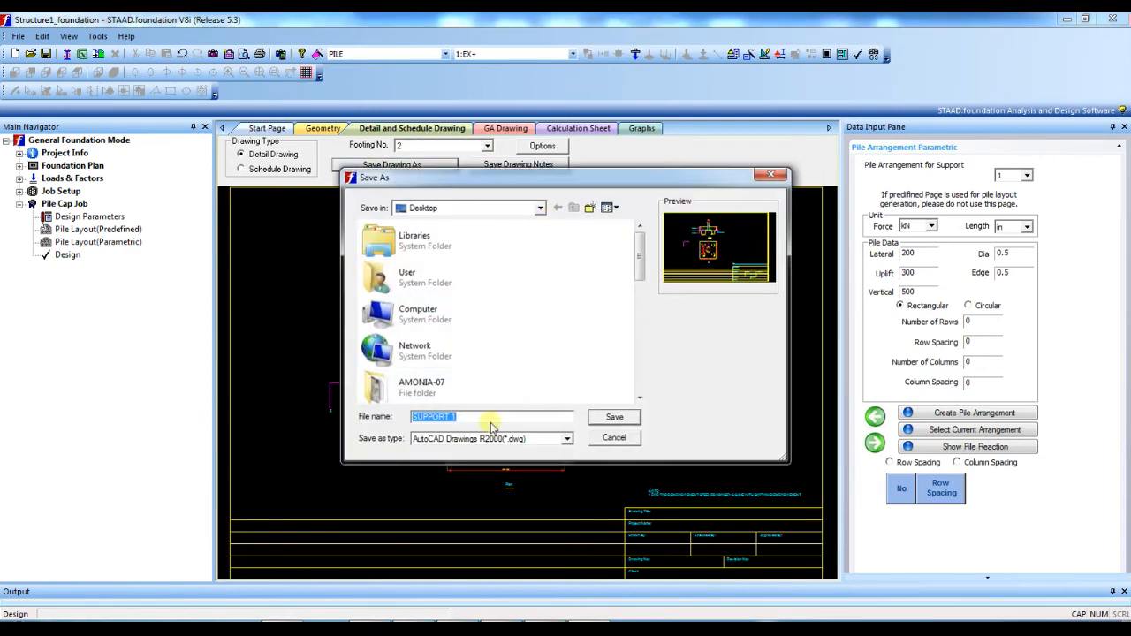
type("SUPPORT 2")
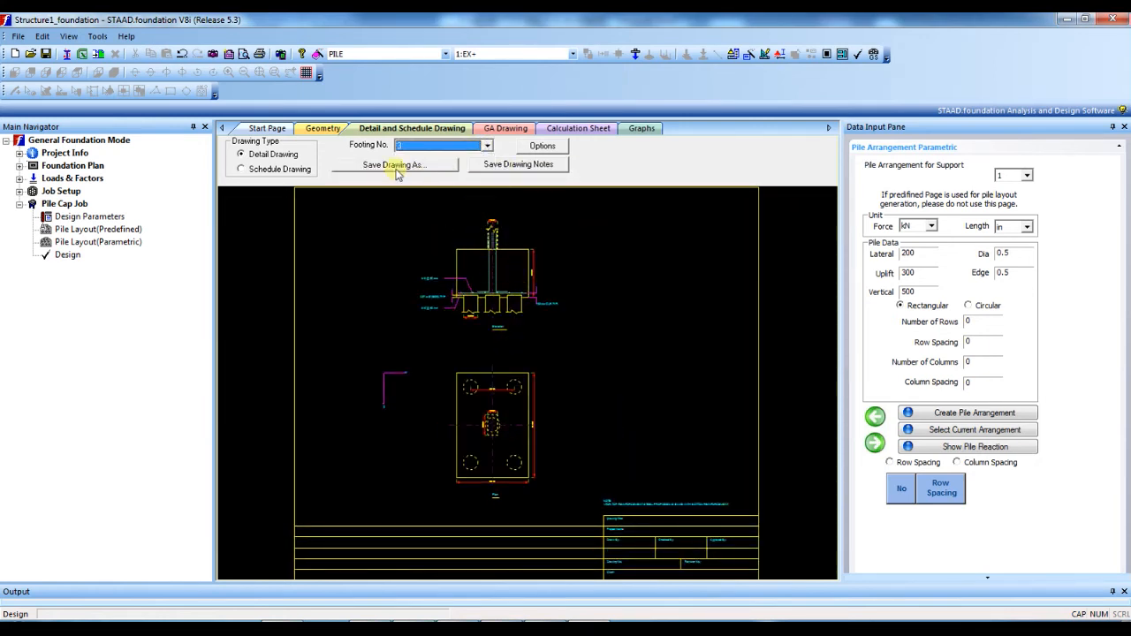
Save footing 3's detail drawing as SUPPORT 3, then view the GA Drawing
left_click(395, 164)
type("SUPPORT")
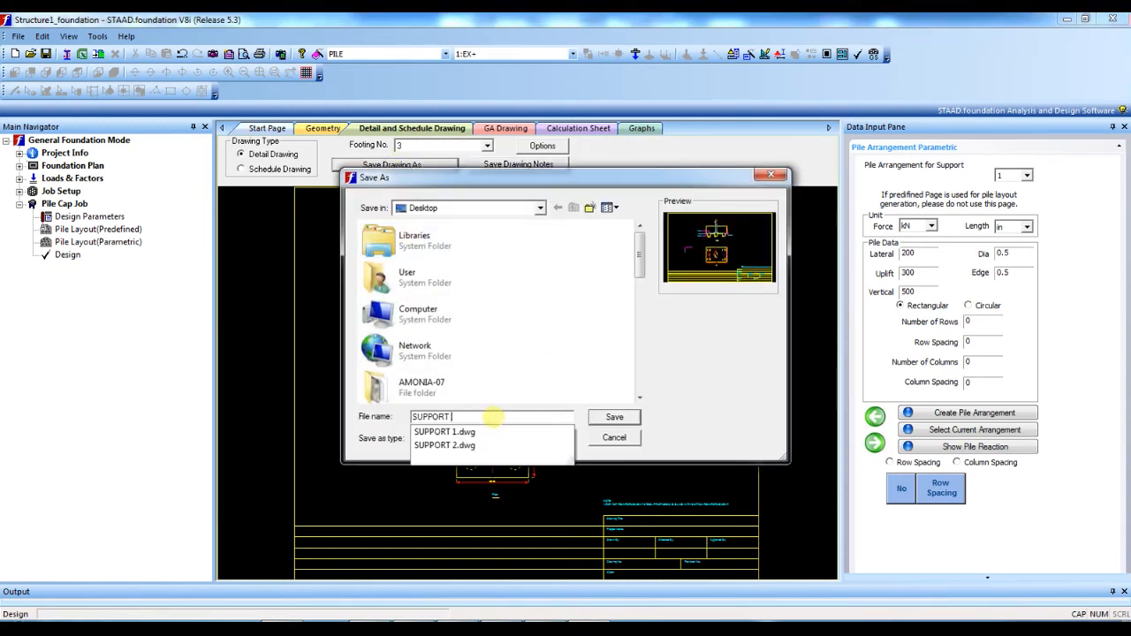
left_click(614, 417)
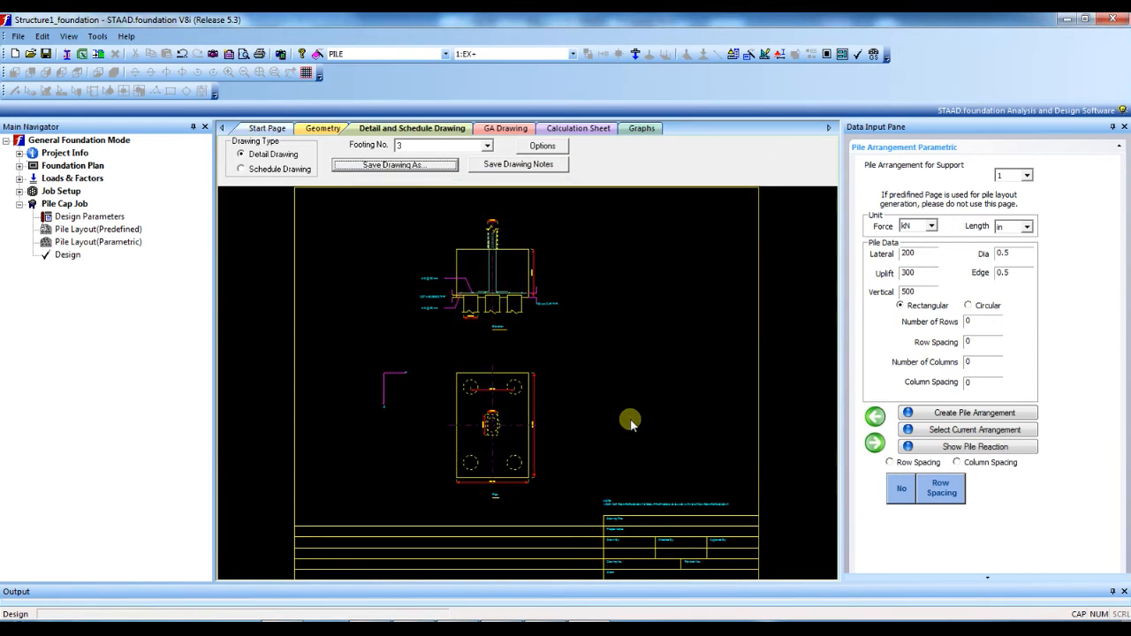
mouse_move(501, 204)
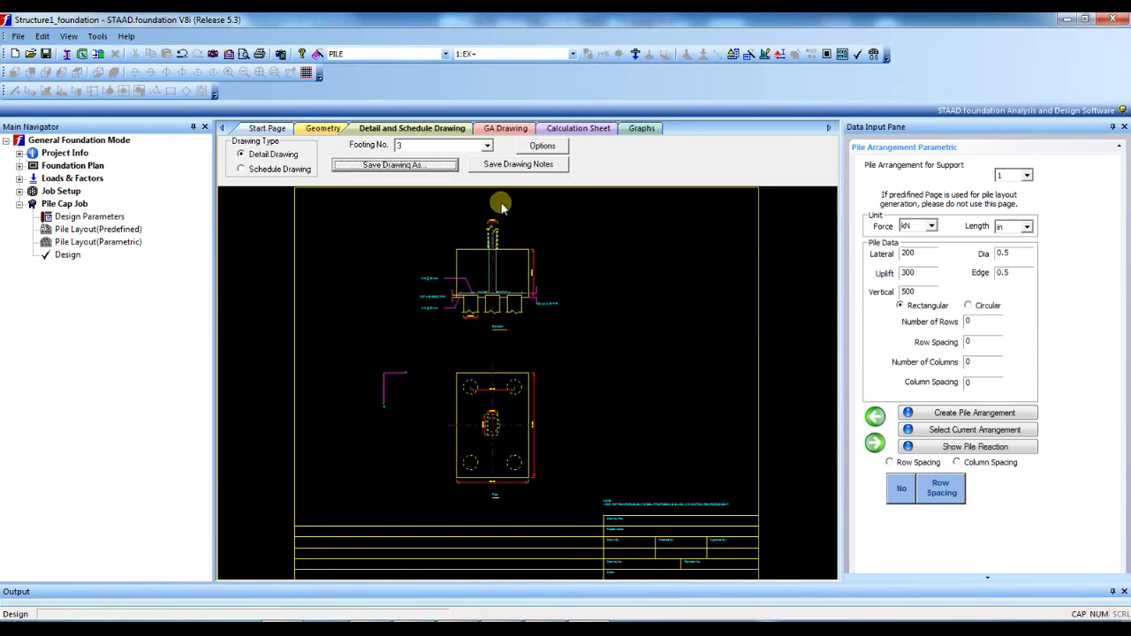
left_click(506, 128)
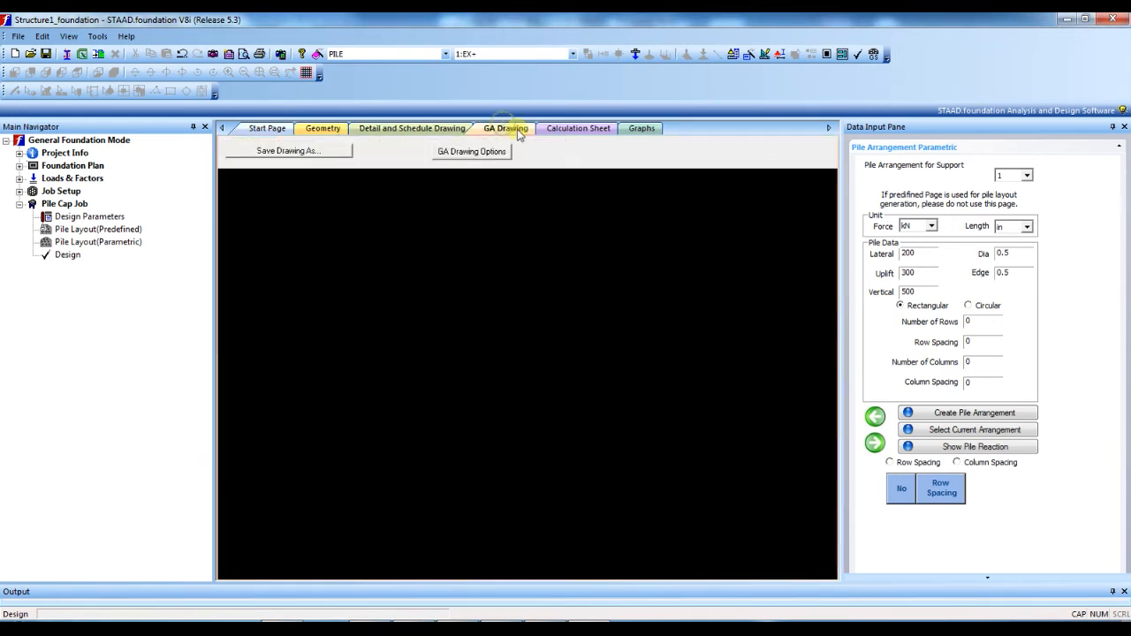
Browse to the Desktop folder in Windows Explorer and locate the exported SUPPORT drawing files
left_click(578, 128)
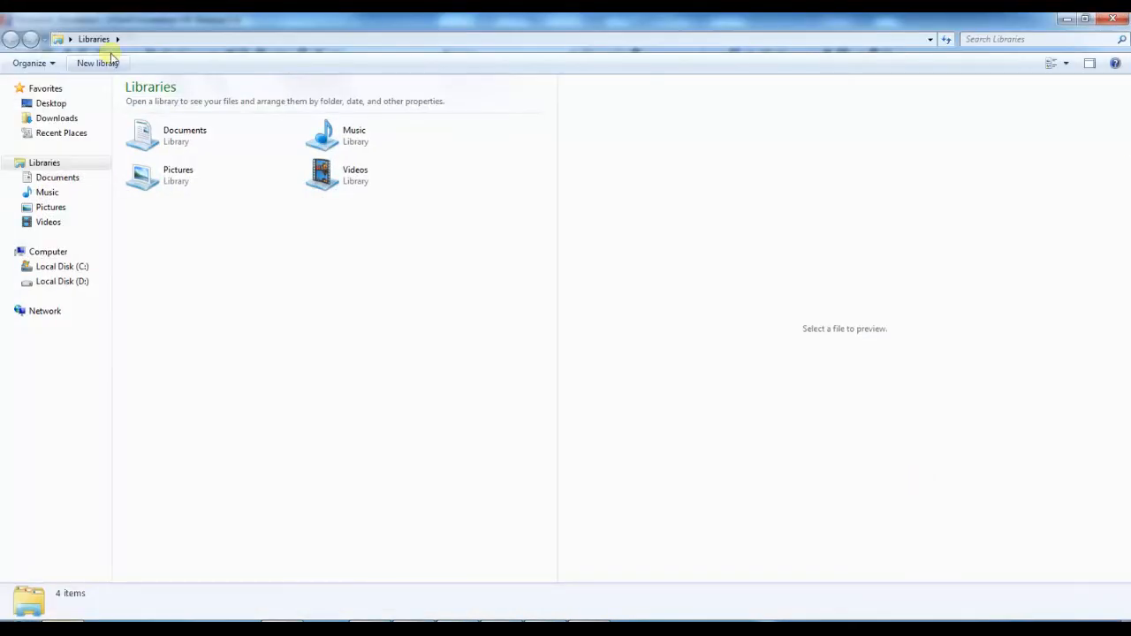
left_click(50, 102)
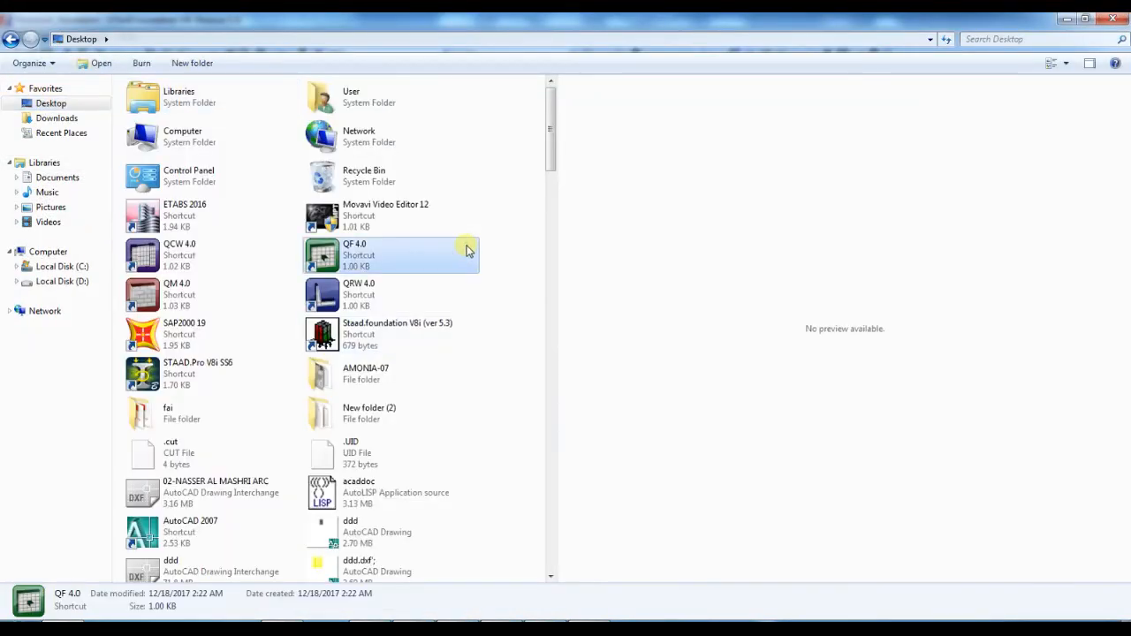
left_click(184, 334)
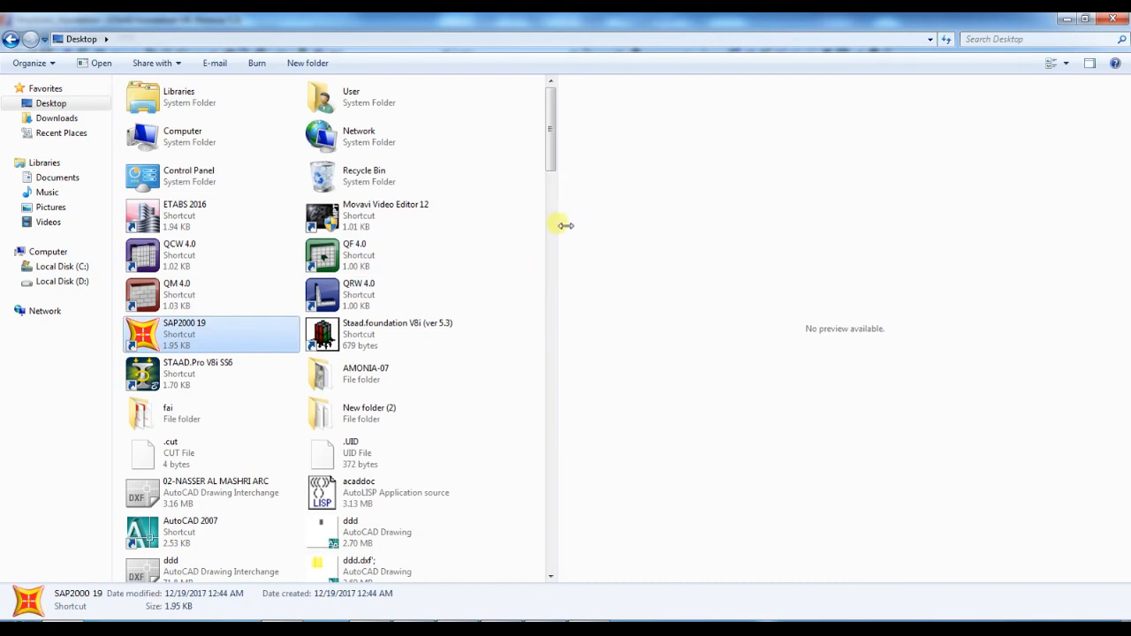
scroll("down", 3)
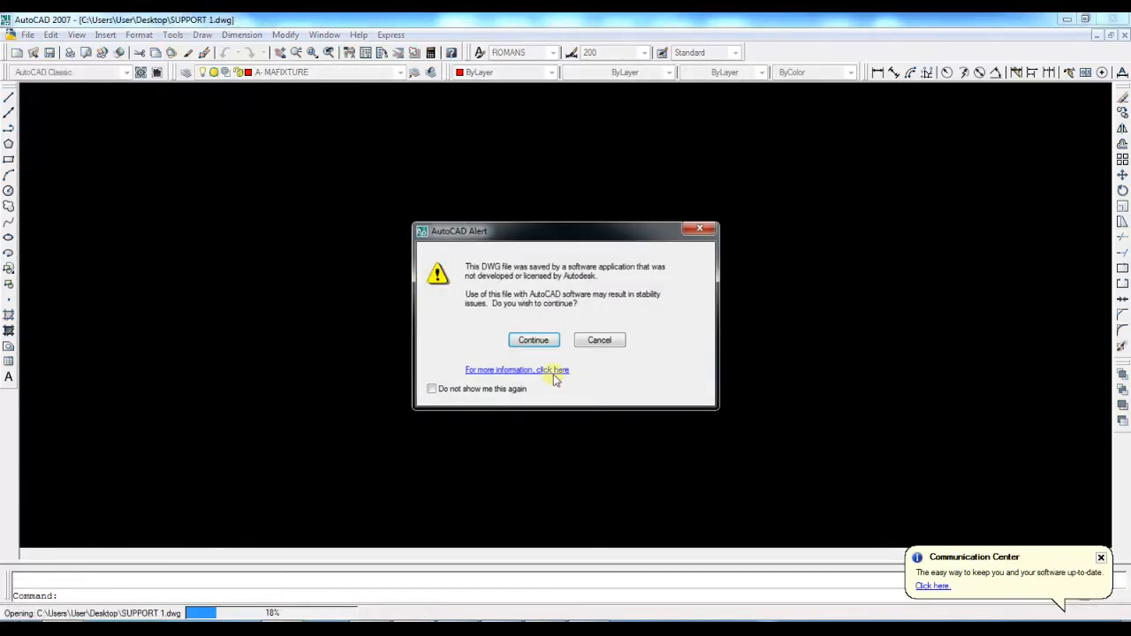
Continue past the non-Autodesk file alert and zoom to review the SUPPORT 1 and SUPPORT 2 pile cap drawings
left_click(532, 339)
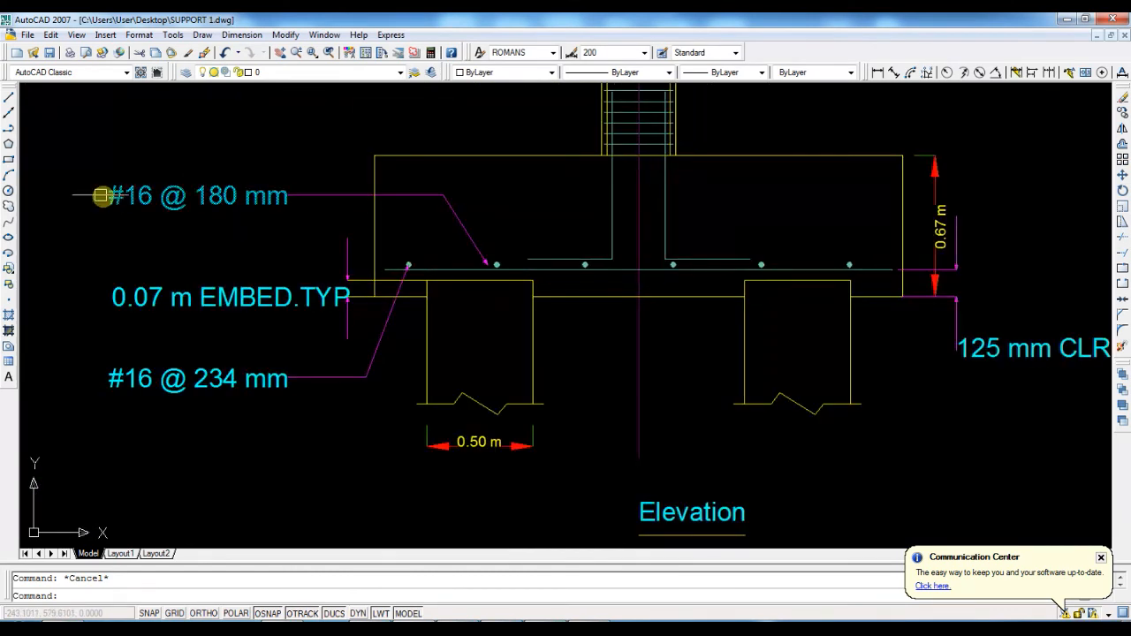
scroll("up", 3)
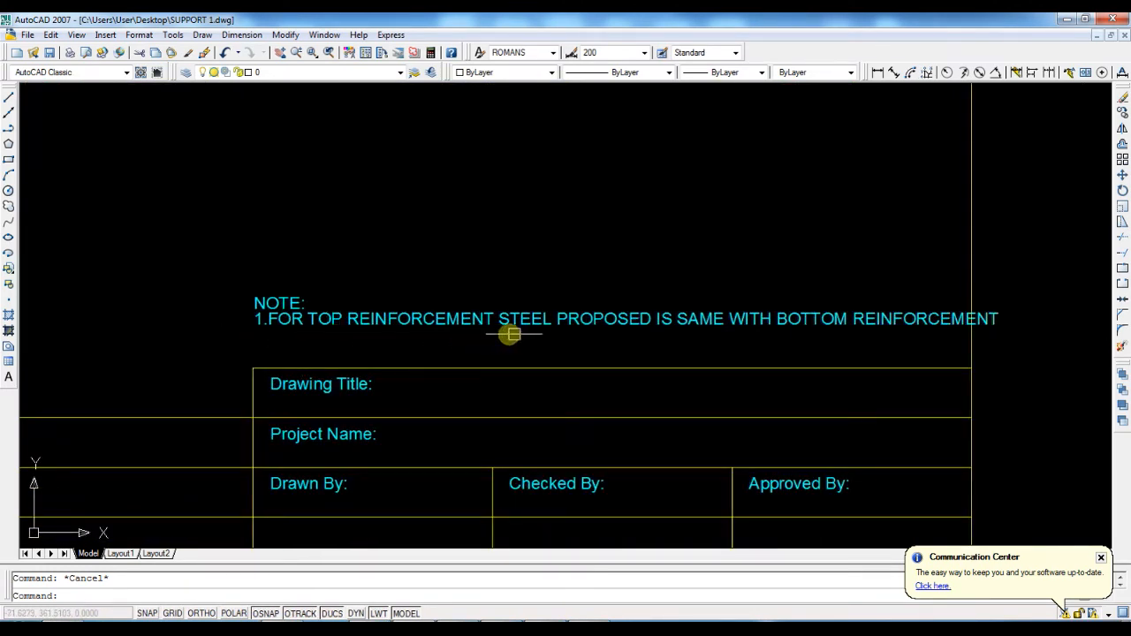
mouse_move(667, 336)
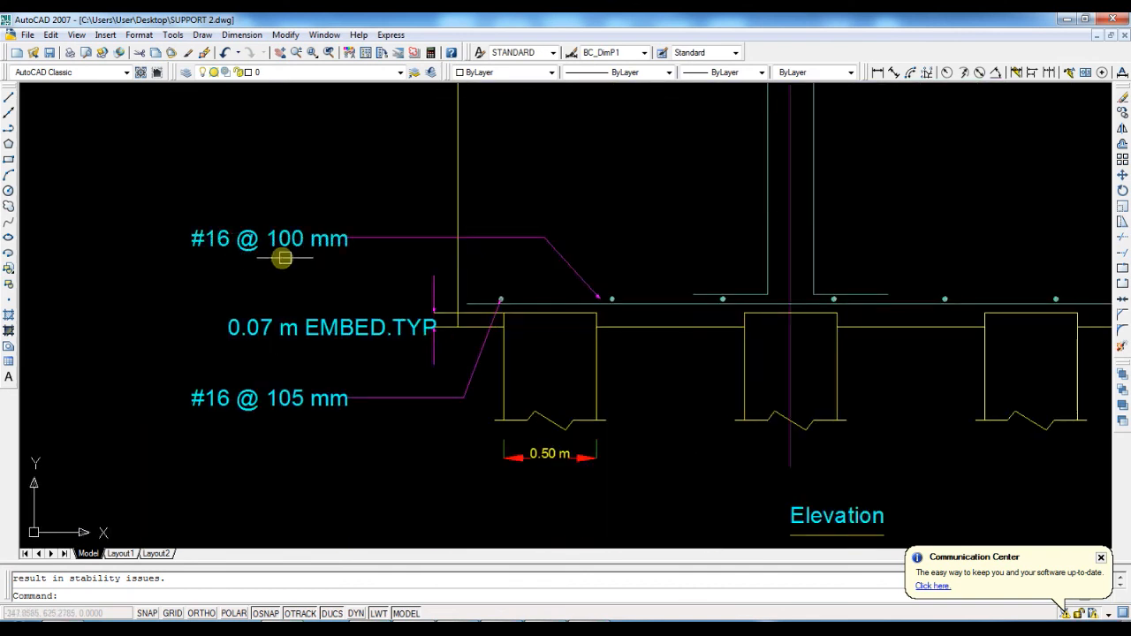
scroll("up", 3)
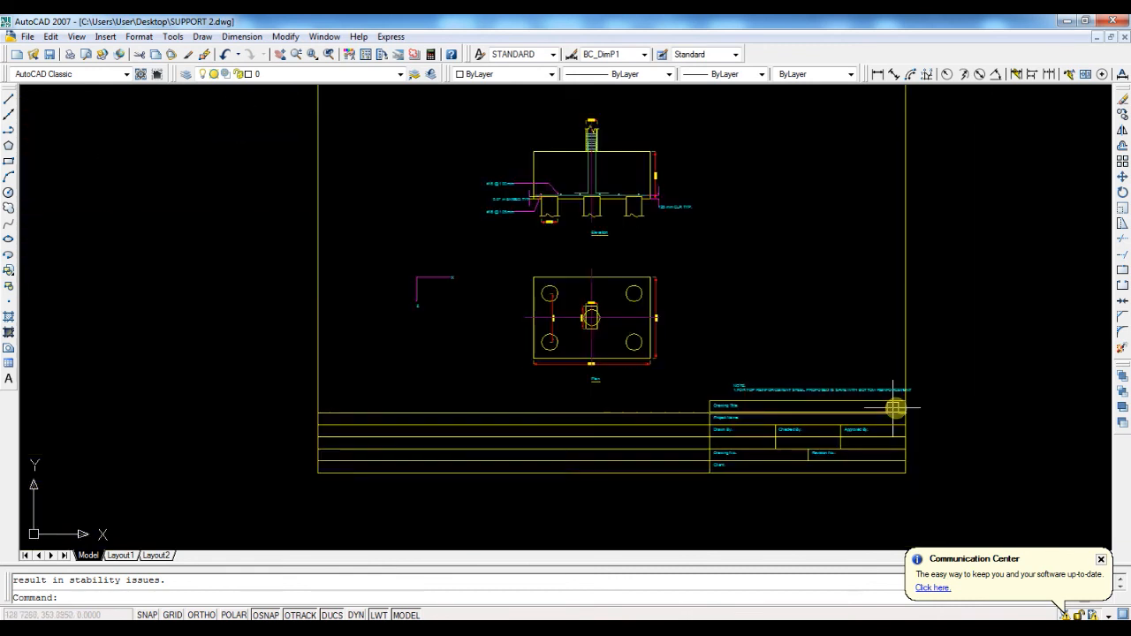
scroll("up", 3)
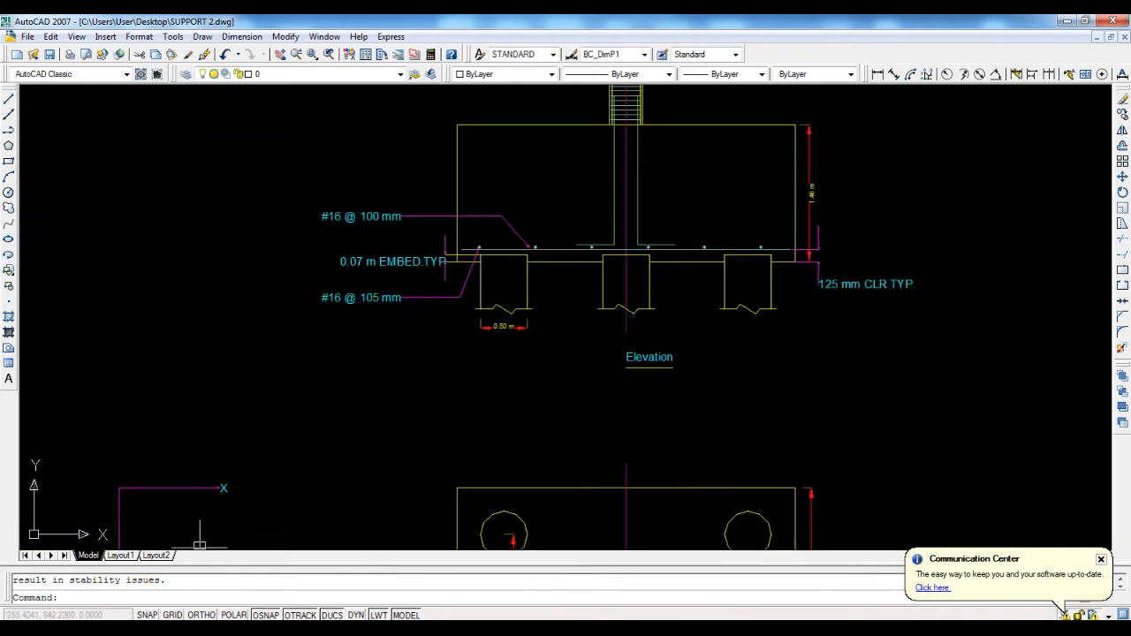
mouse_move(420, 539)
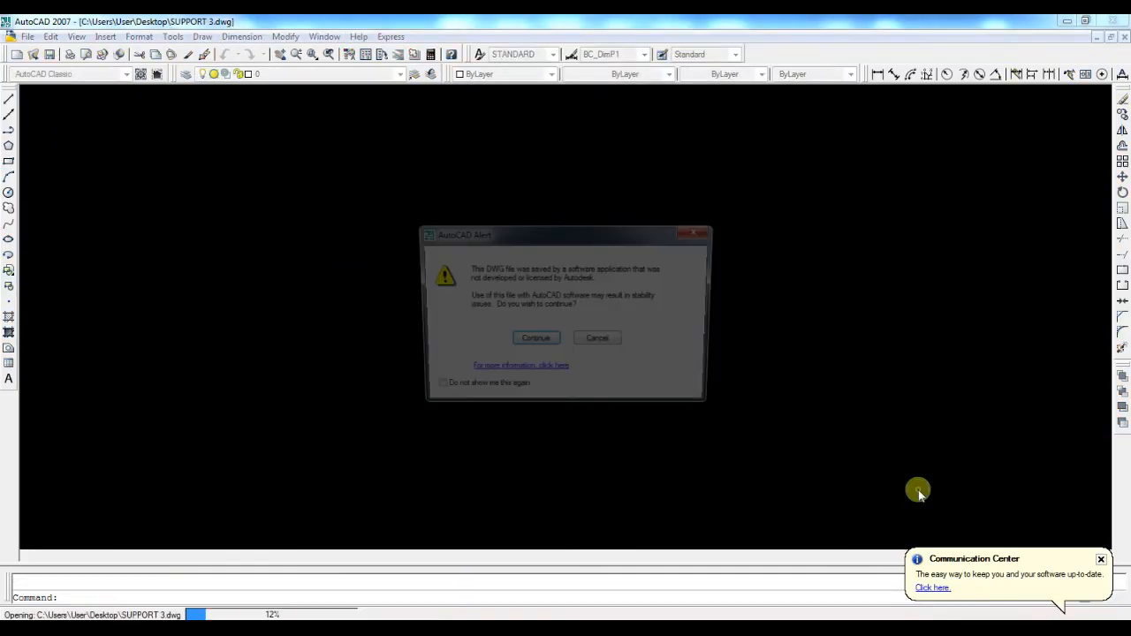
Continue opening SUPPORT 3.dwg, then scroll the STAAD.foundation calculation sheet to the reinforcement results
left_click(535, 338)
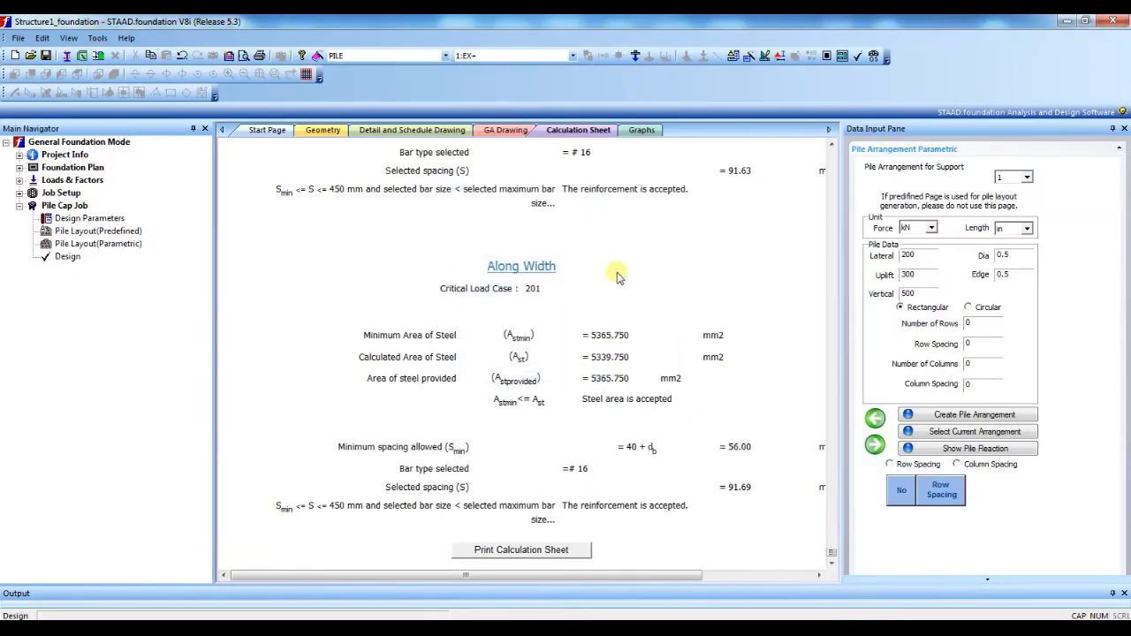
scroll("up", 3)
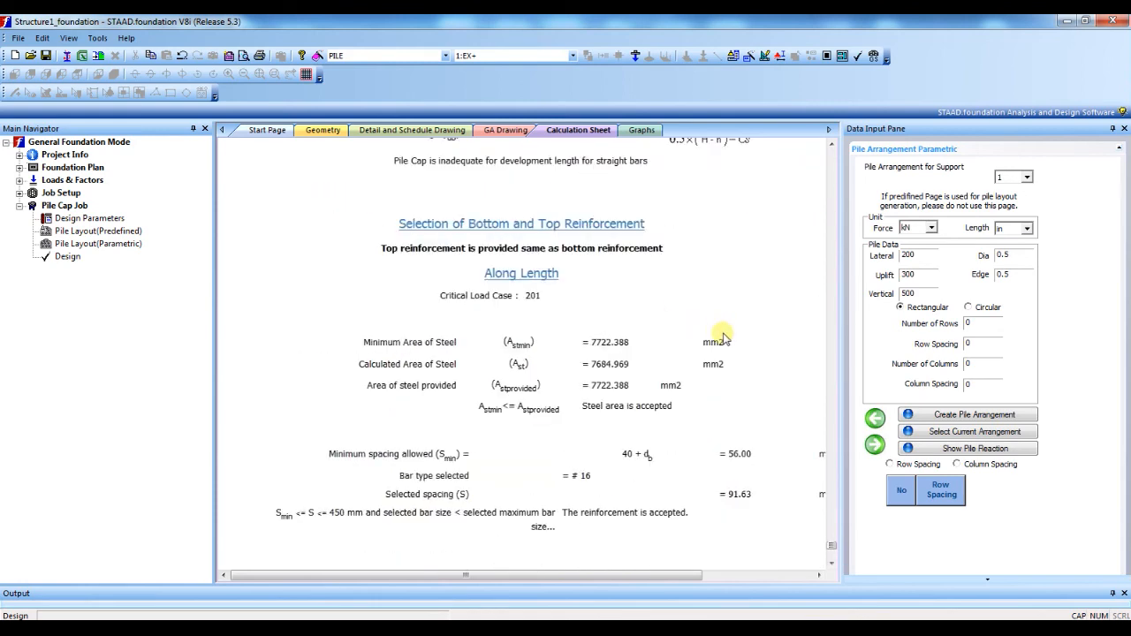